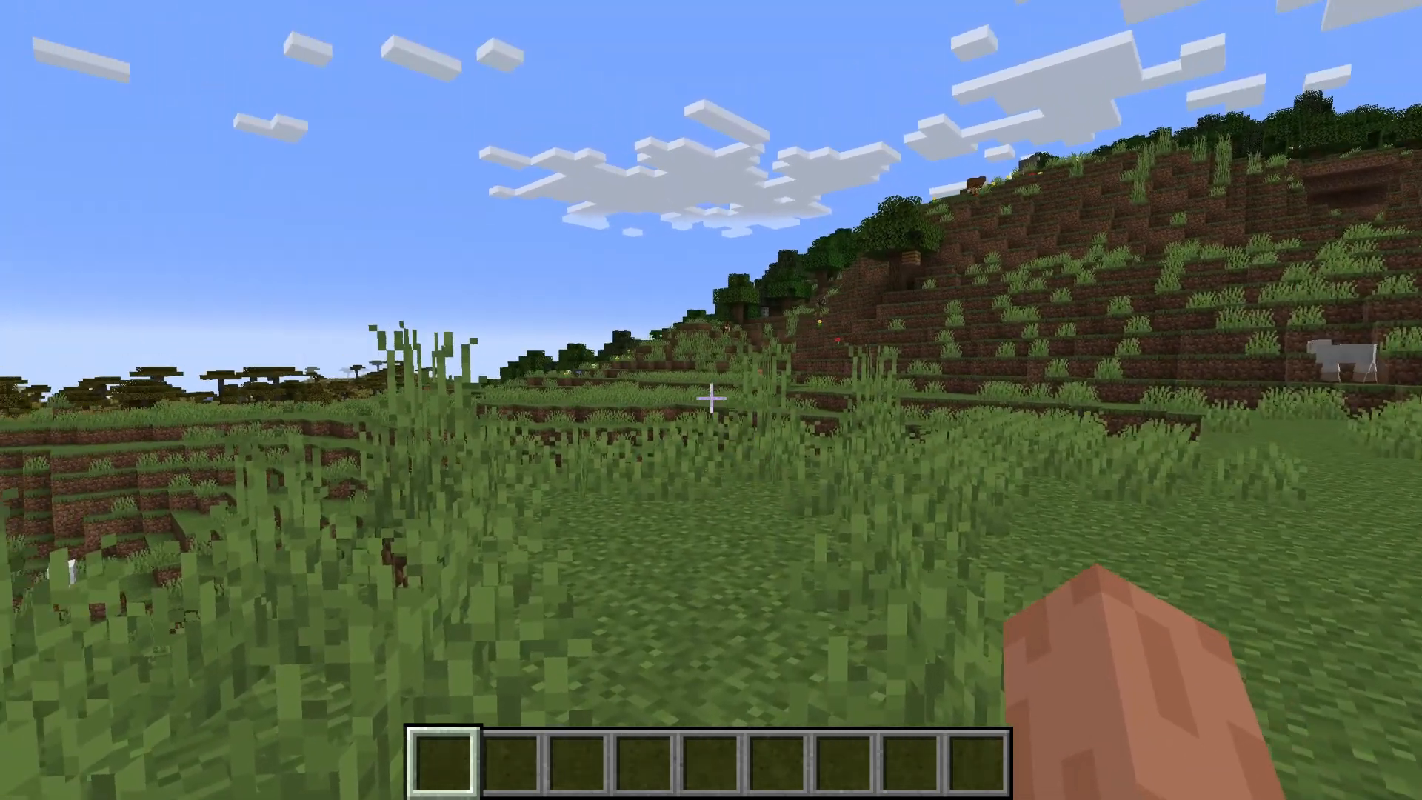
Pause Minecraft and save and quit the current world to the title screen.
key(Escape)
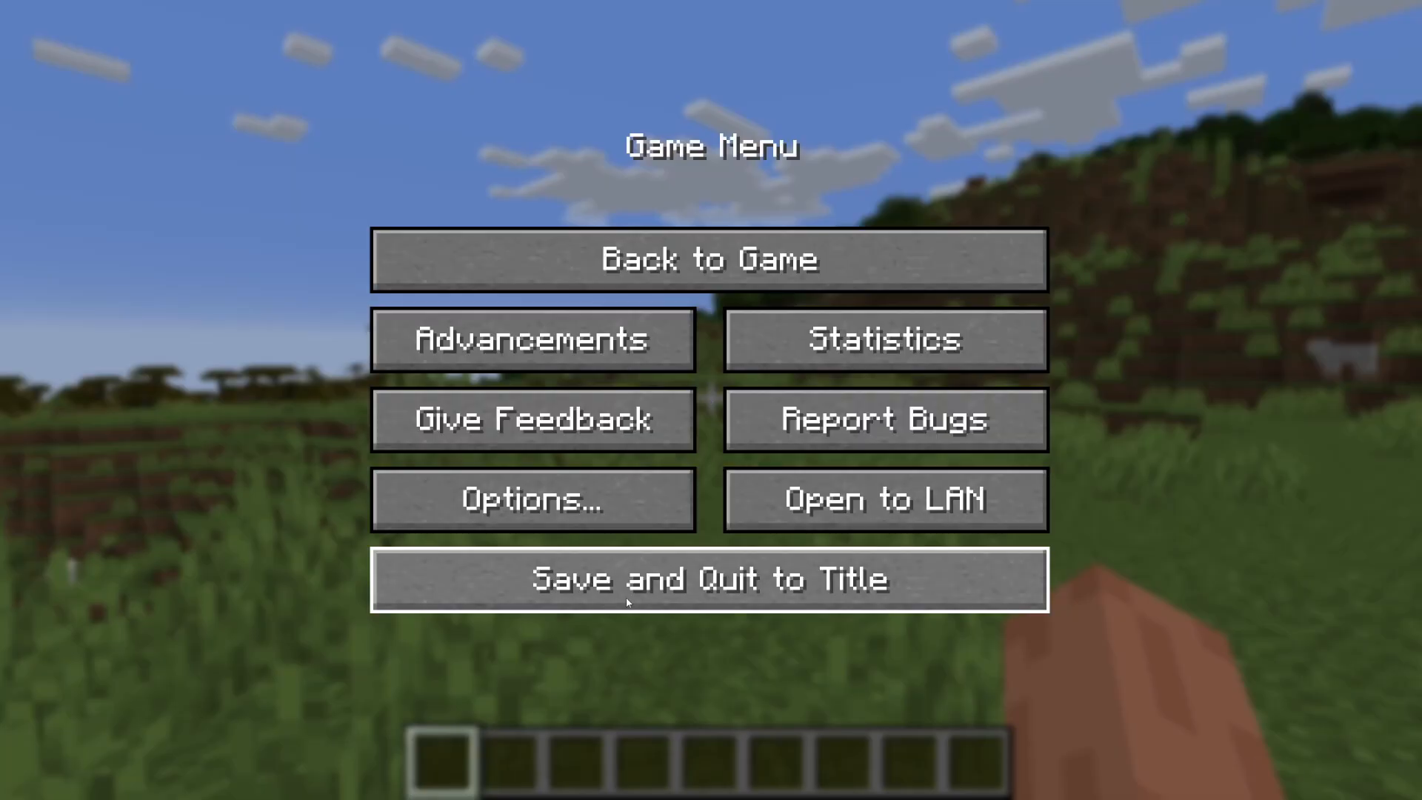
click(710, 578)
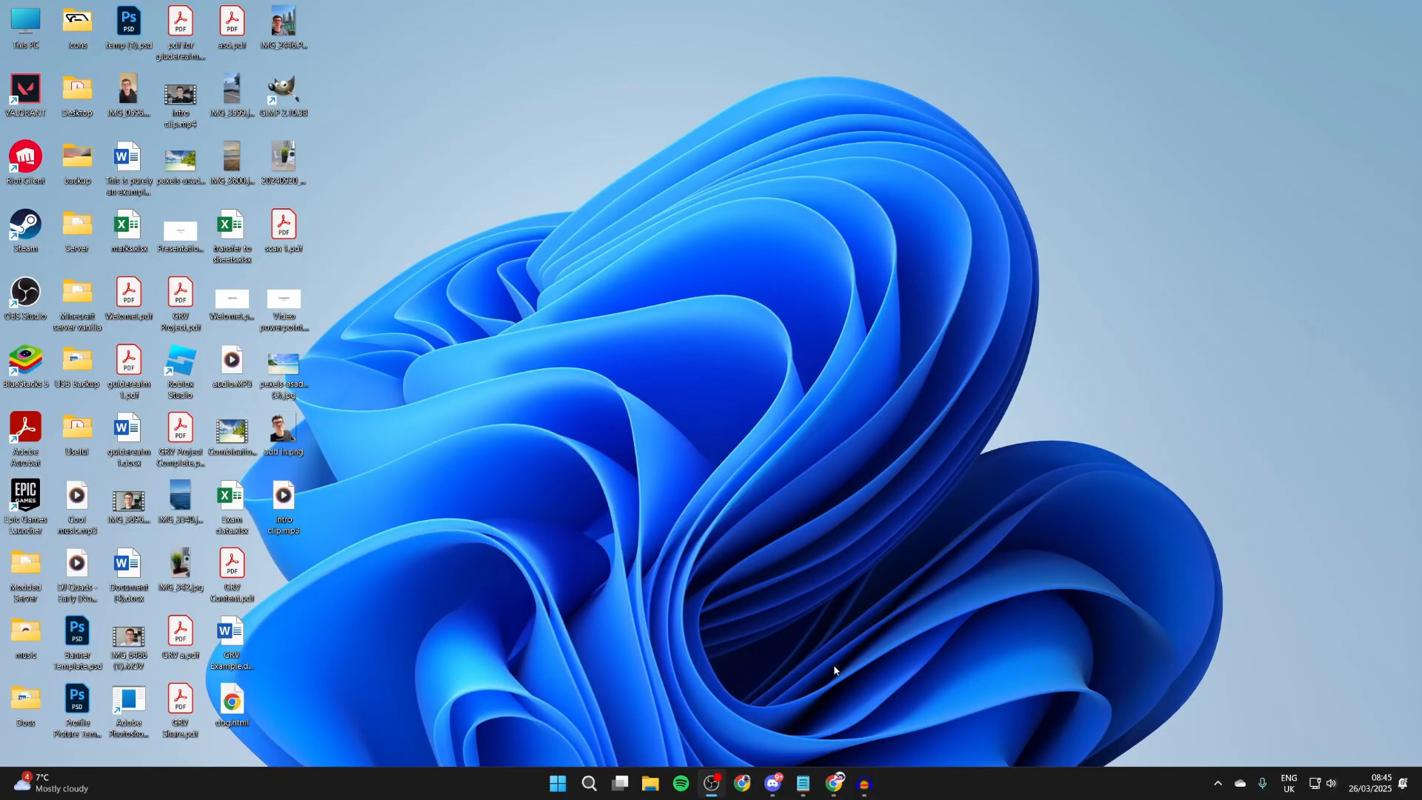
mouse_move(831, 790)
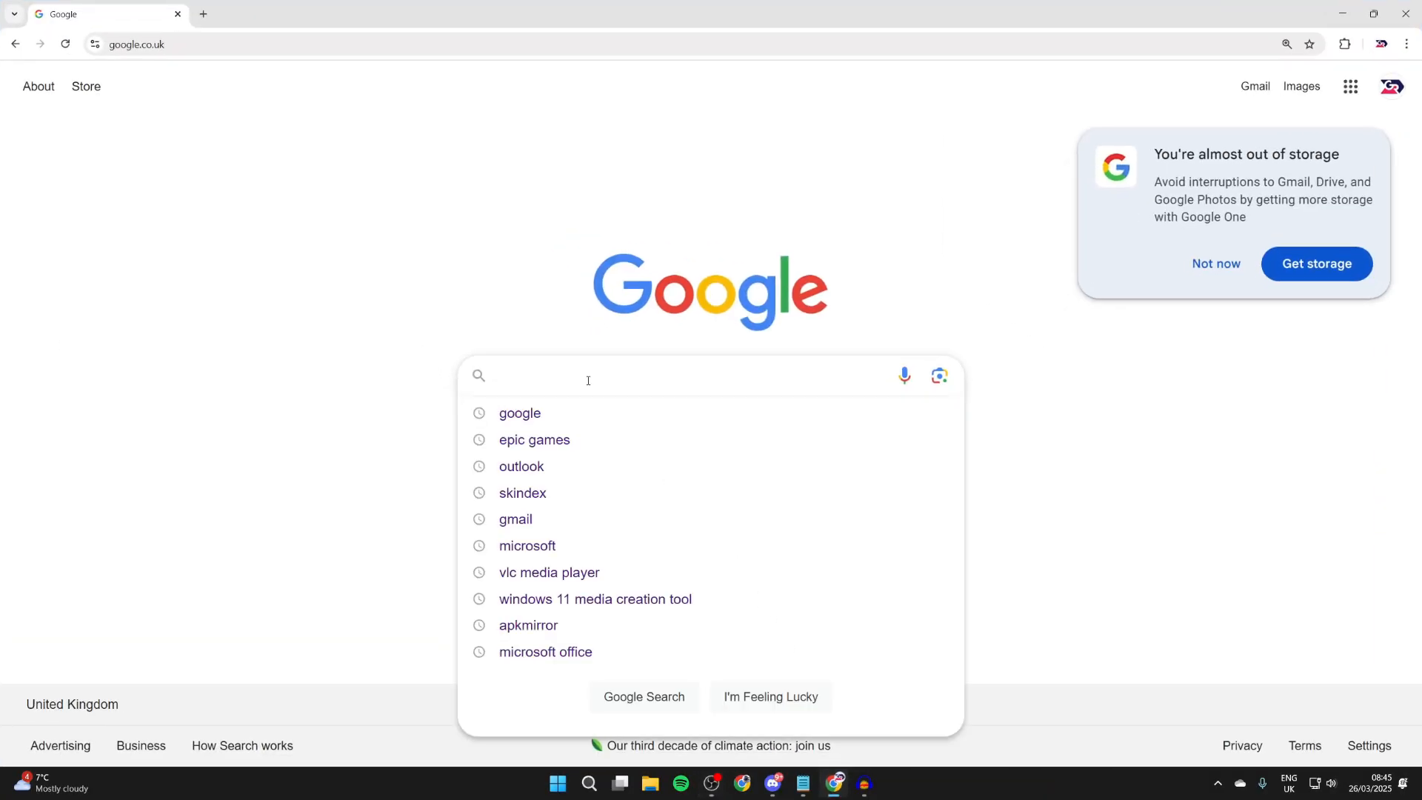
Search 'minecraft server' and download minecraft_server.1.21.5.jar from the official page, then minimise Chrome.
text(minecraft server)
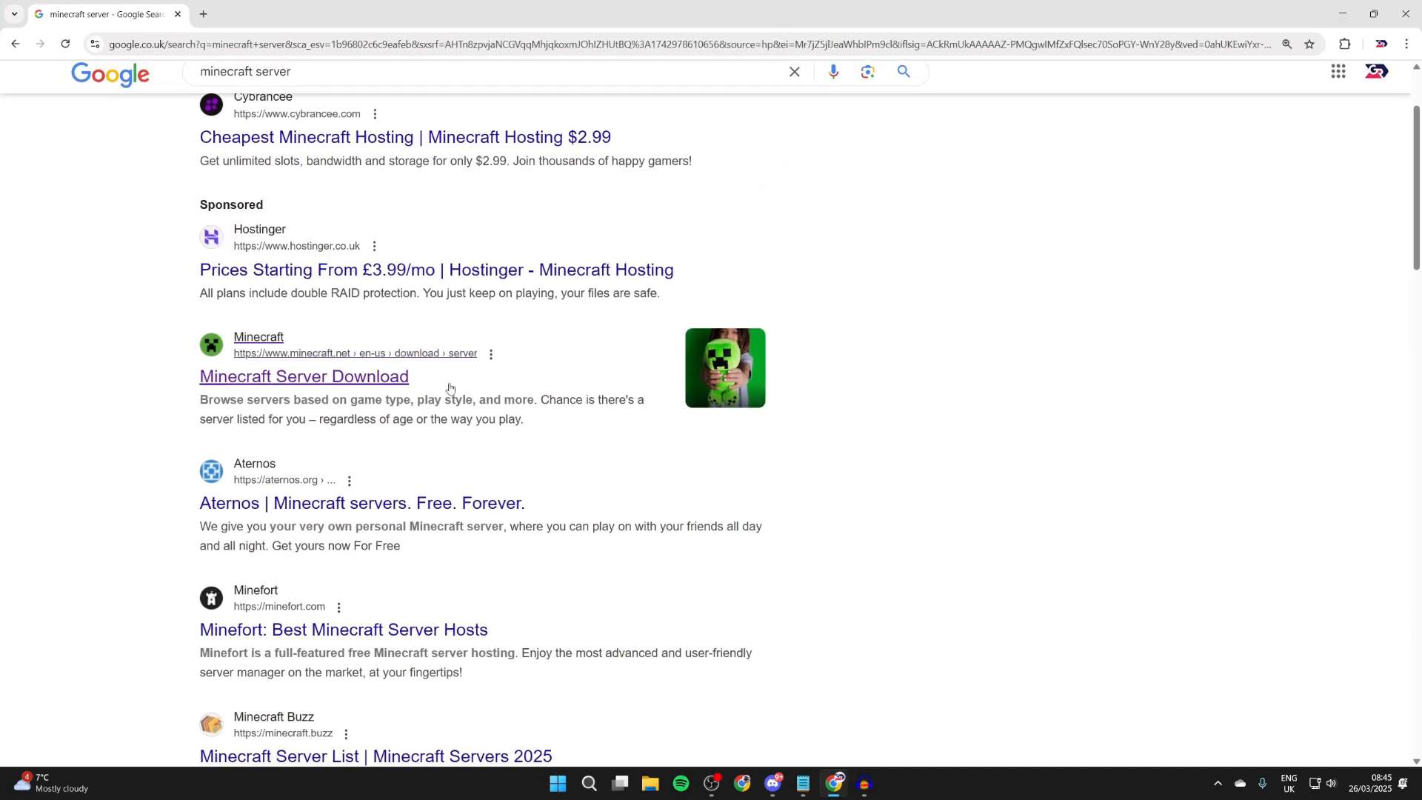
click(303, 376)
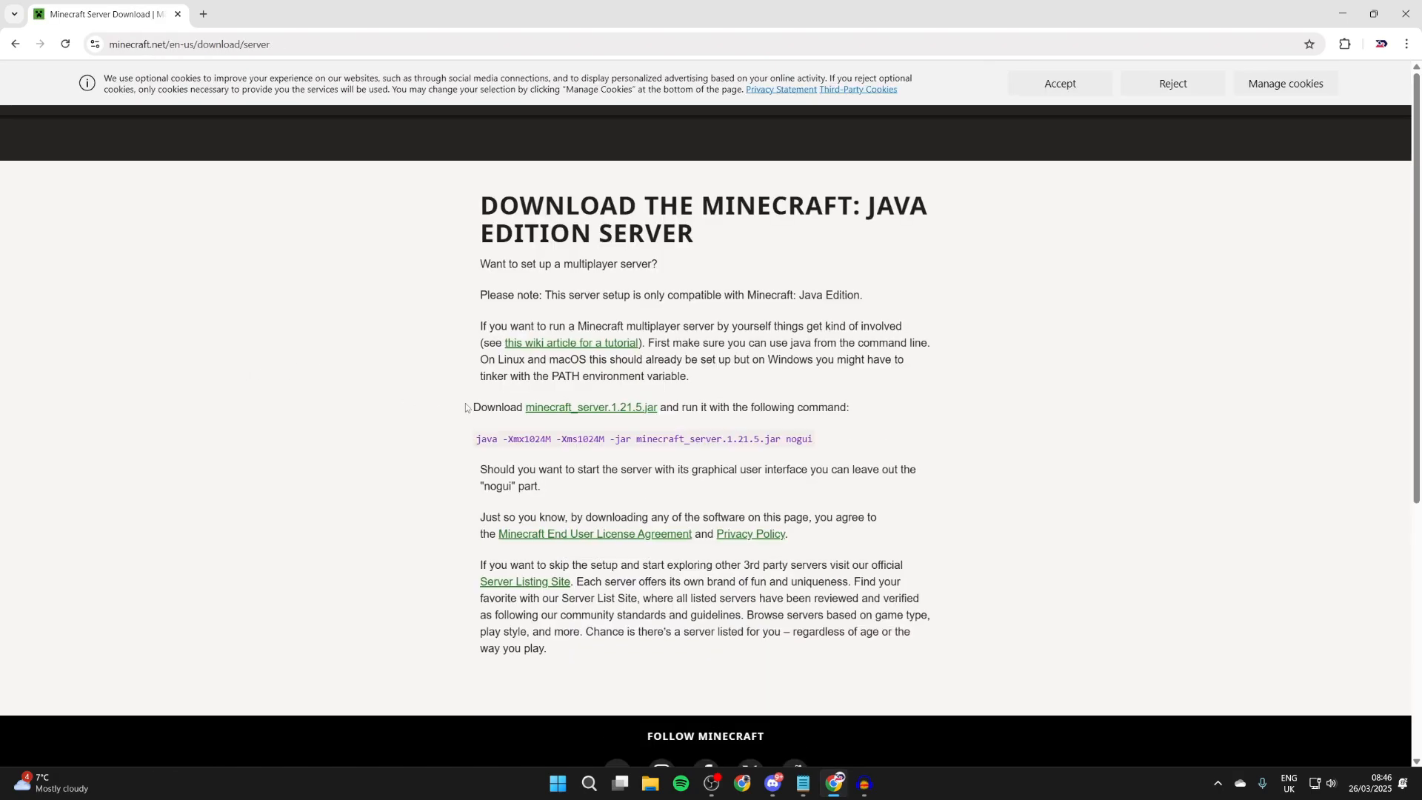
double_click(497, 406)
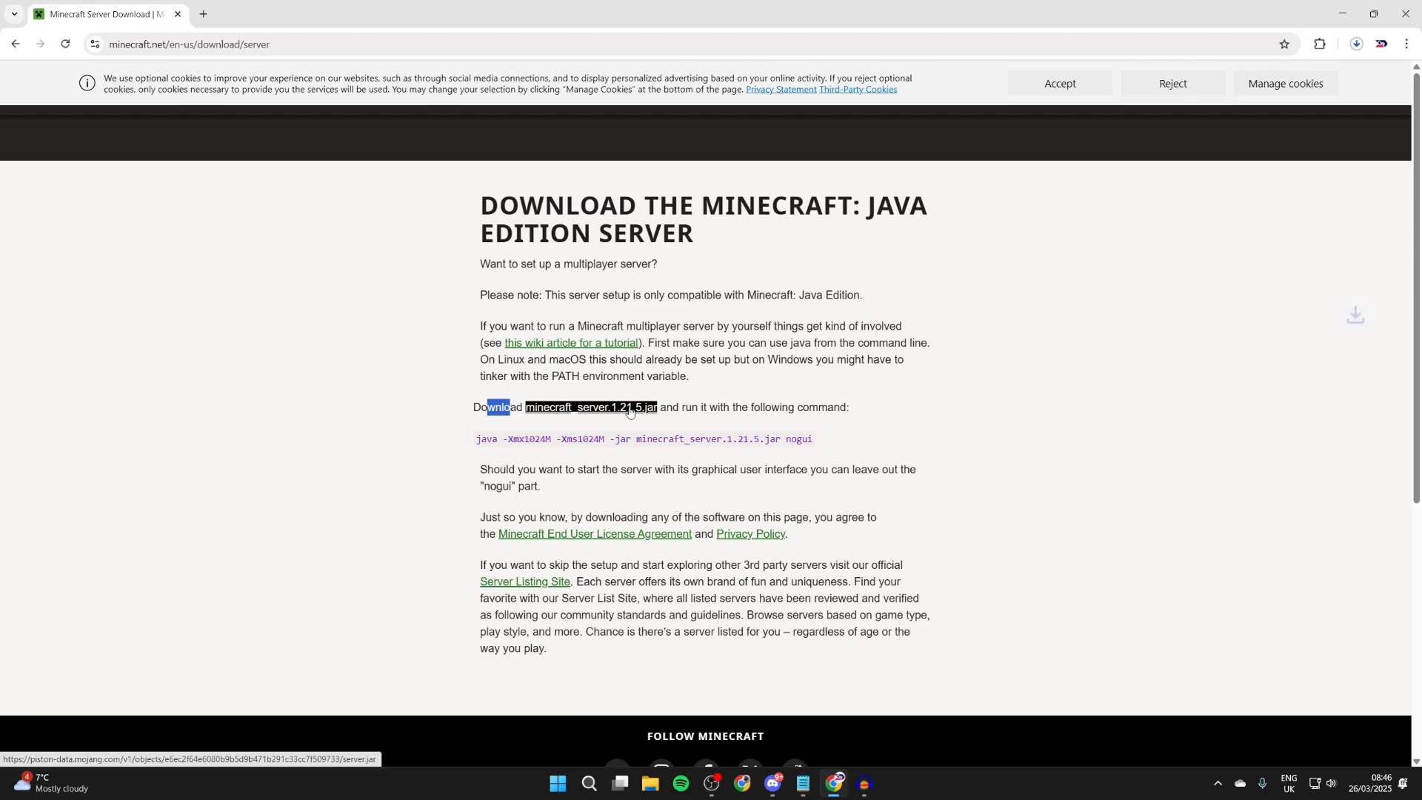
click(590, 406)
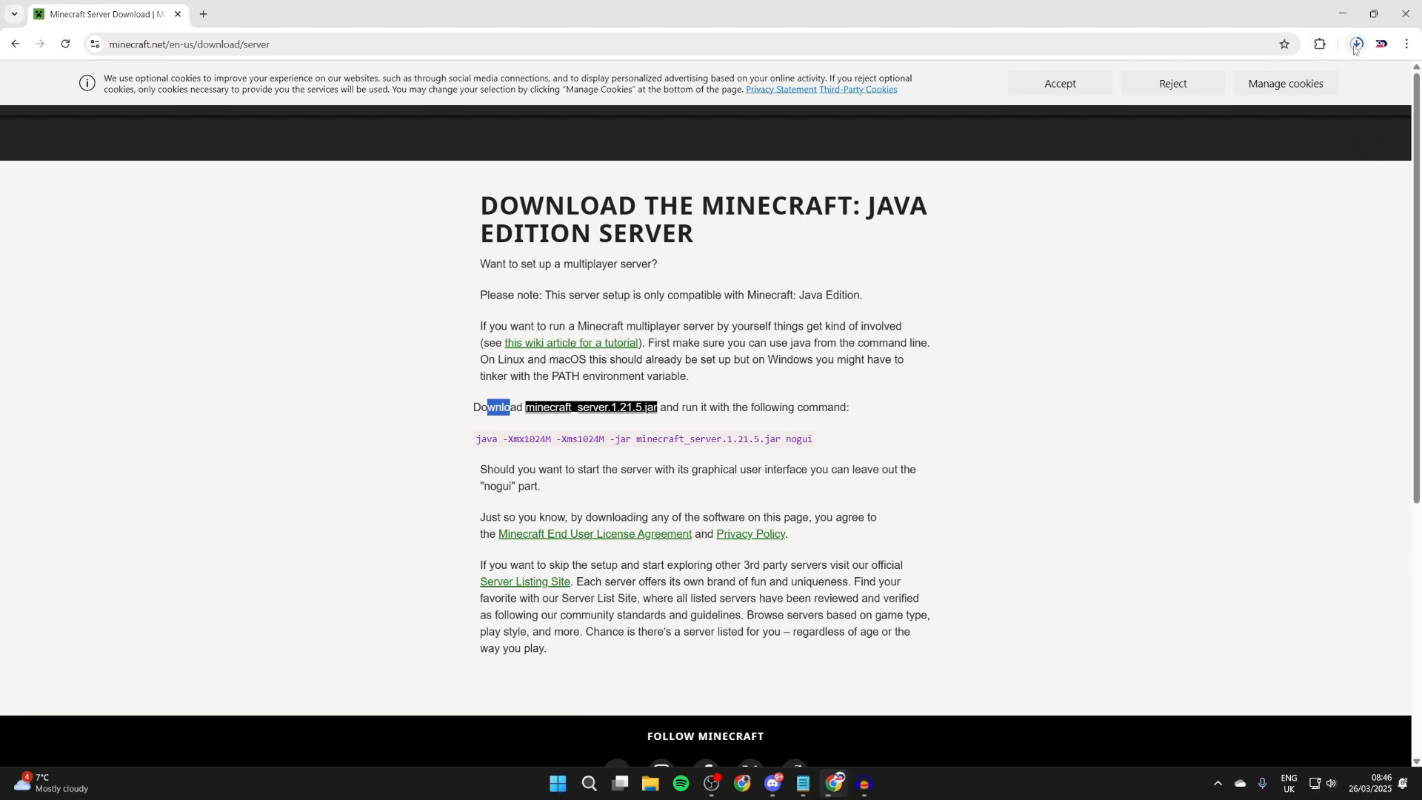
click(1356, 44)
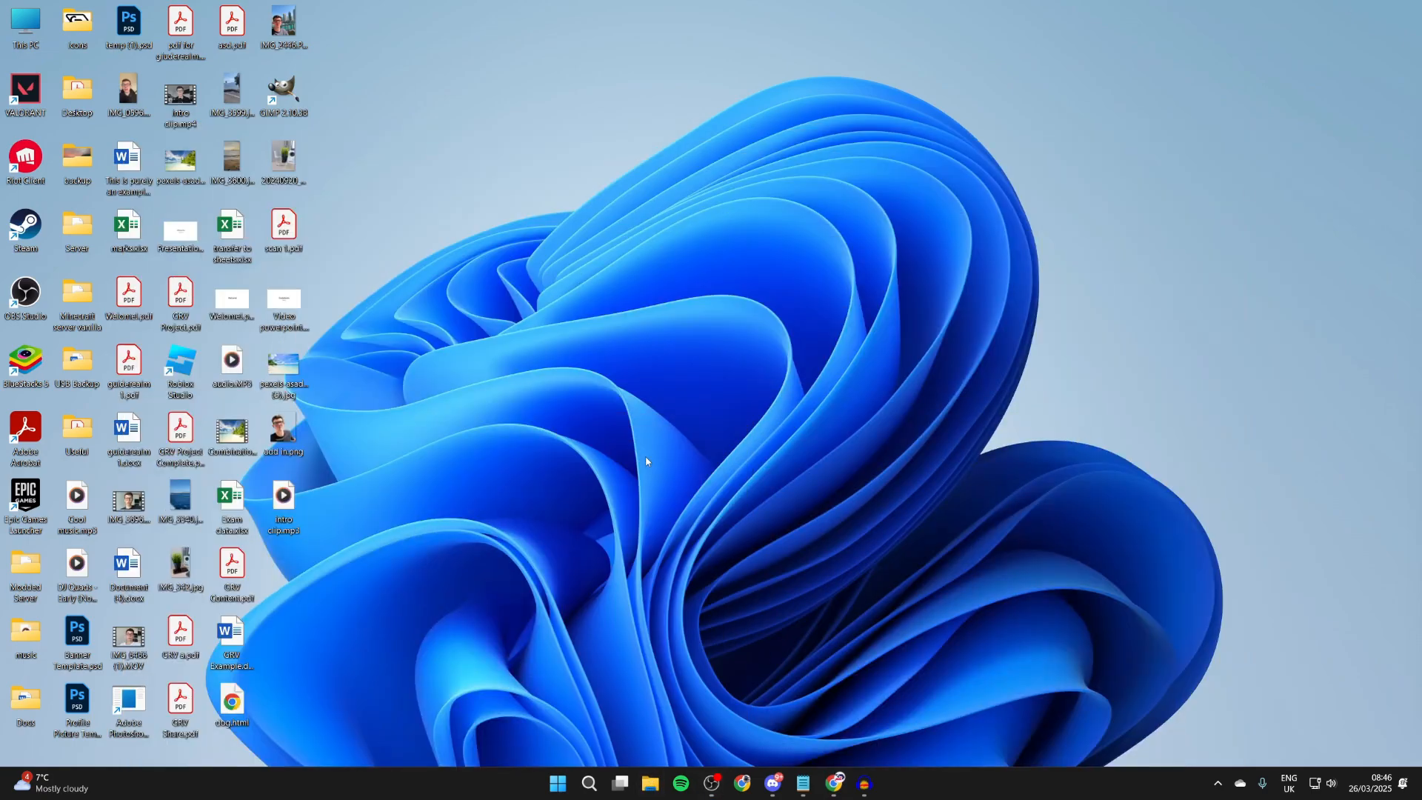
Create a desktop folder named Server, move server.jar from Downloads into it, and open it.
click(649, 787)
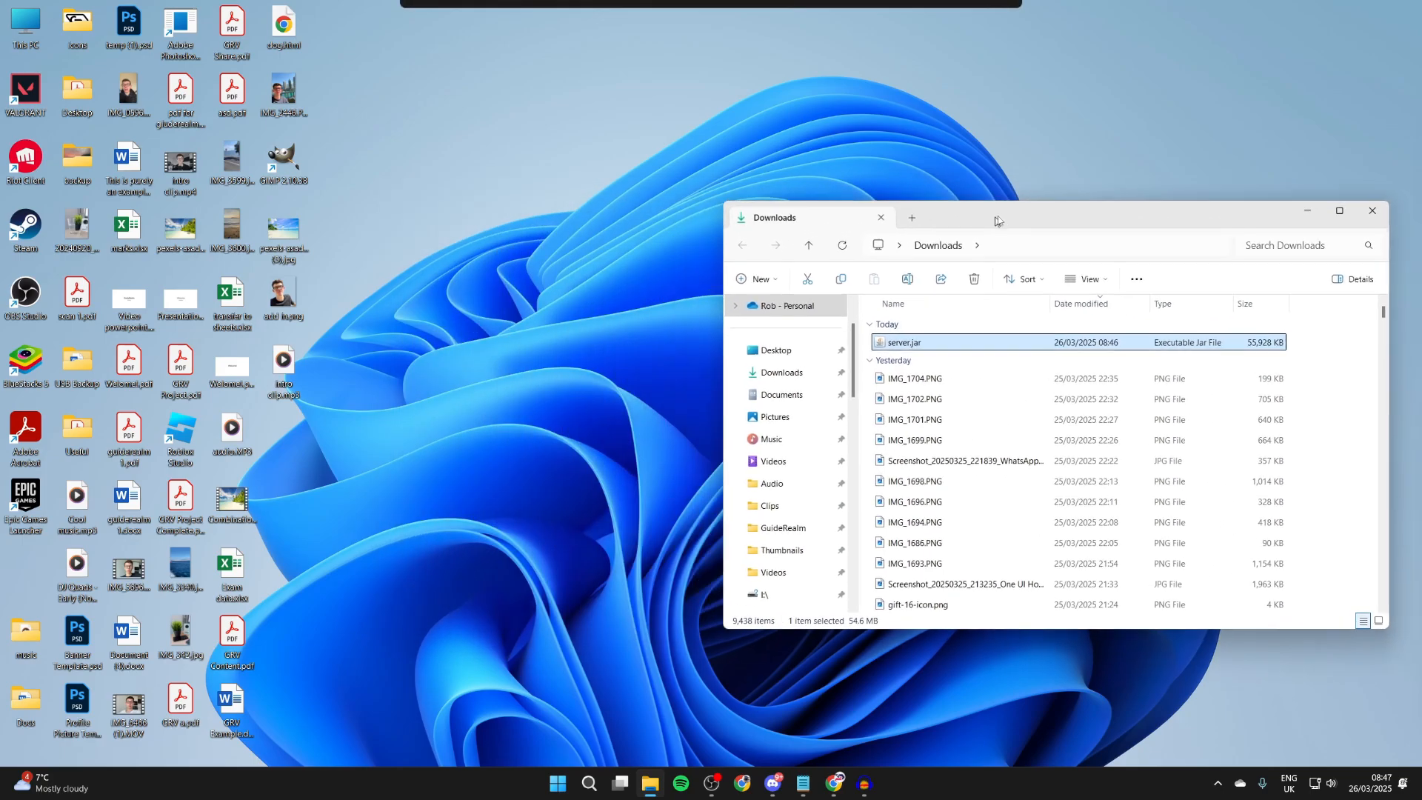
right_click(544, 368)
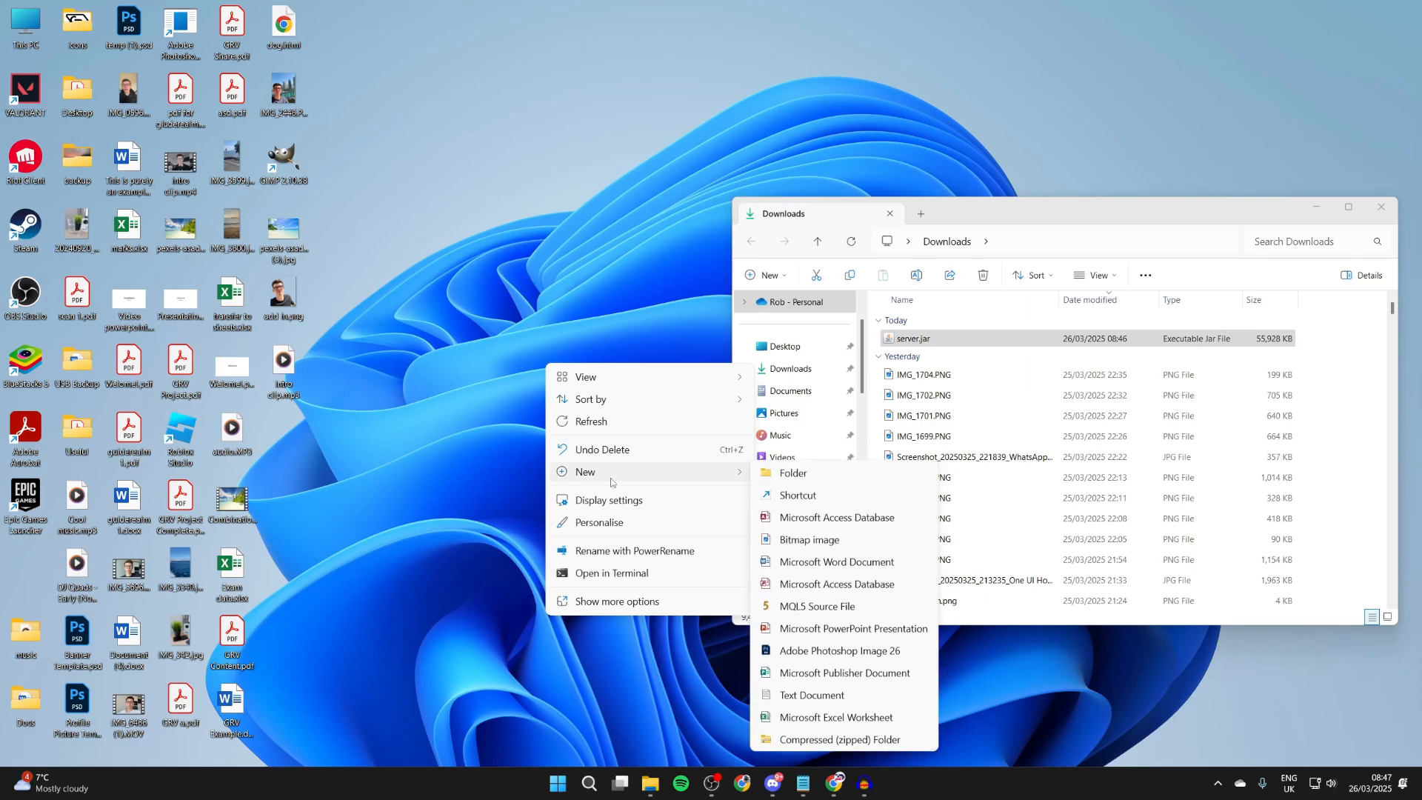
click(792, 473)
text(Server)
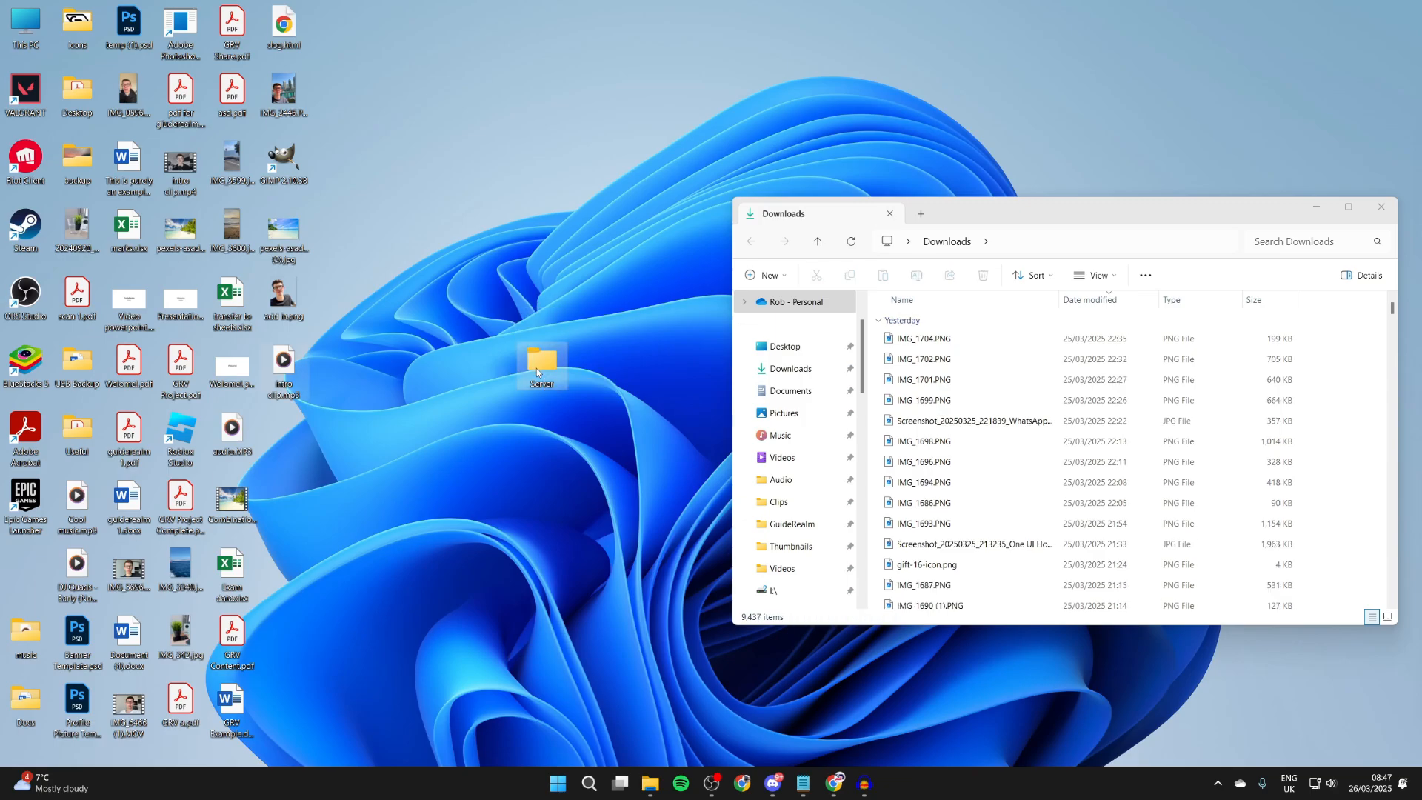
double_click(541, 365)
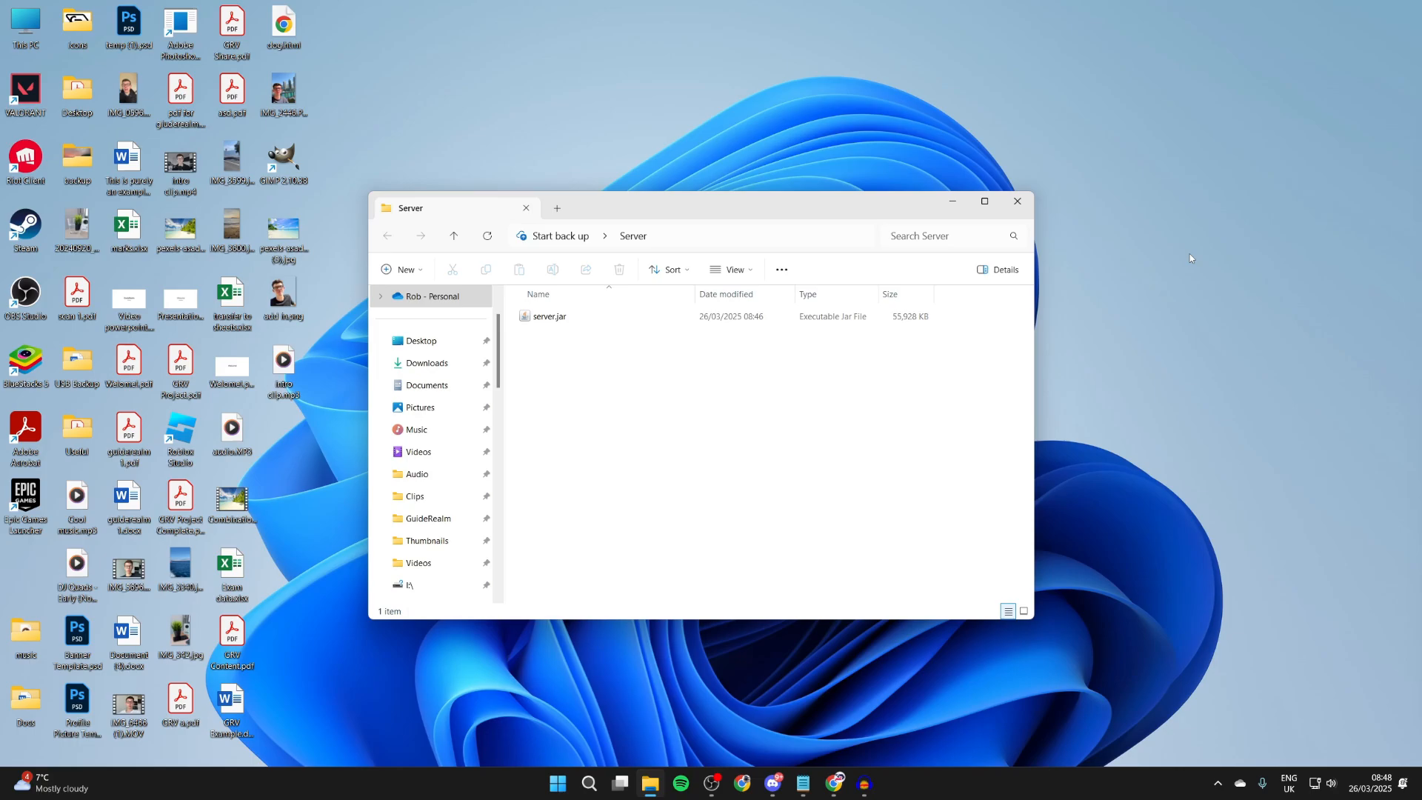
mouse_move(1173, 132)
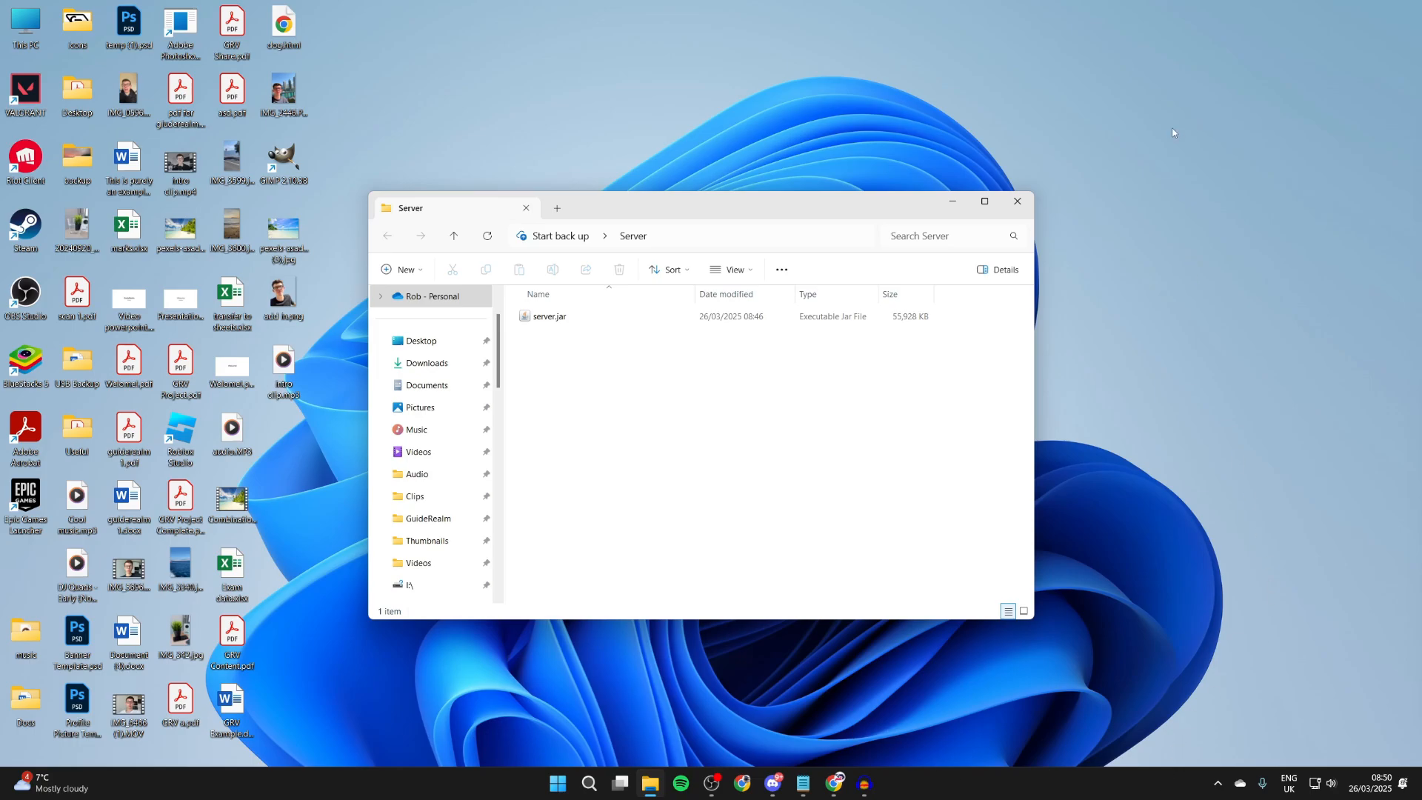
Switch to the Apex Hosting tab and scroll through its features section and back up.
click(832, 787)
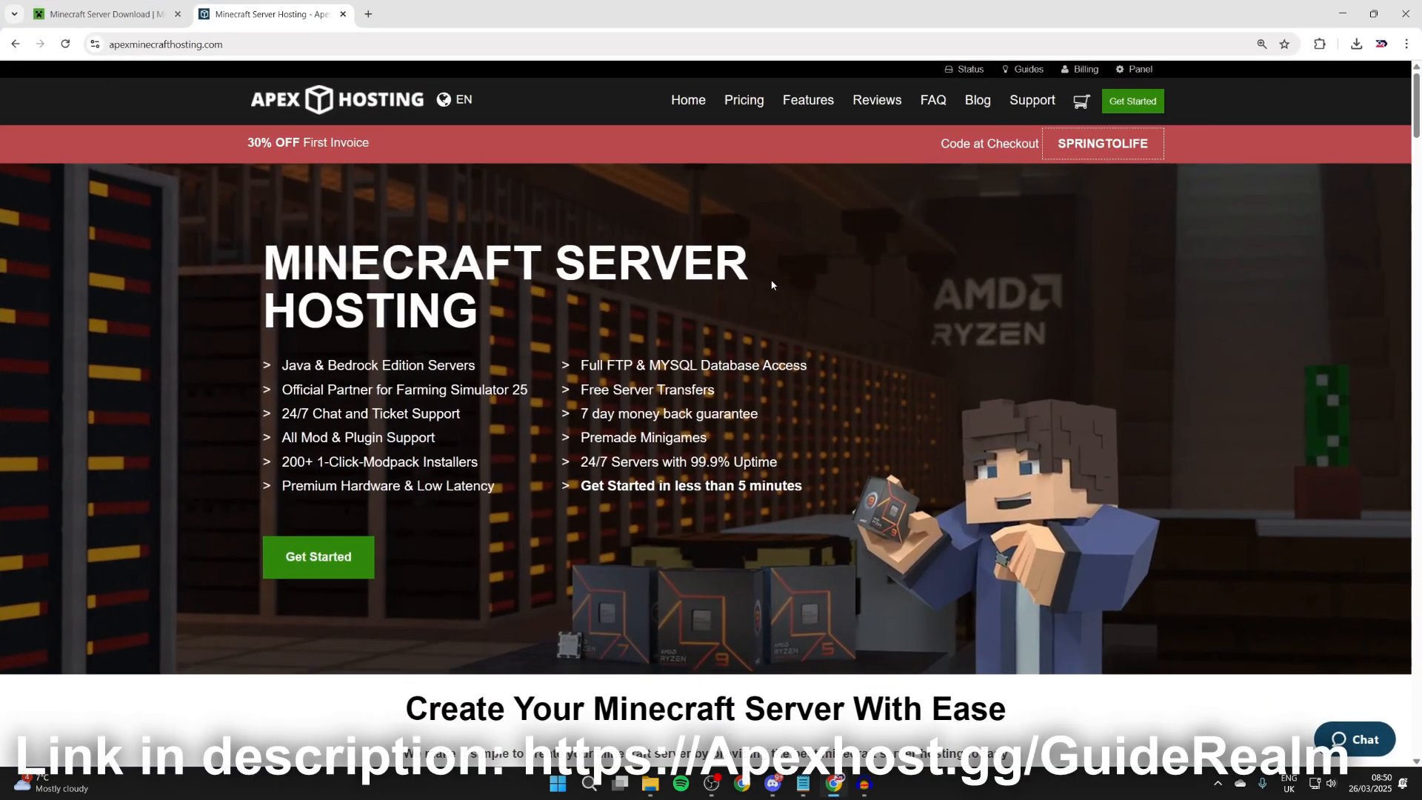
mouse_move(755, 294)
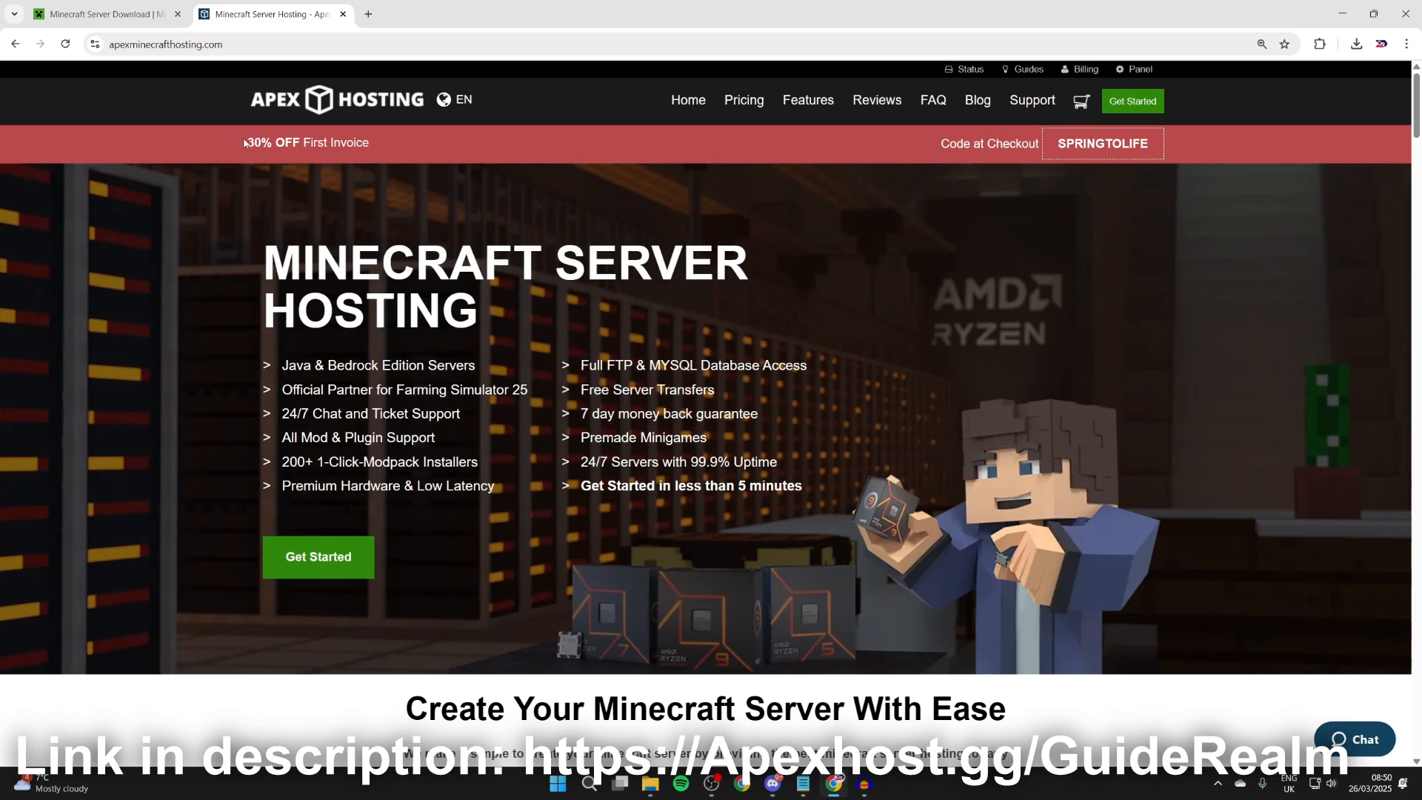
mouse_move(383, 232)
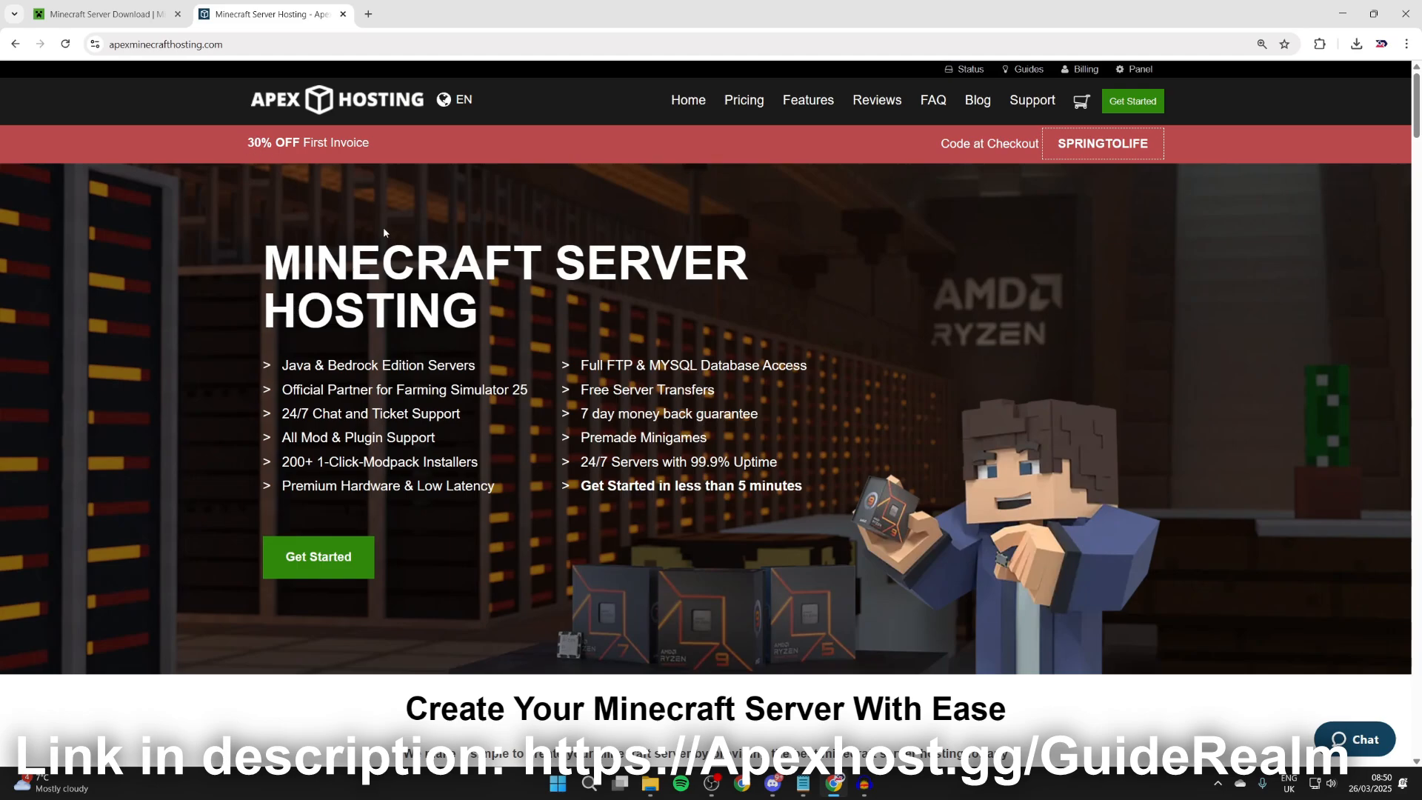
scroll(down, 3)
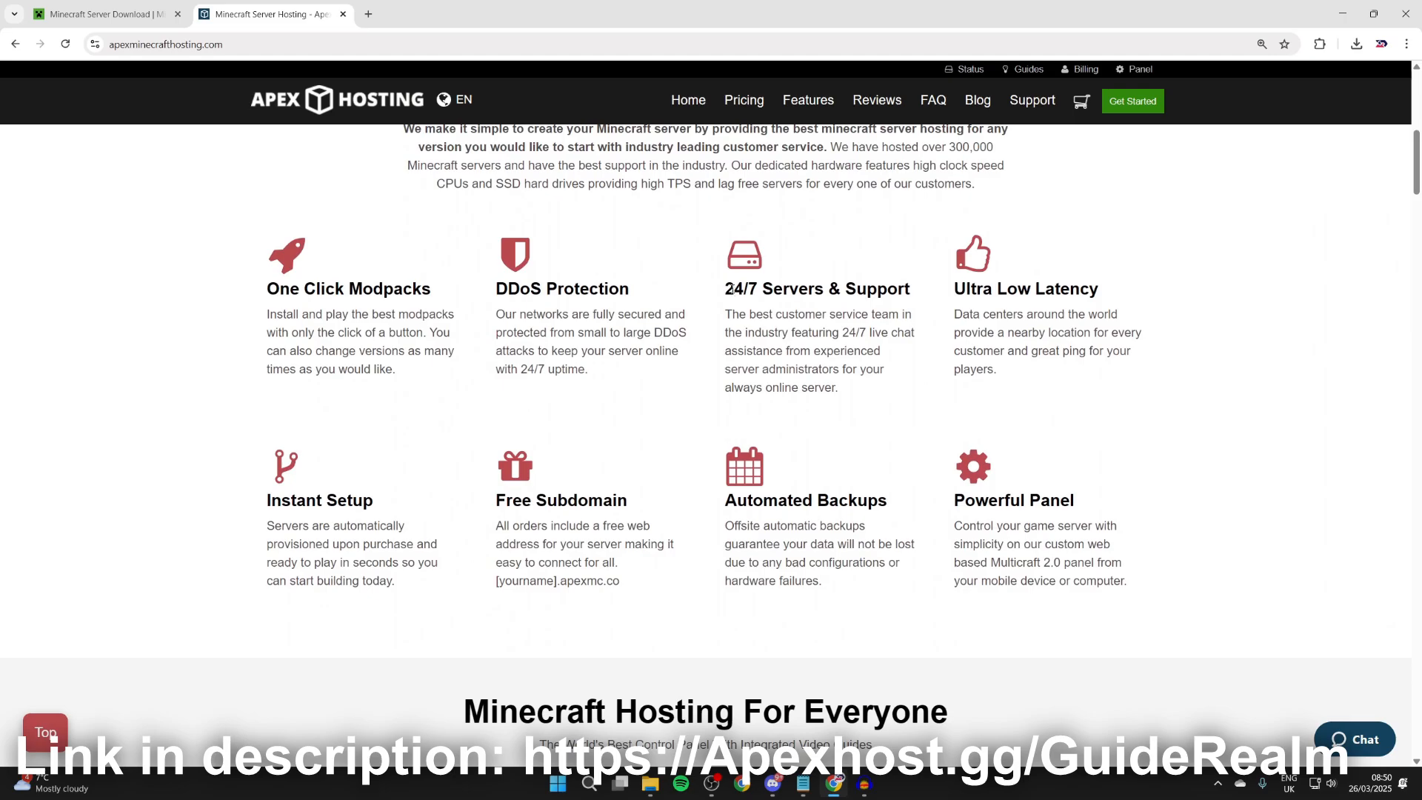
mouse_move(266, 565)
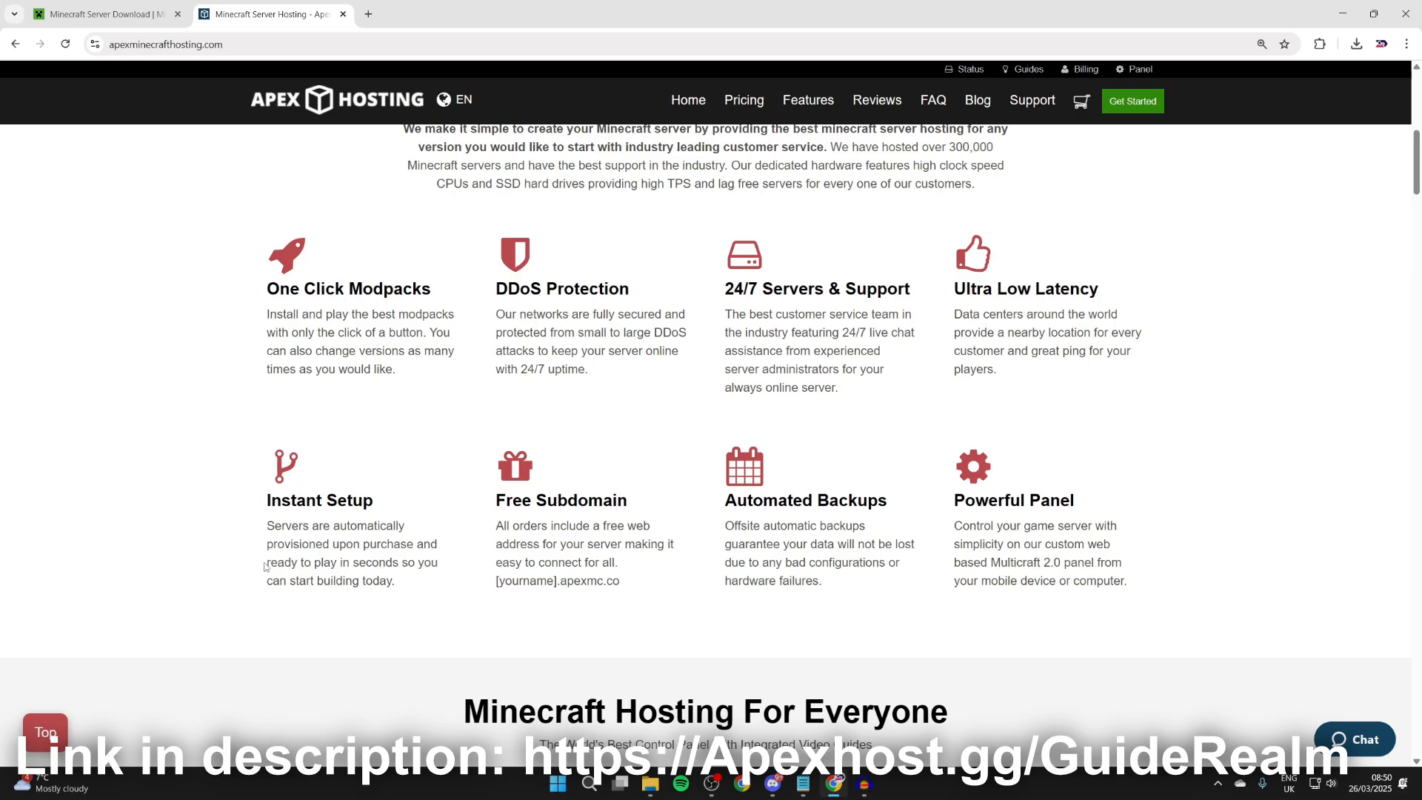
mouse_move(419, 310)
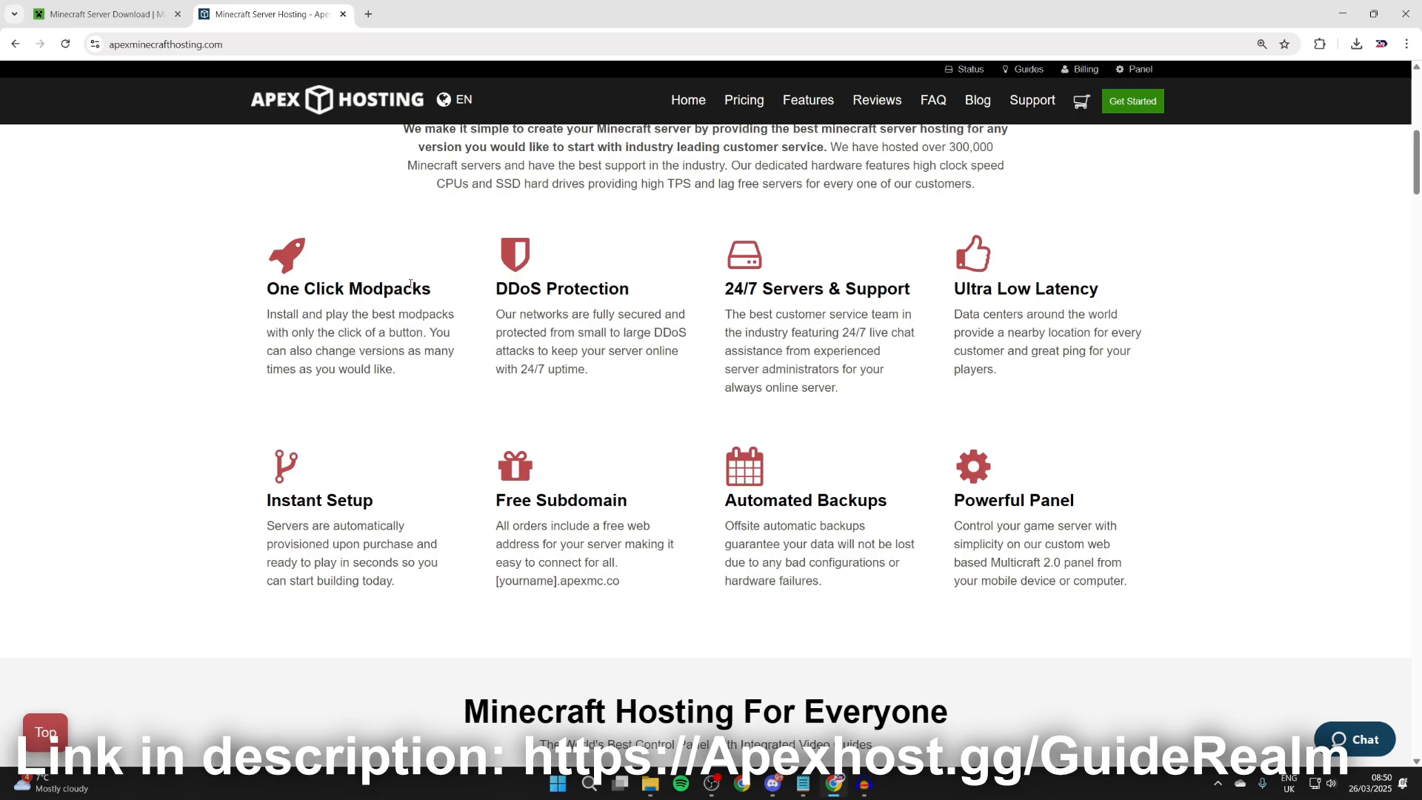
mouse_move(800, 364)
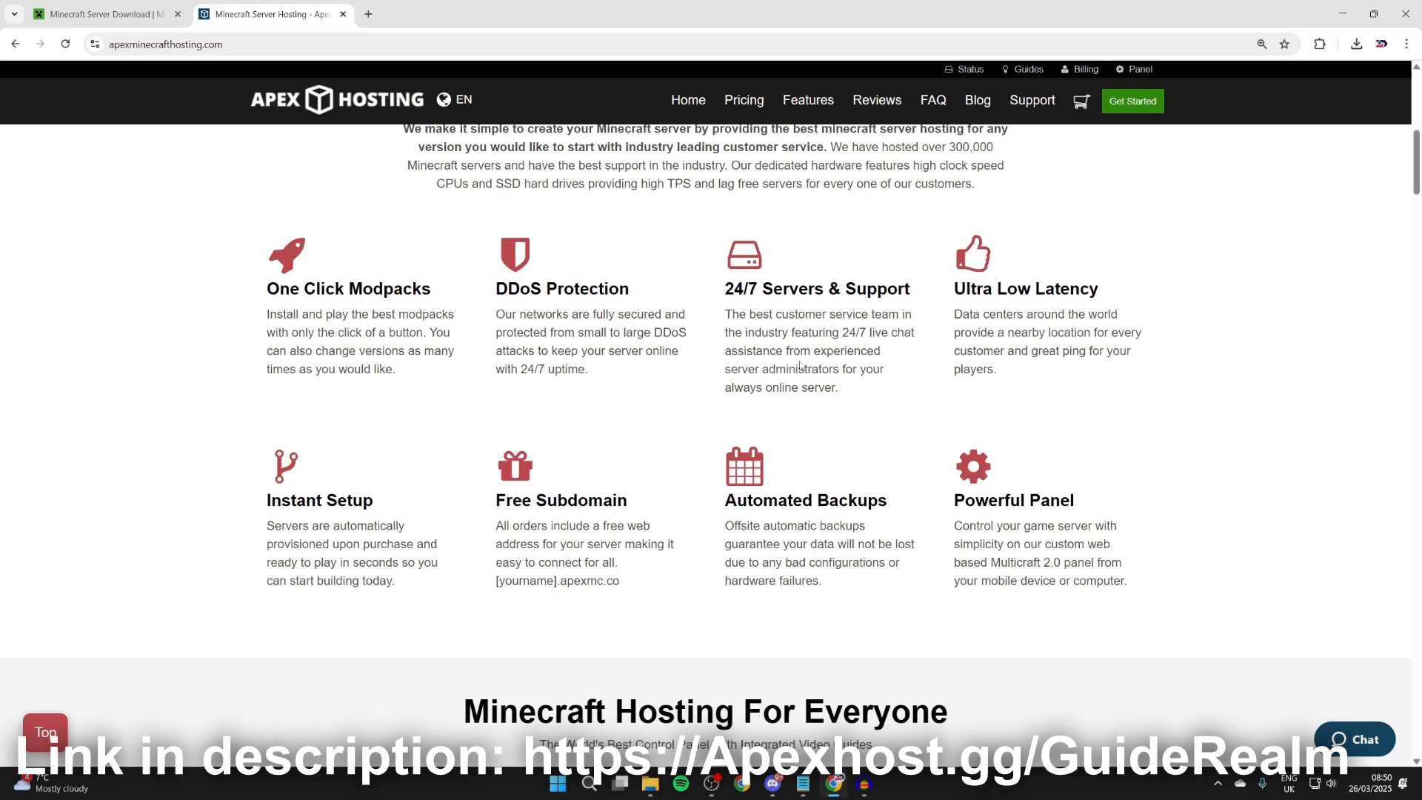
scroll(up, 3)
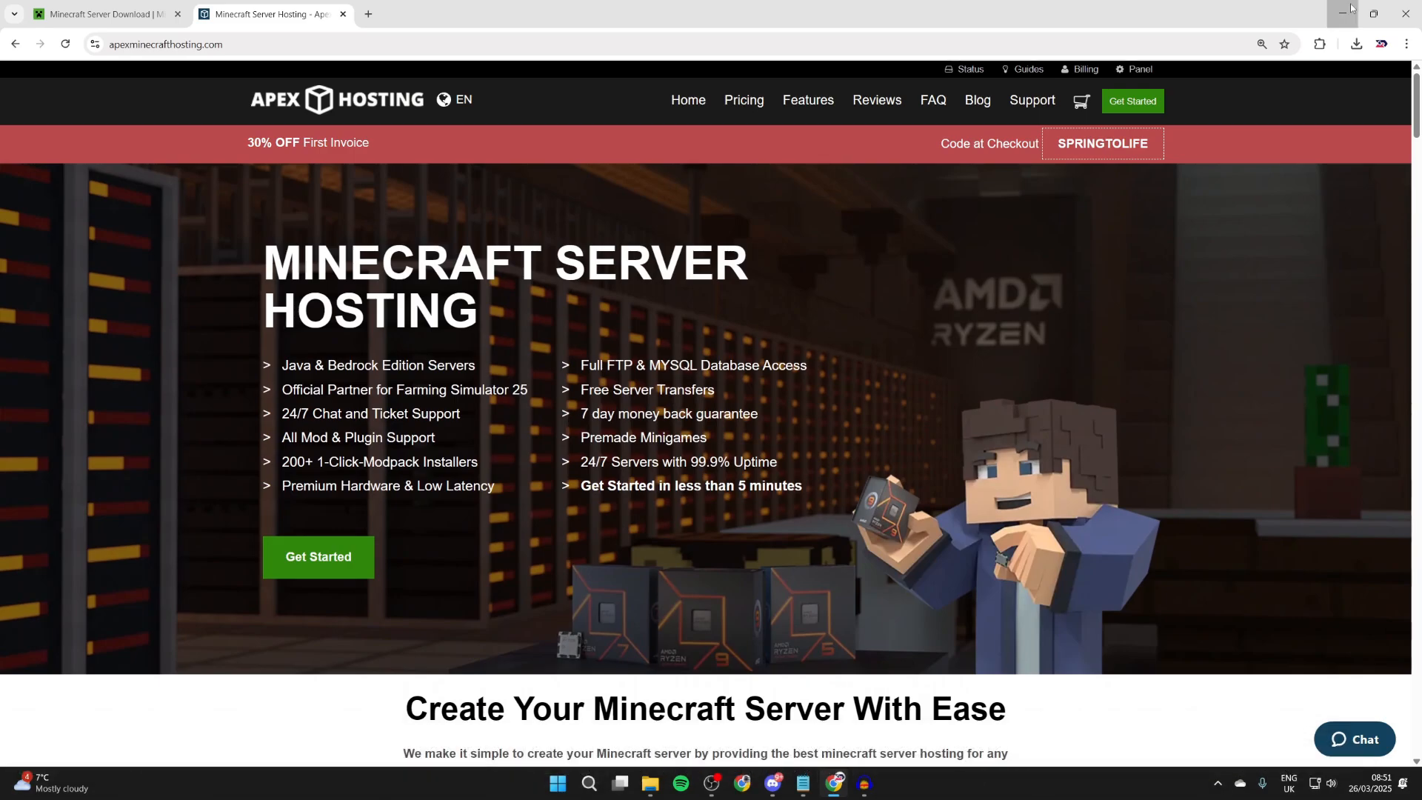
Minimise Chrome and launch server.jar to generate eula.txt, server.properties and server folders.
click(1344, 14)
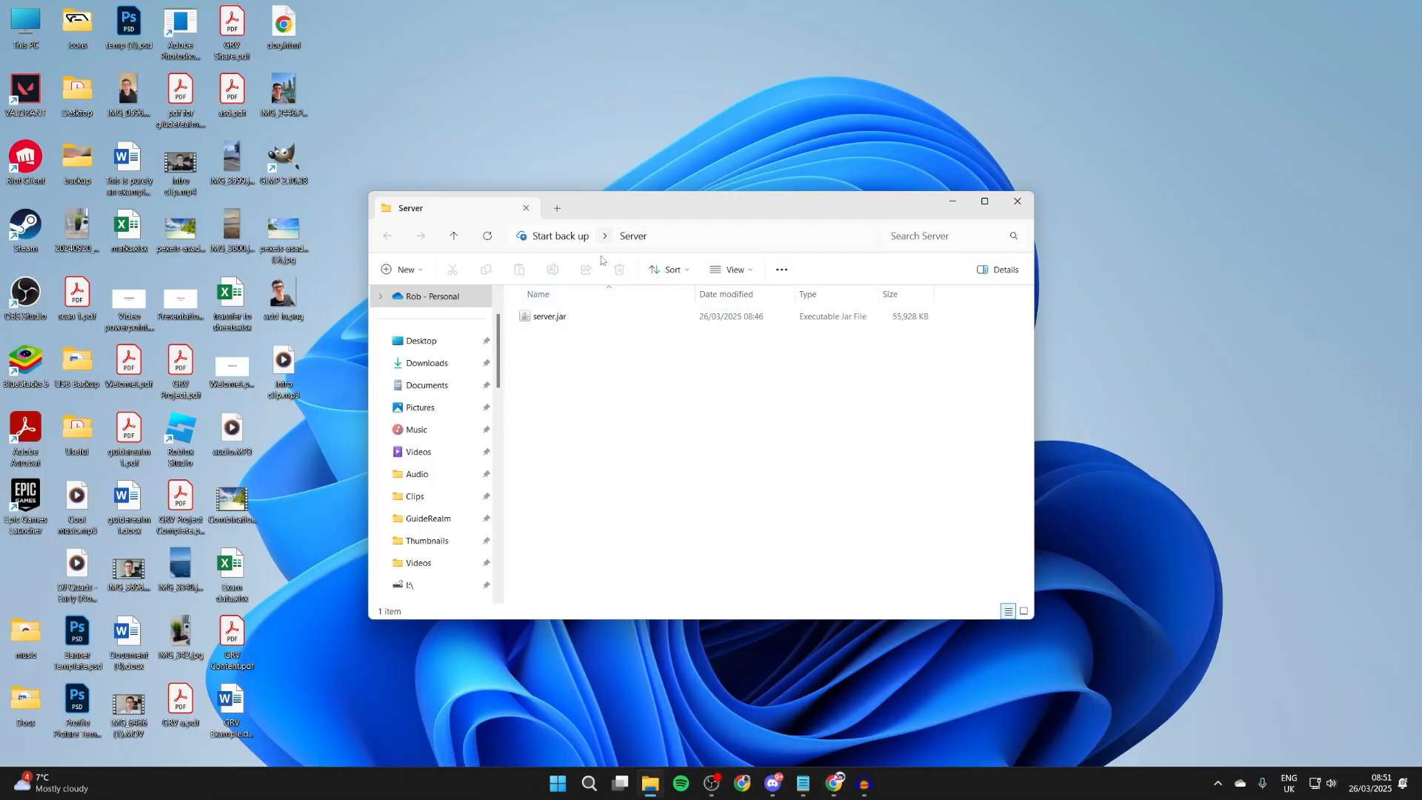
click(549, 316)
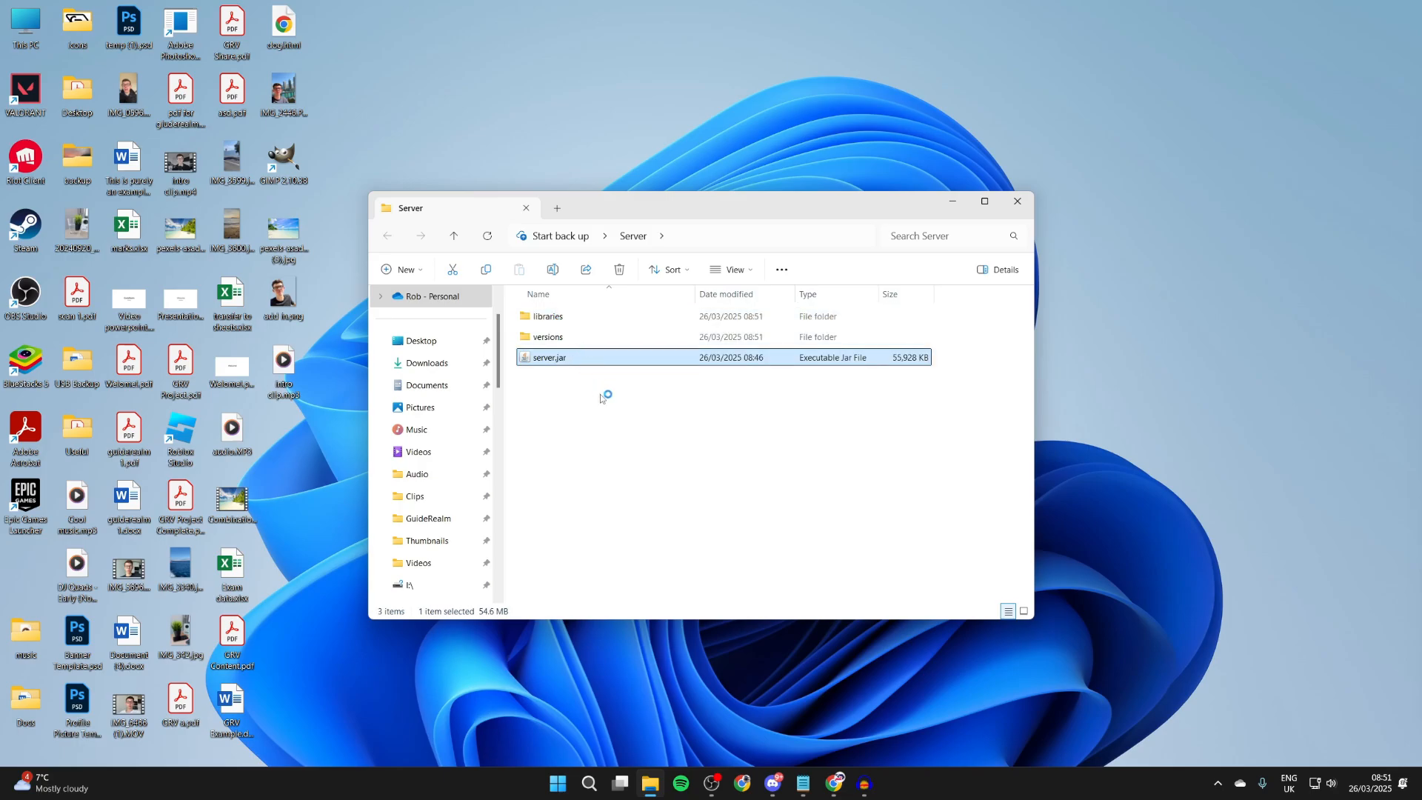
mouse_move(583, 336)
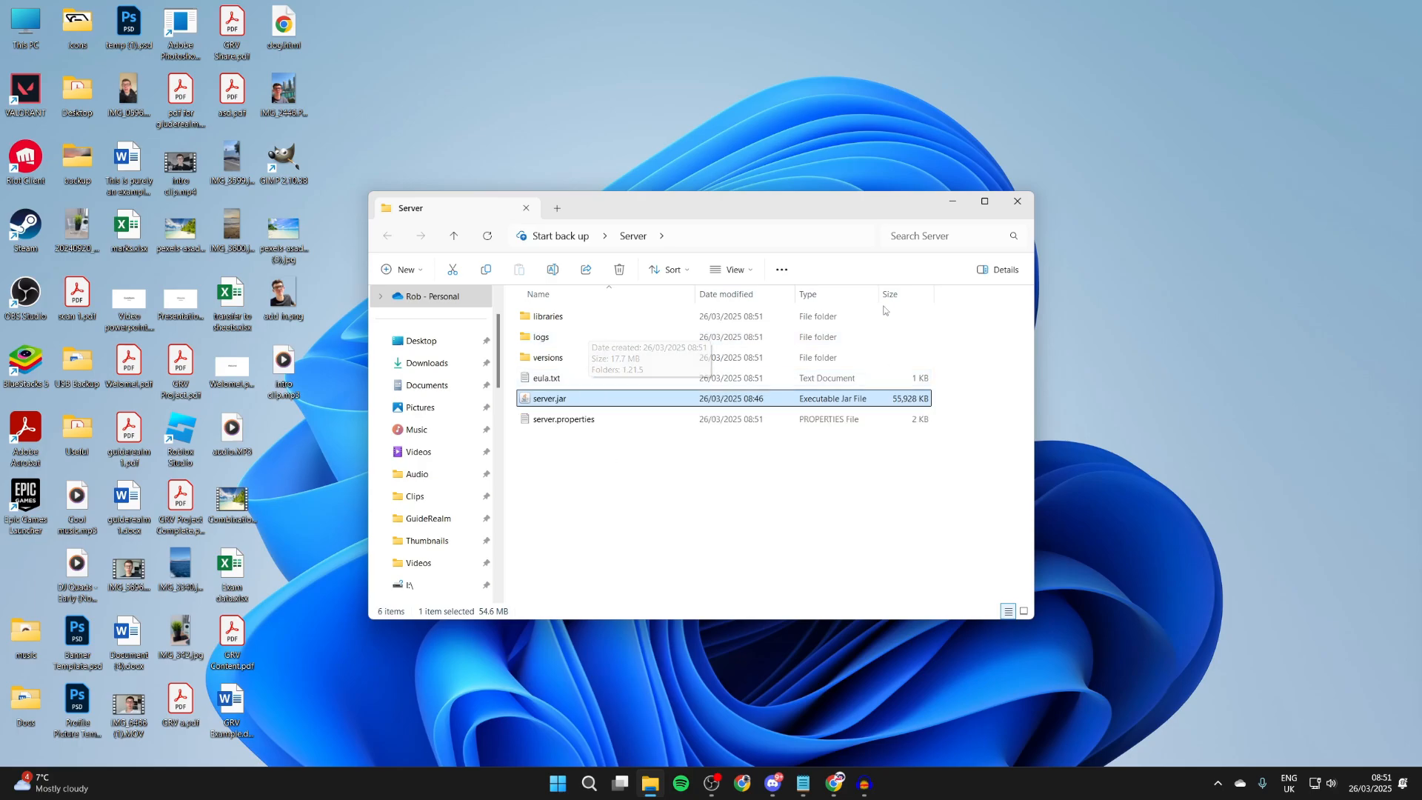
mouse_move(760, 475)
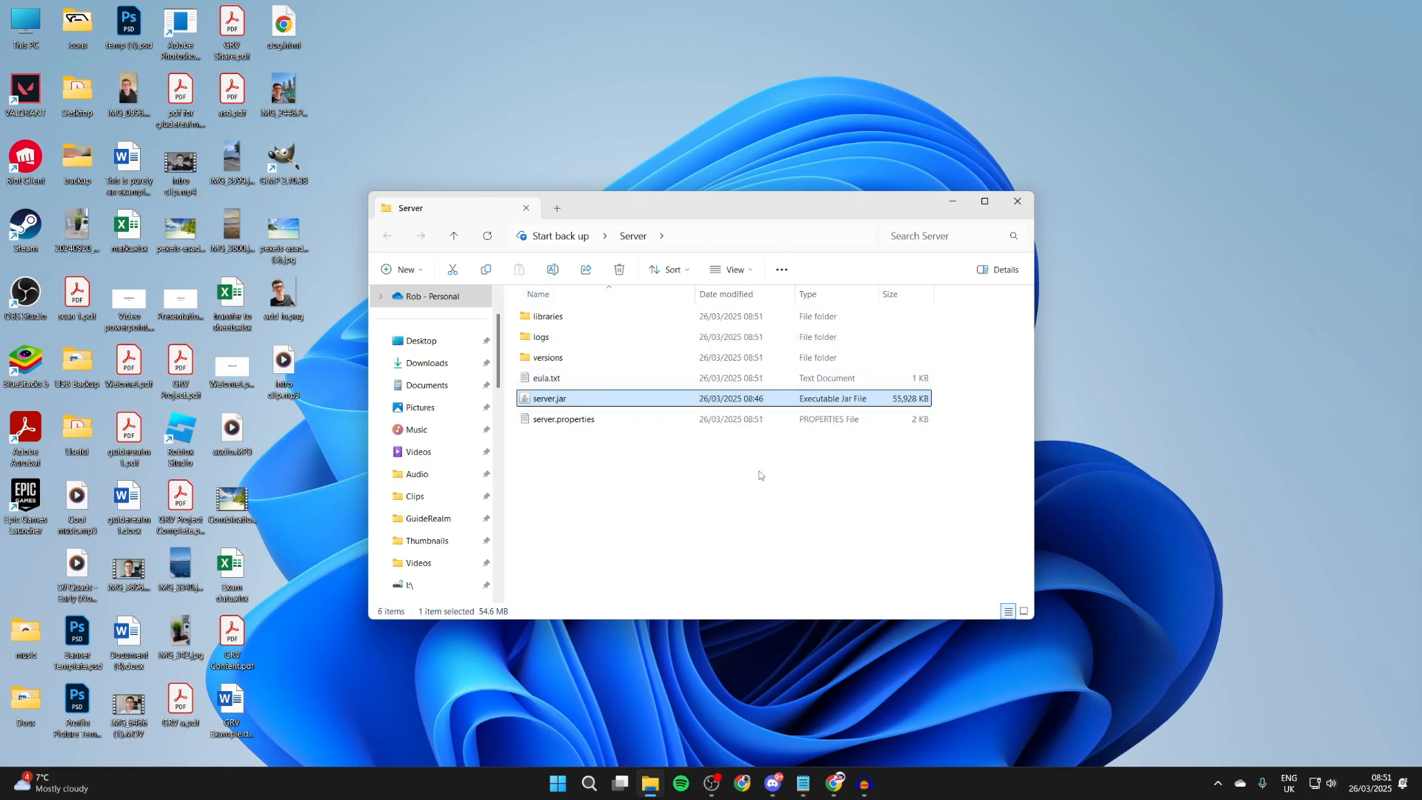
click(832, 782)
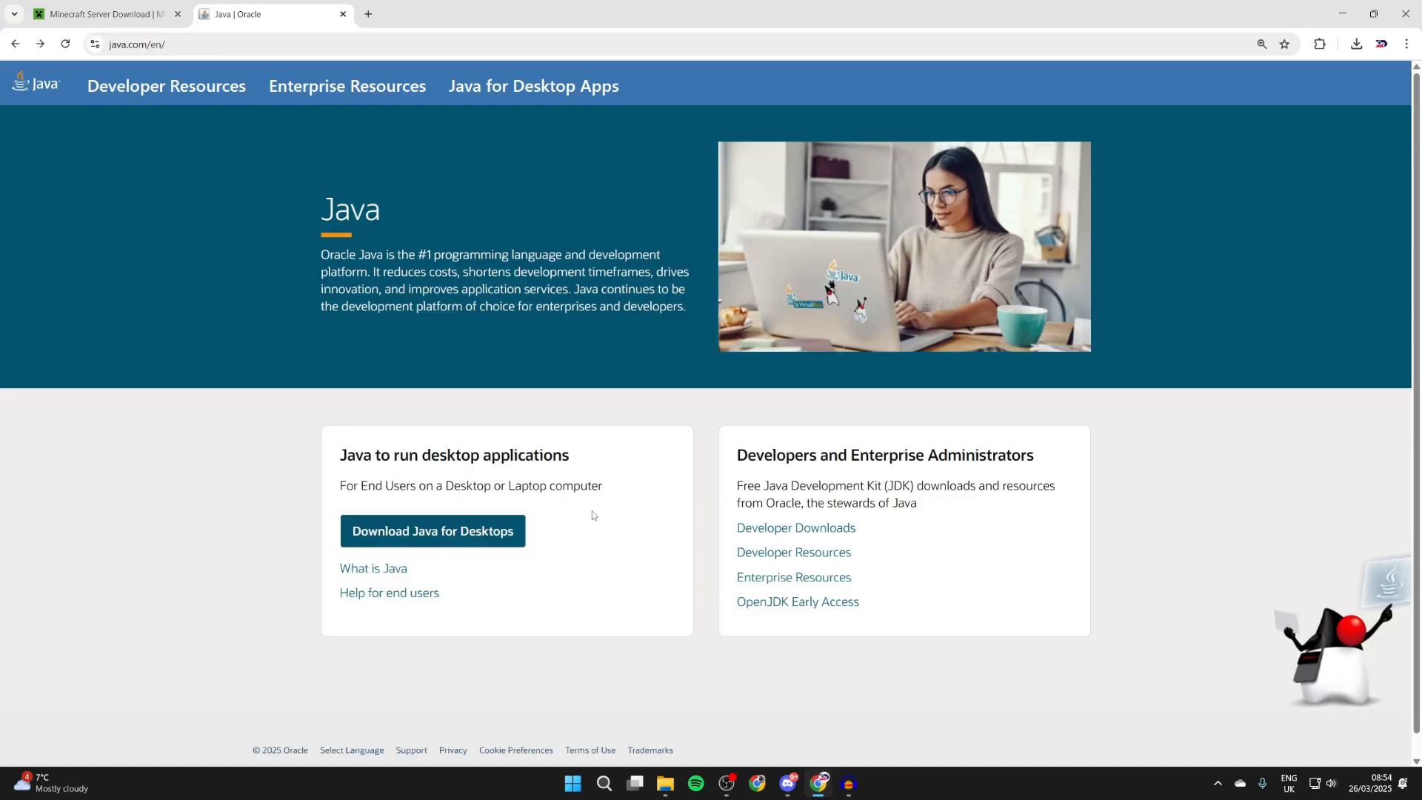
Download the Java 8 Update 441 Windows installer, return home, and confirm the download finished.
click(432, 530)
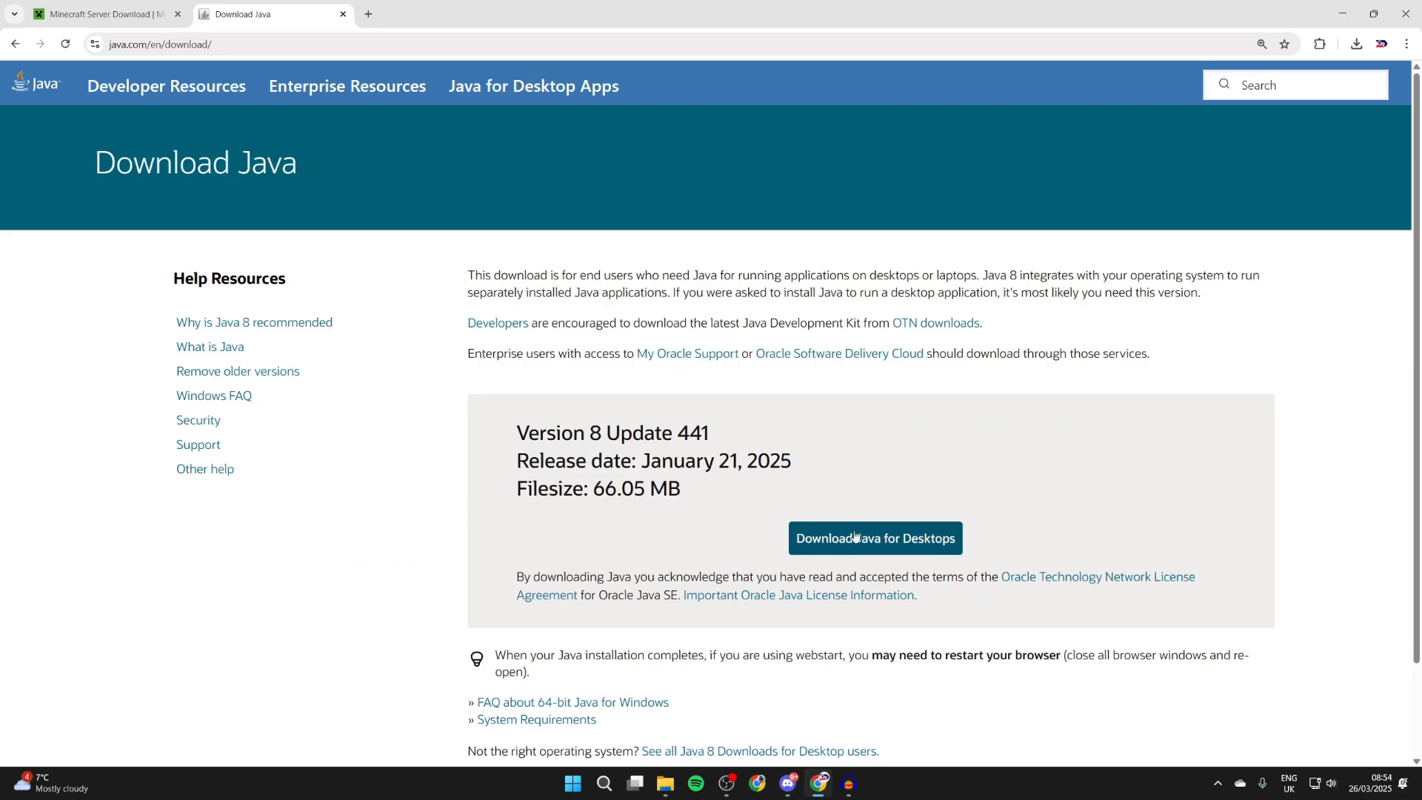
click(874, 537)
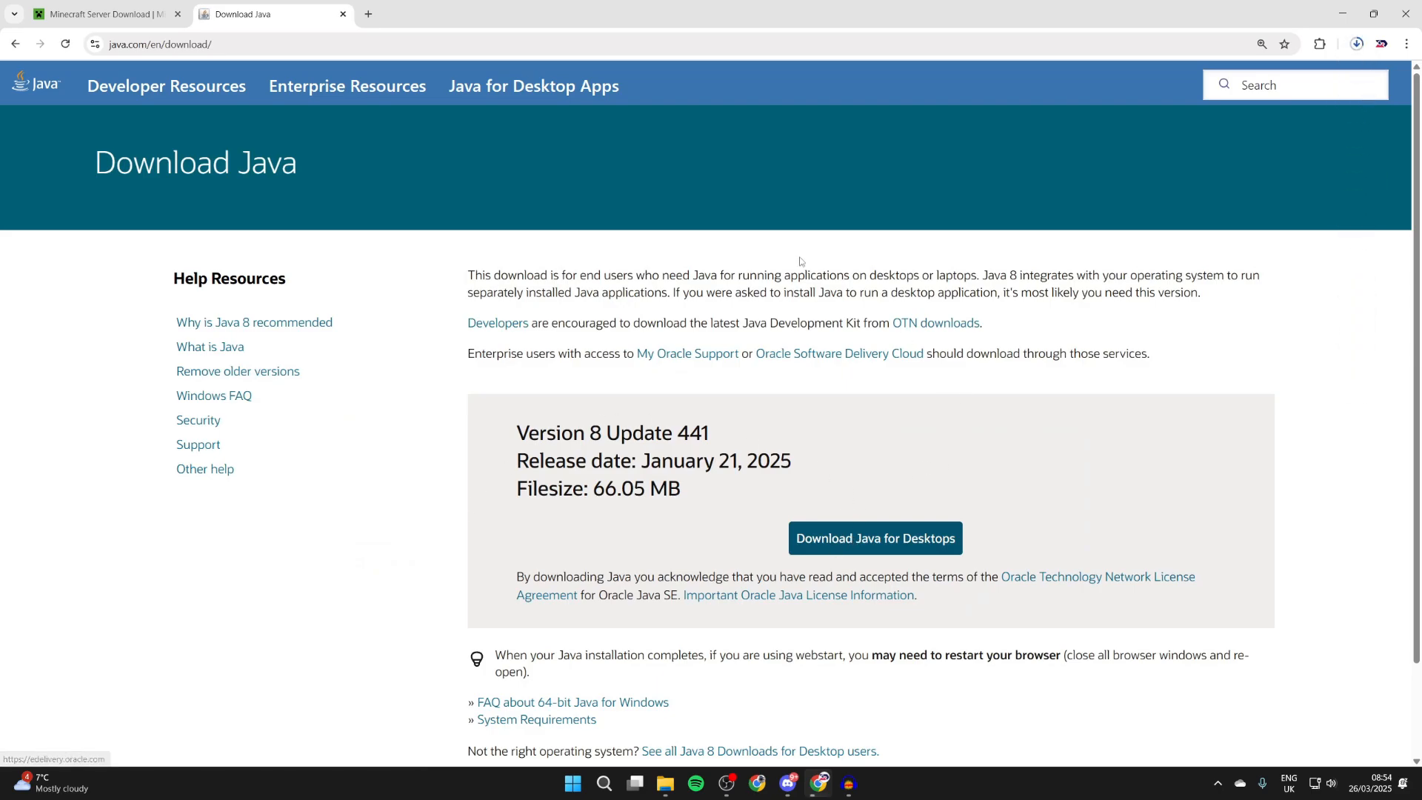
click(16, 43)
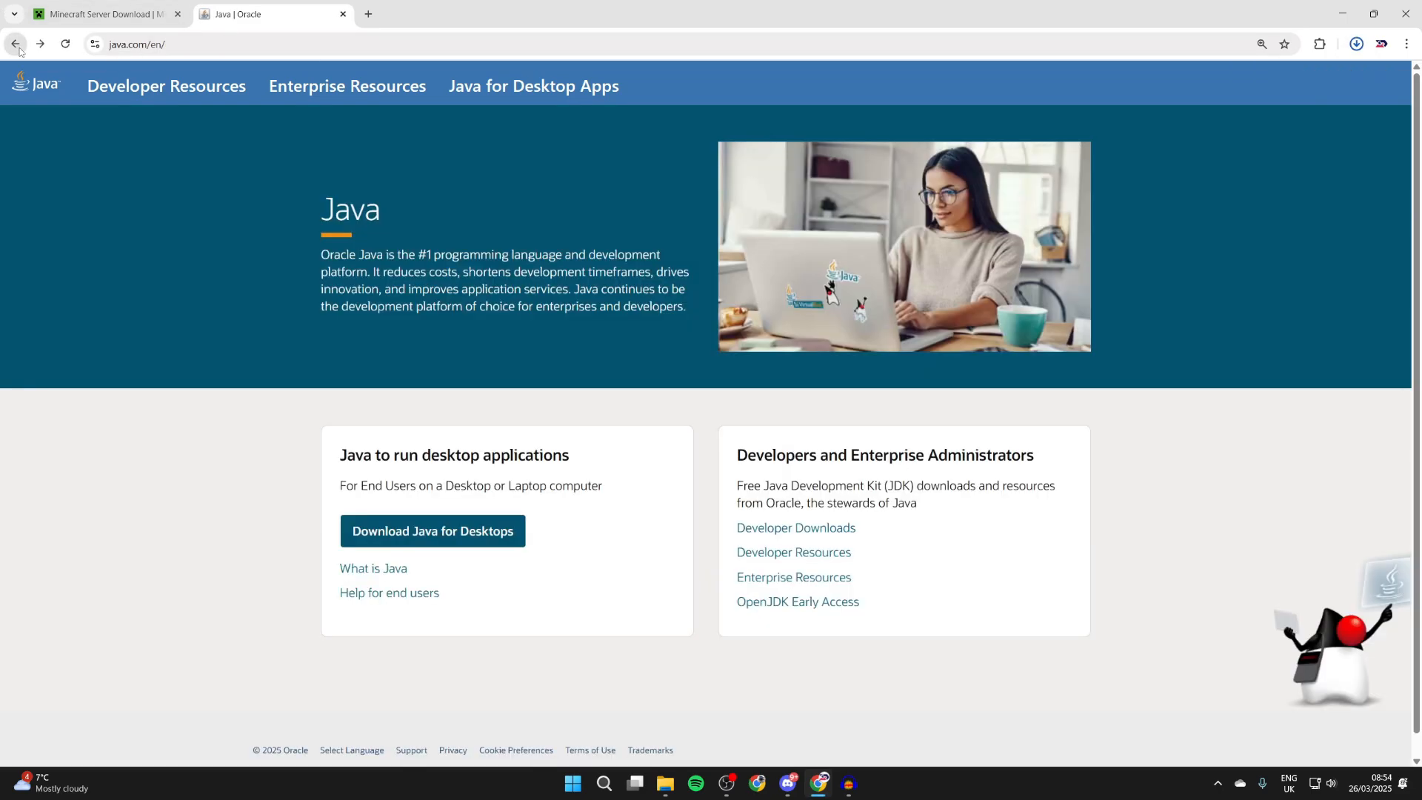
click(1354, 43)
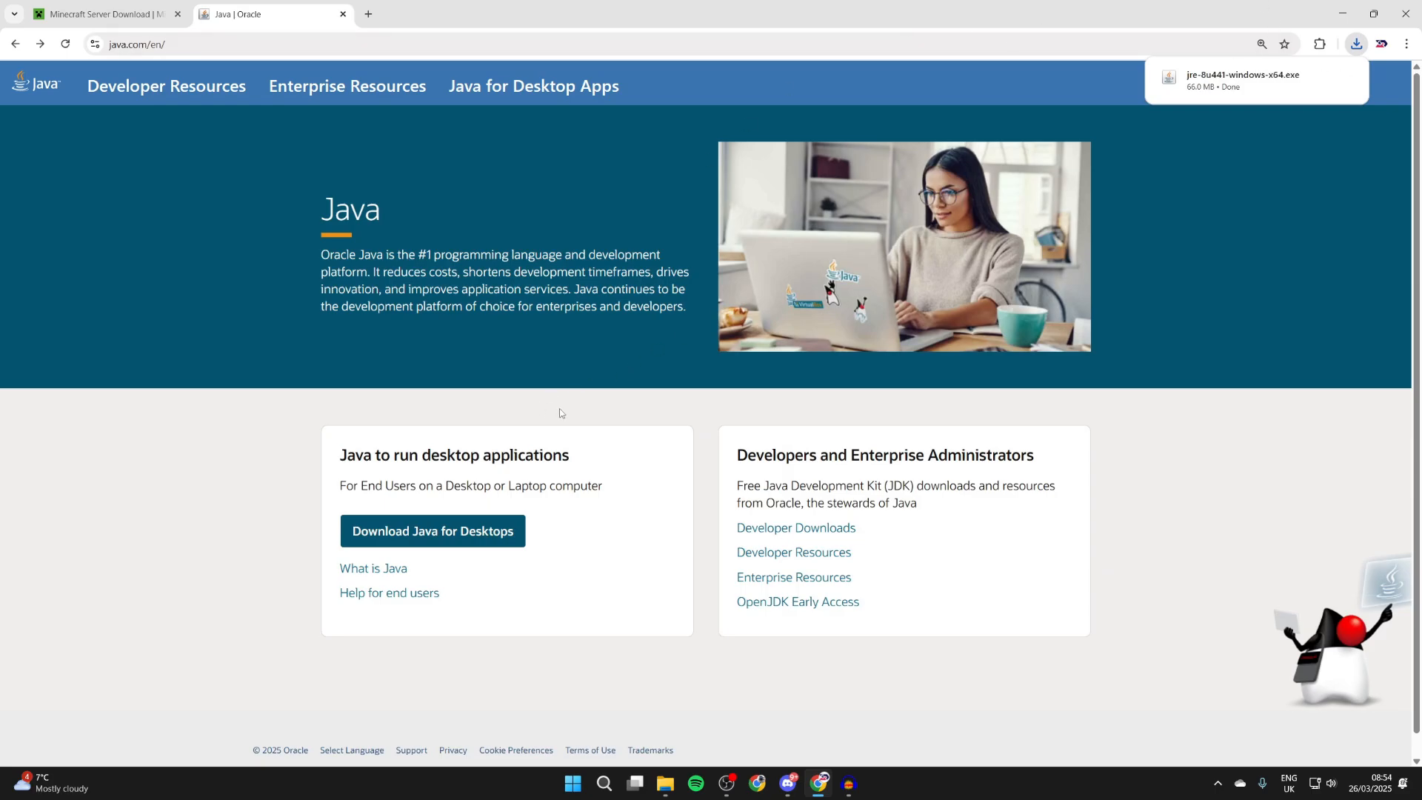
mouse_move(795, 528)
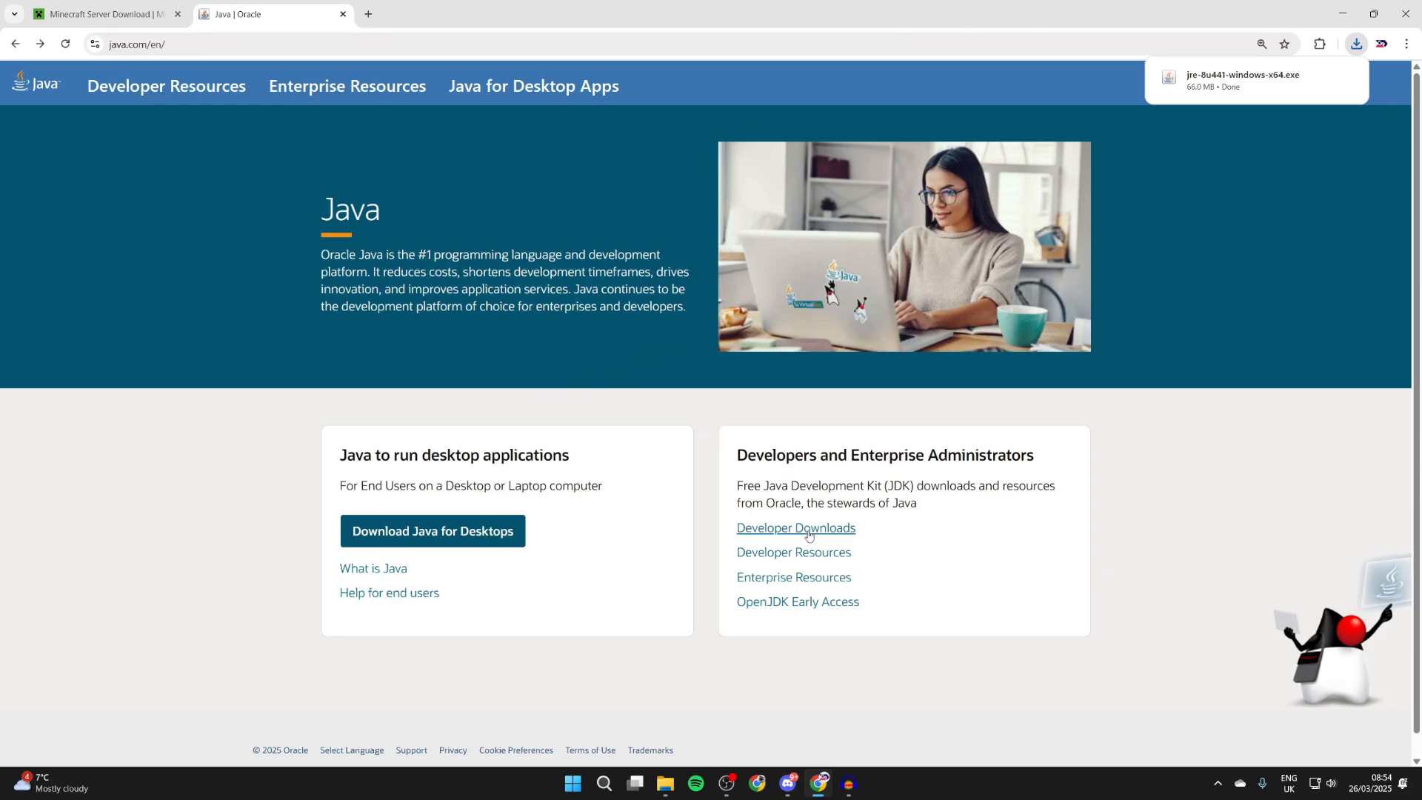
Show the JDK 24 Windows installers on Oracle Developer Downloads, then return to the Server folder.
click(795, 528)
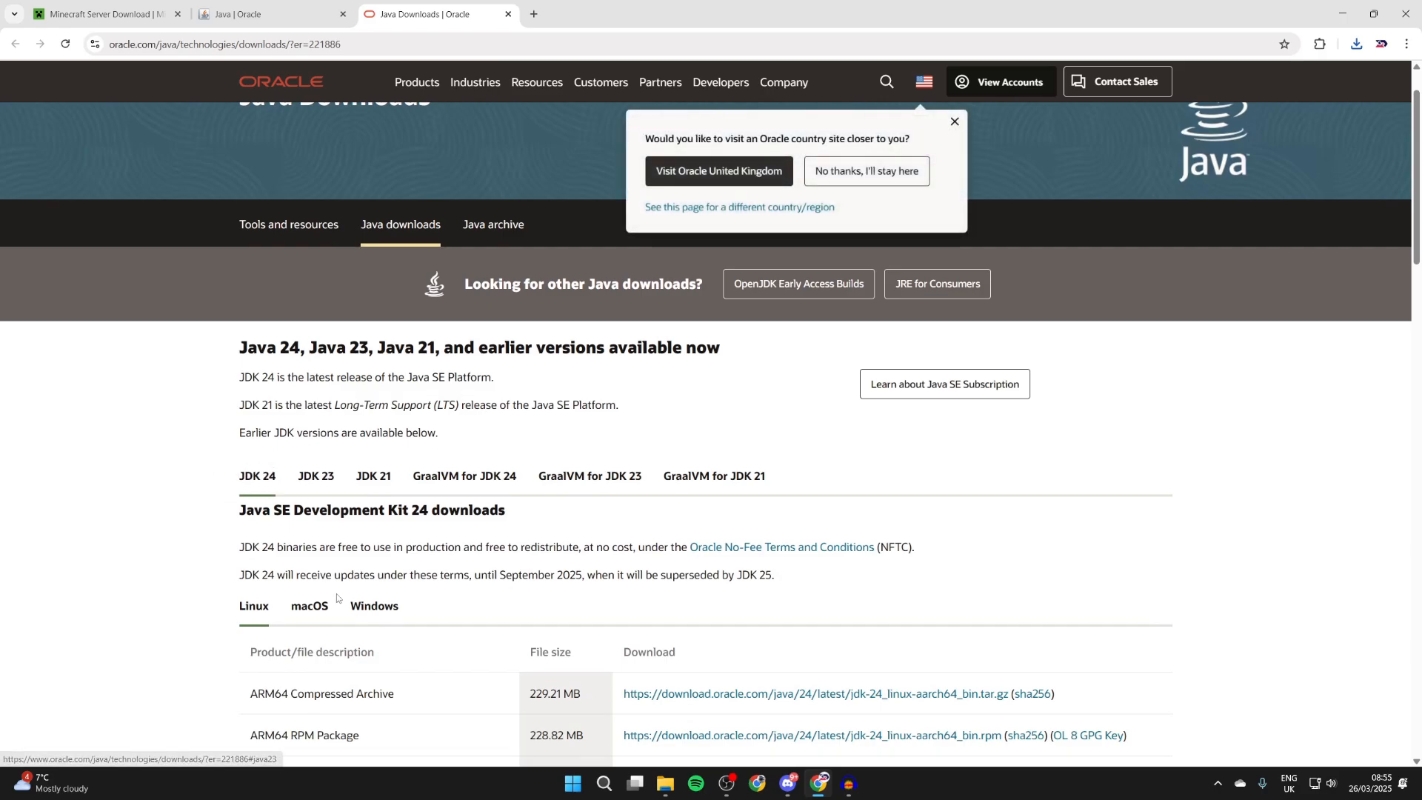
click(373, 605)
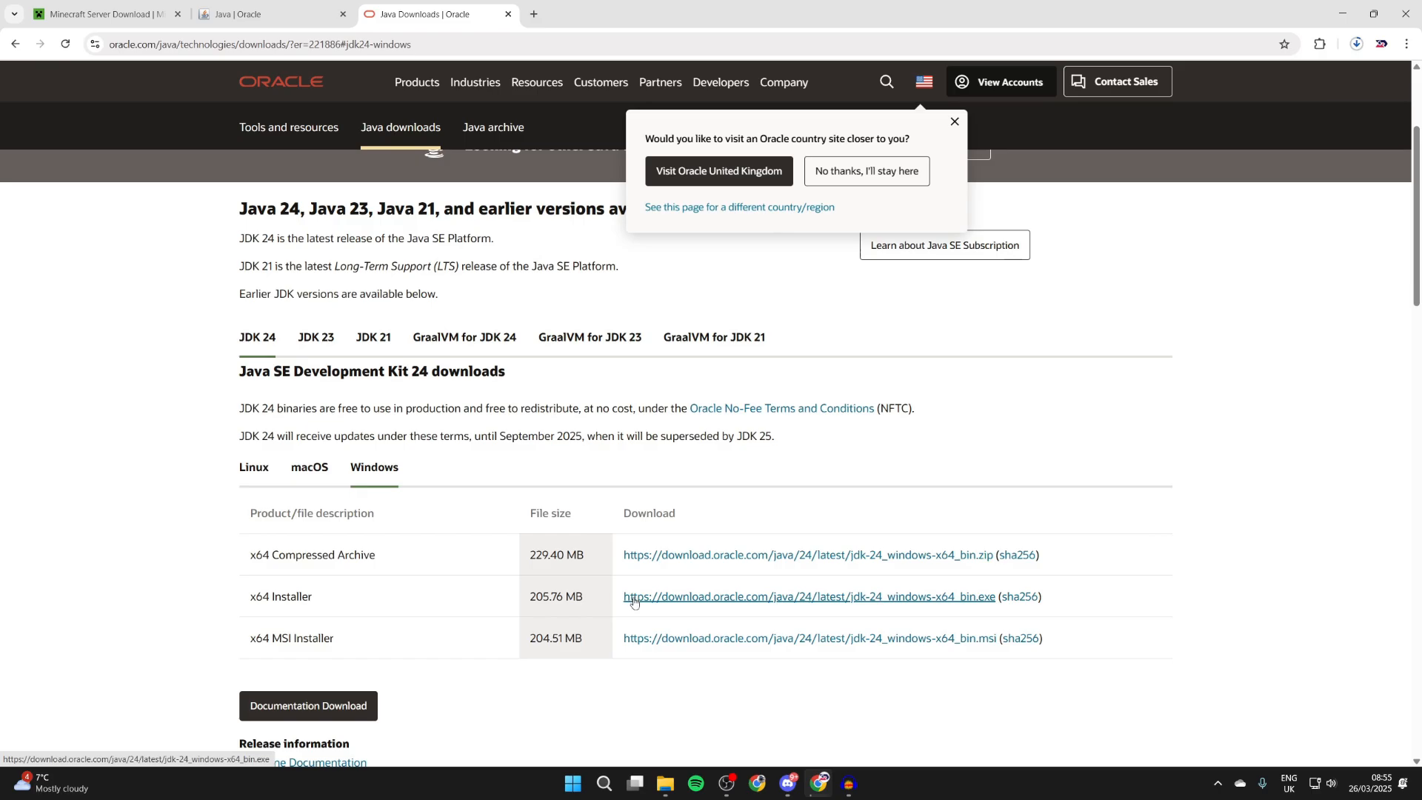
mouse_move(627, 618)
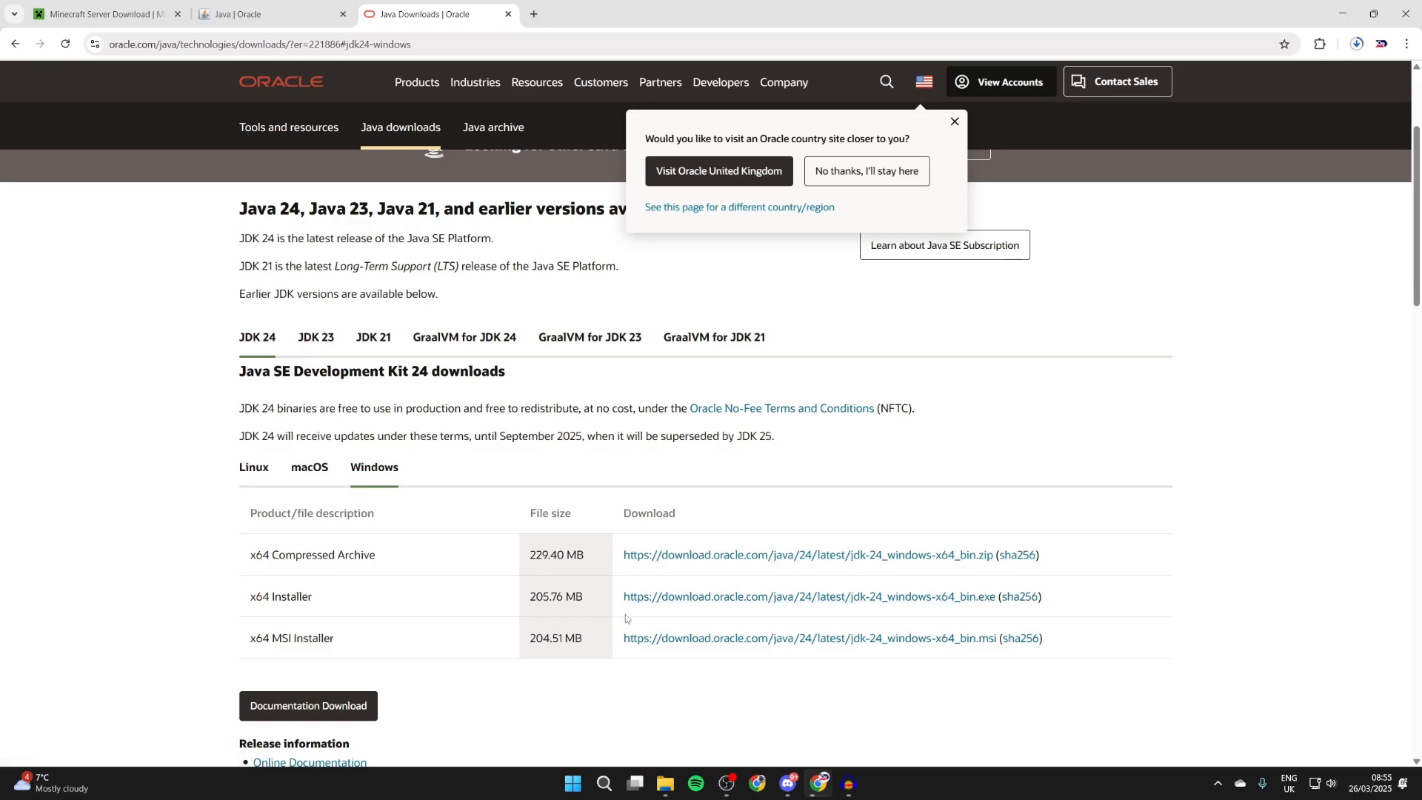
click(665, 782)
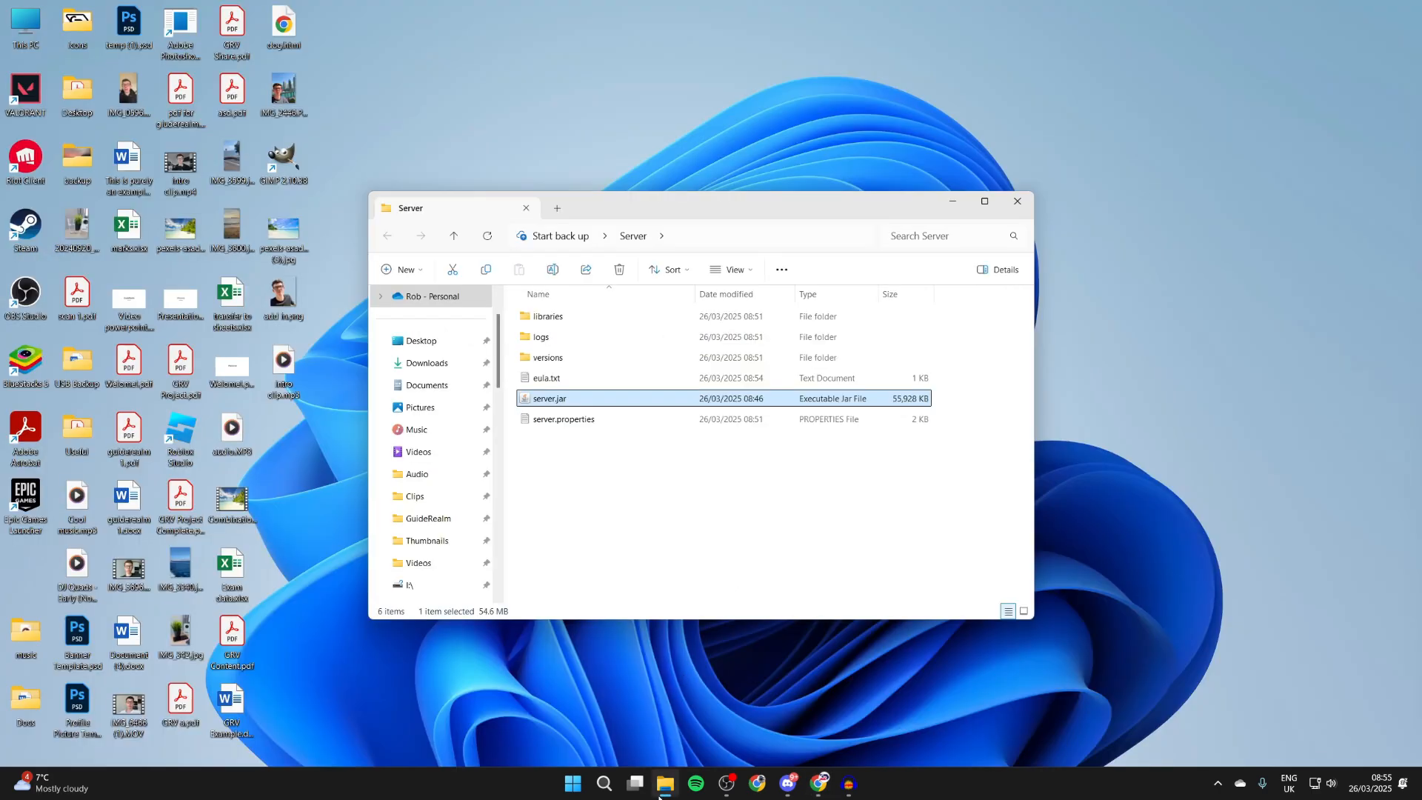
click(427, 363)
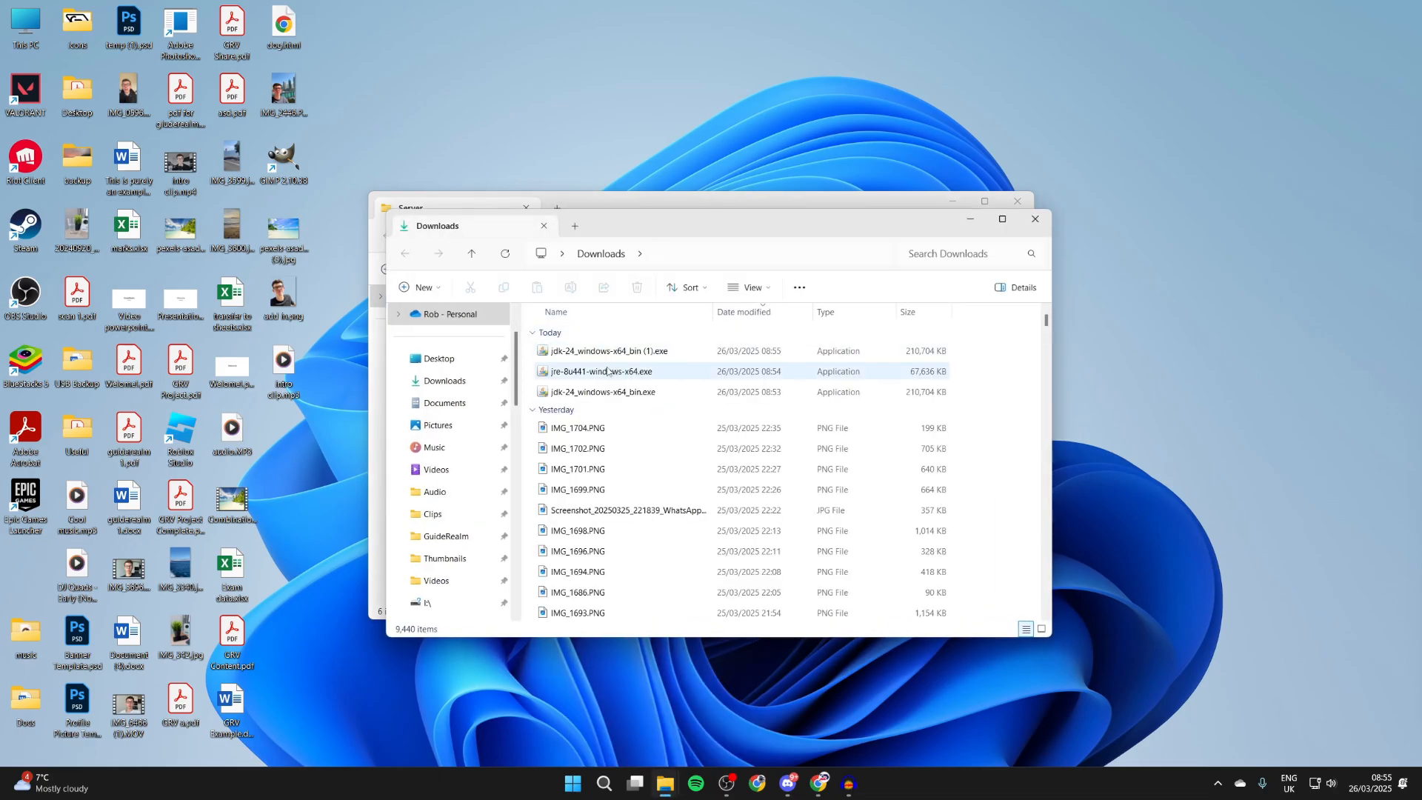
click(598, 371)
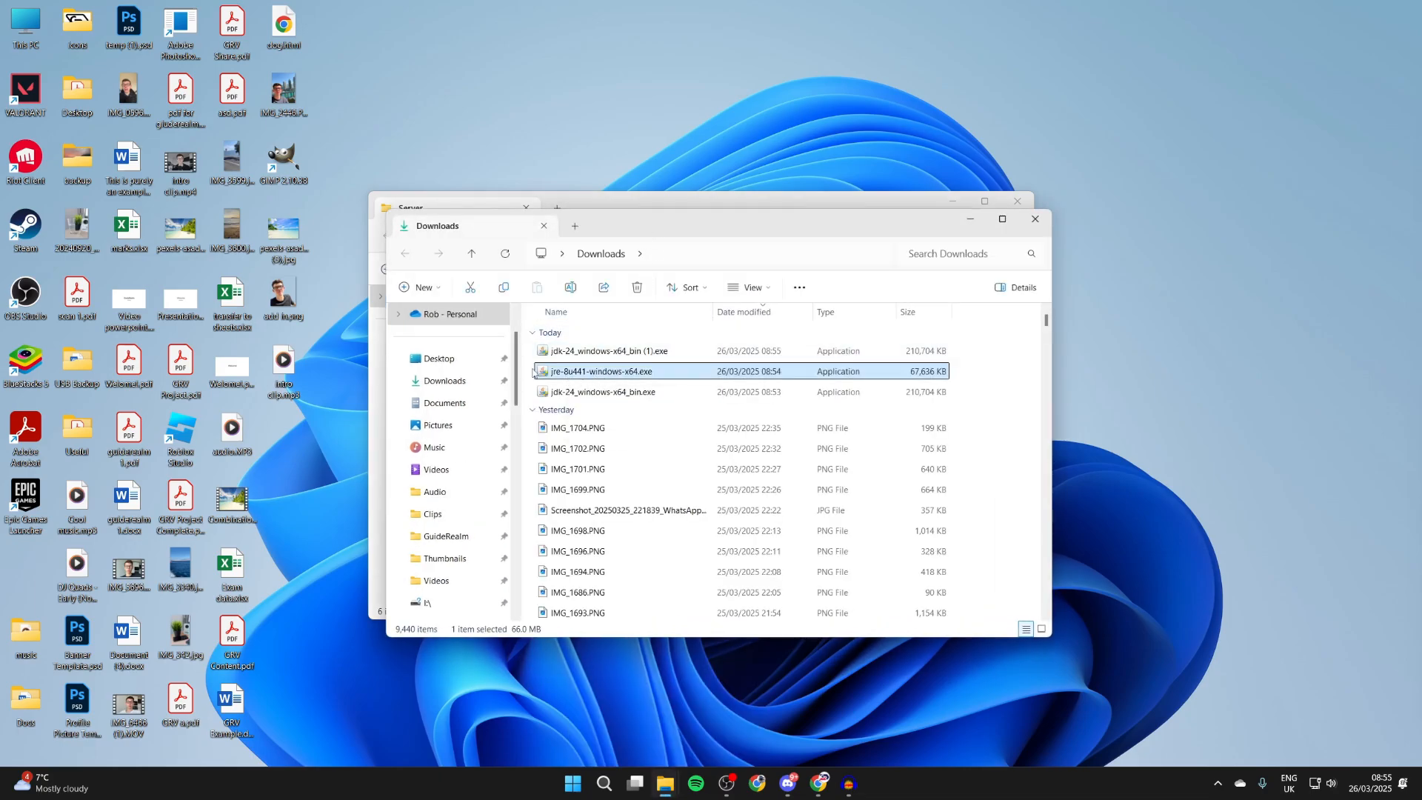
mouse_move(599, 371)
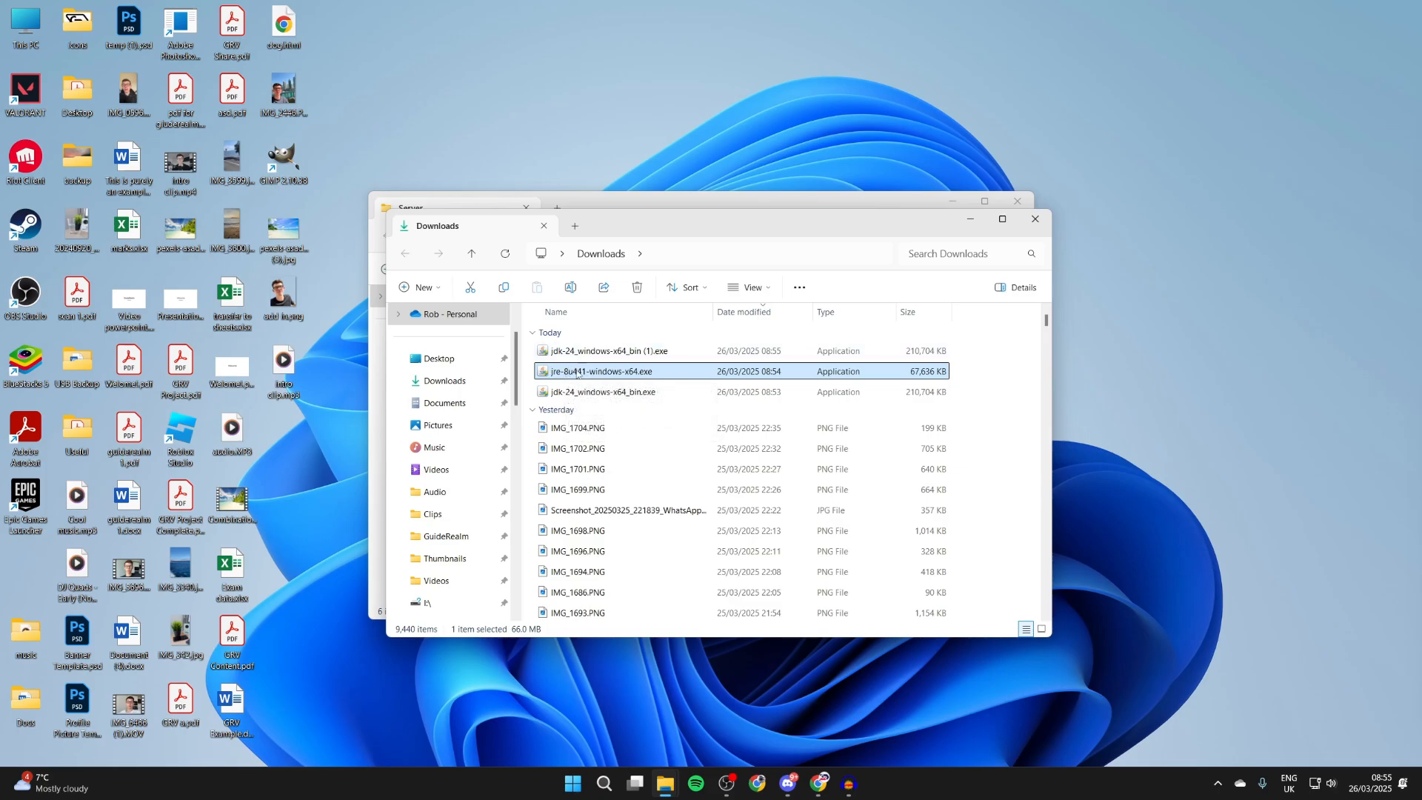
click(603, 351)
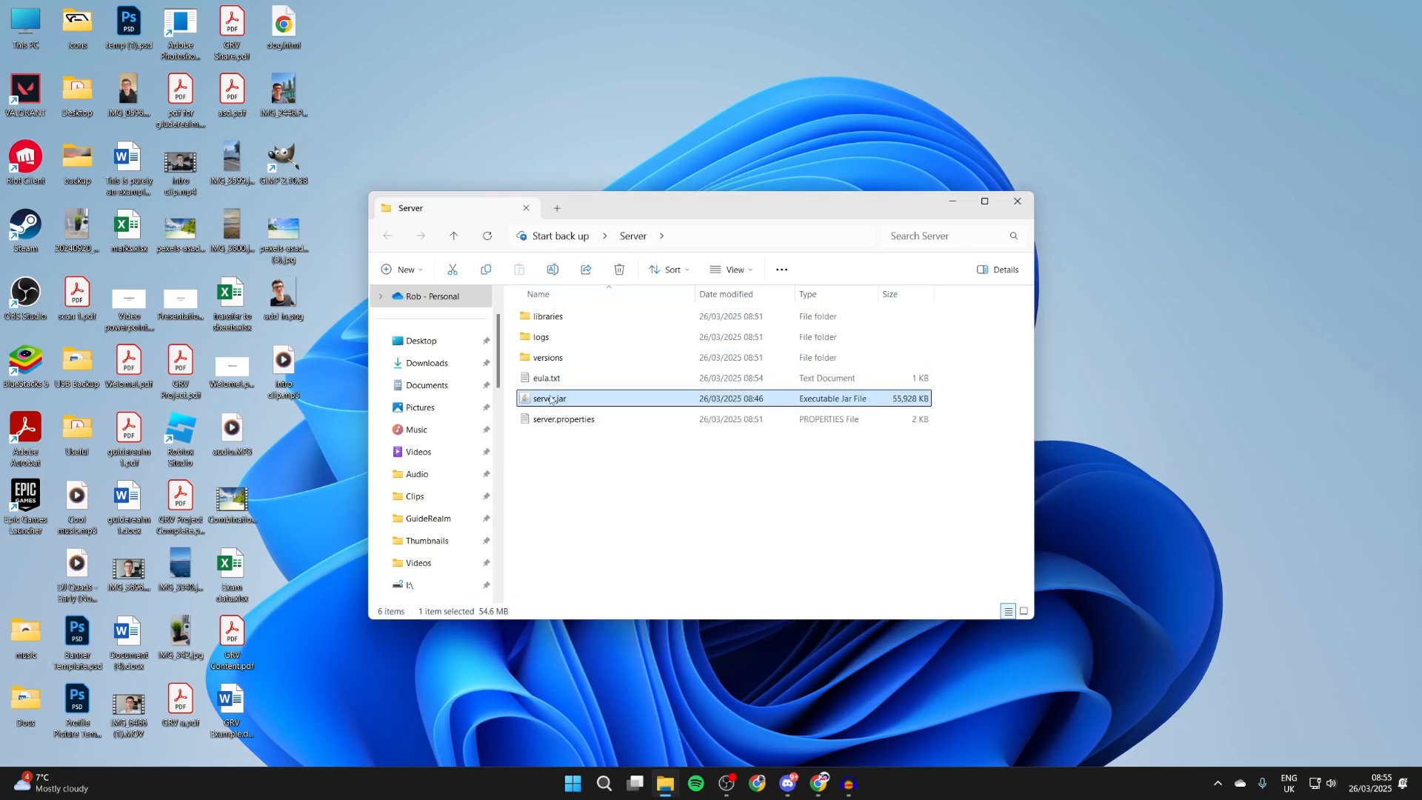
right_click(549, 398)
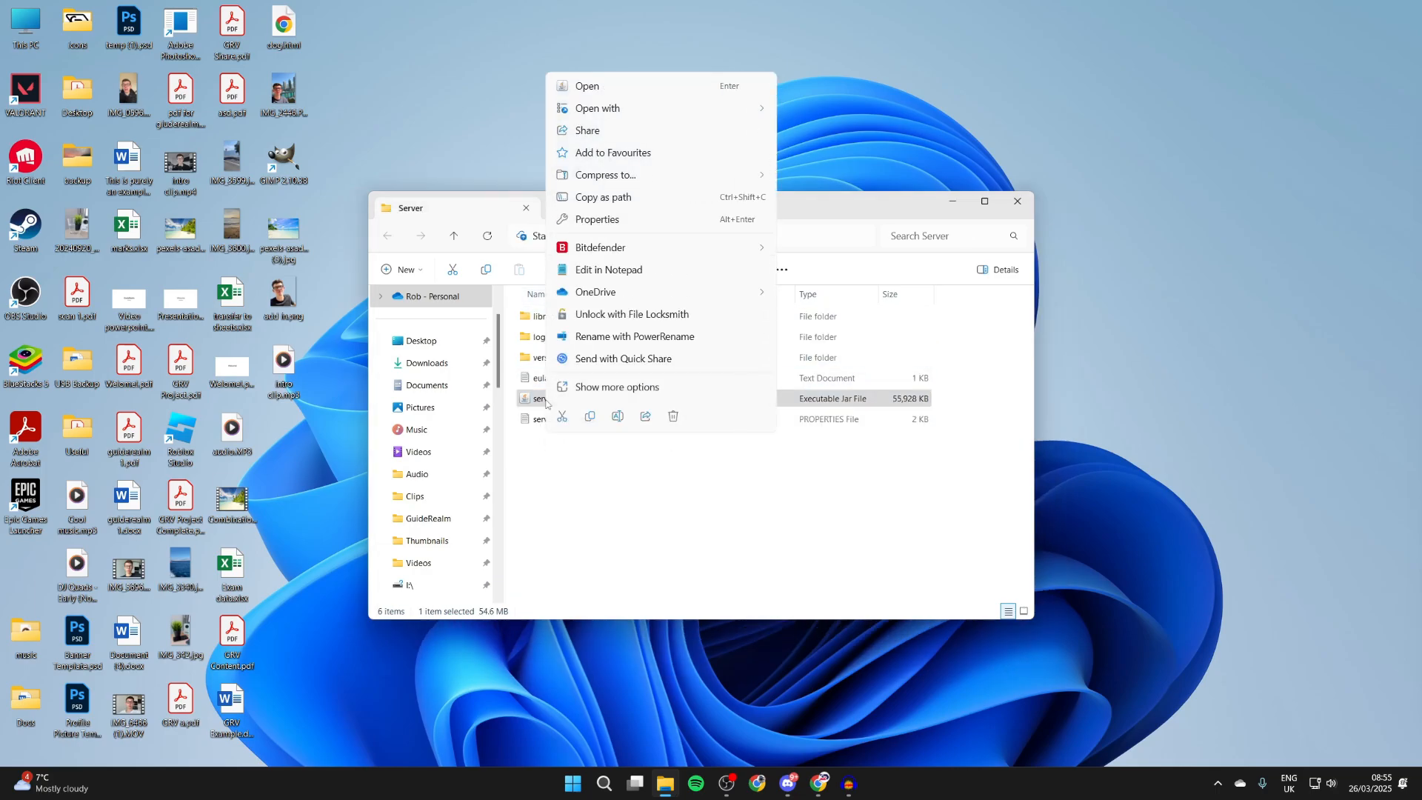
mouse_move(621, 108)
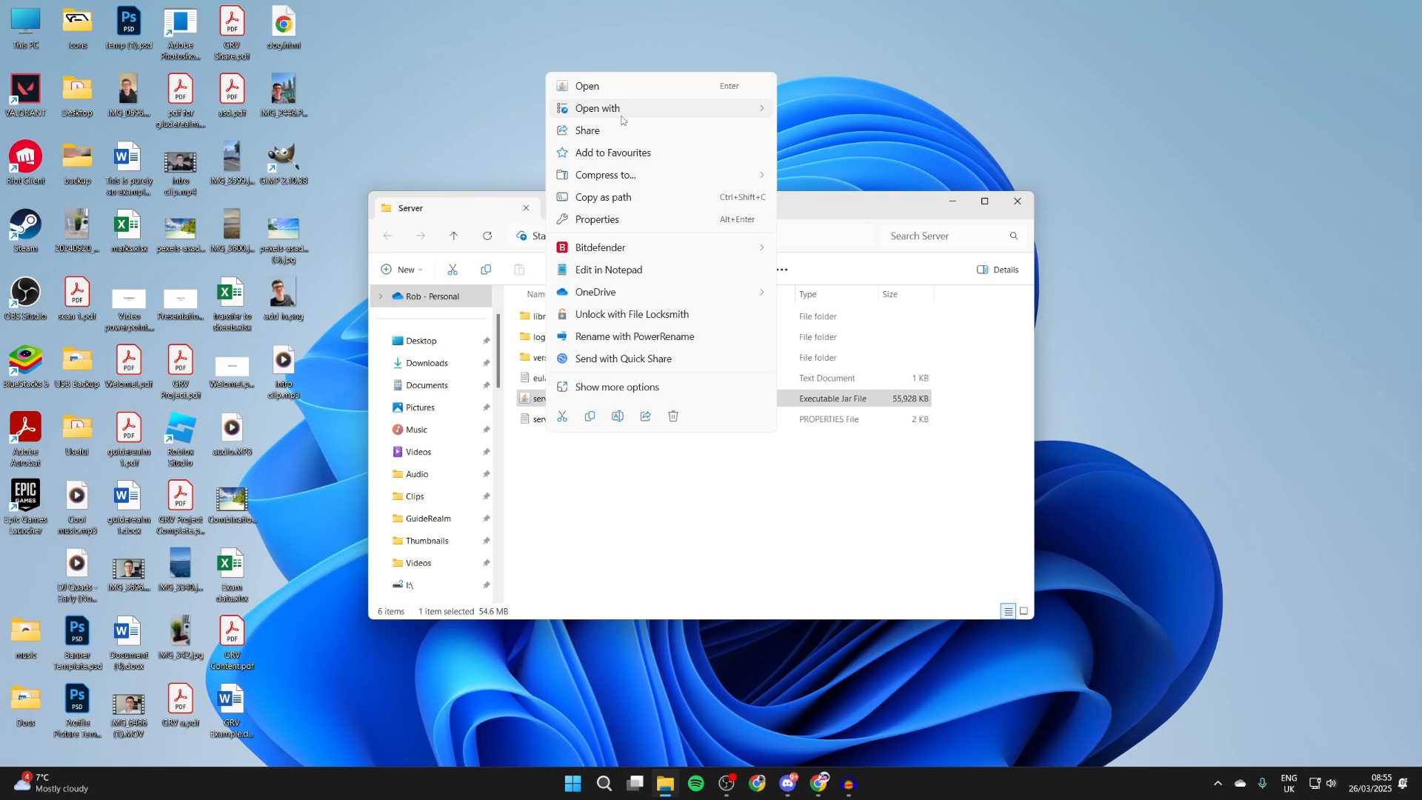
click(596, 108)
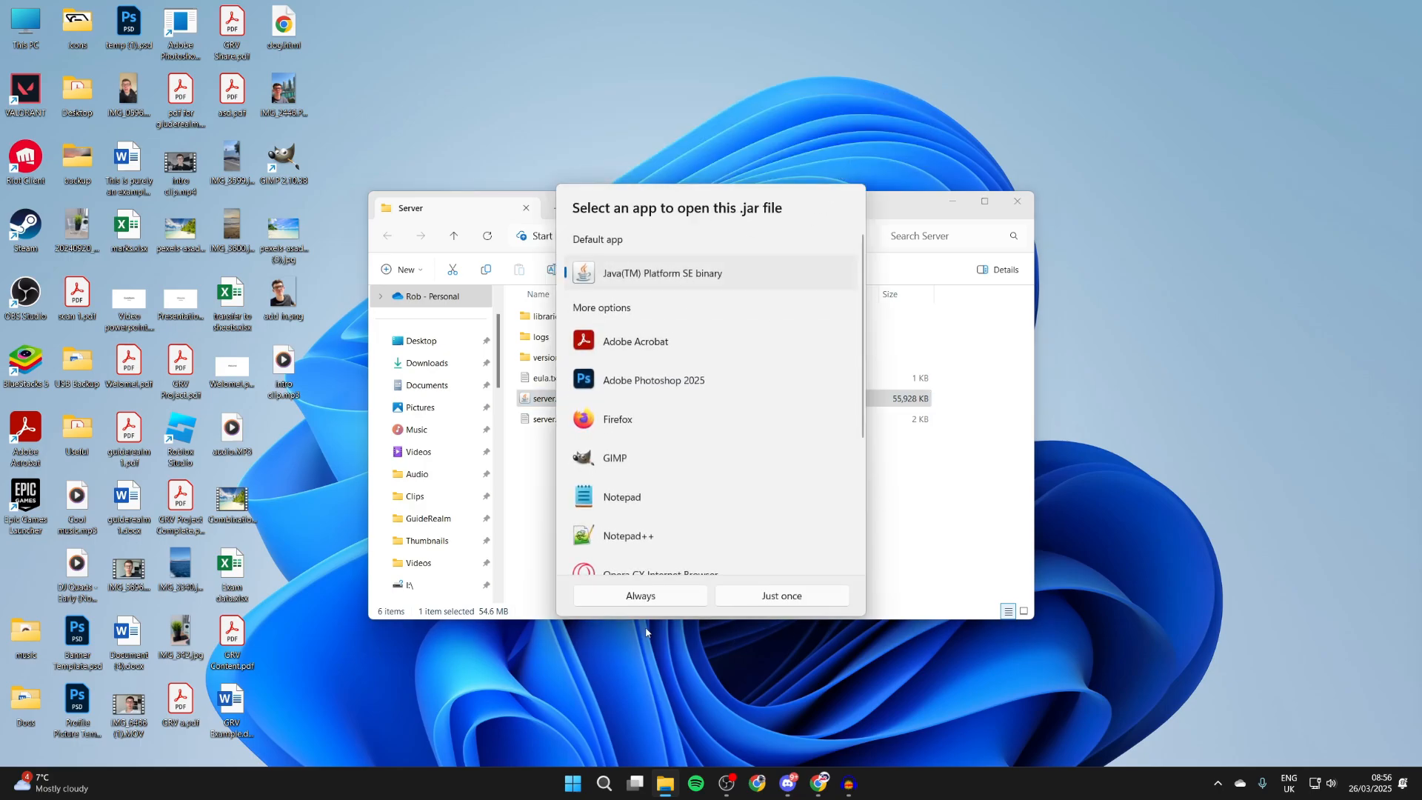
mouse_move(911, 564)
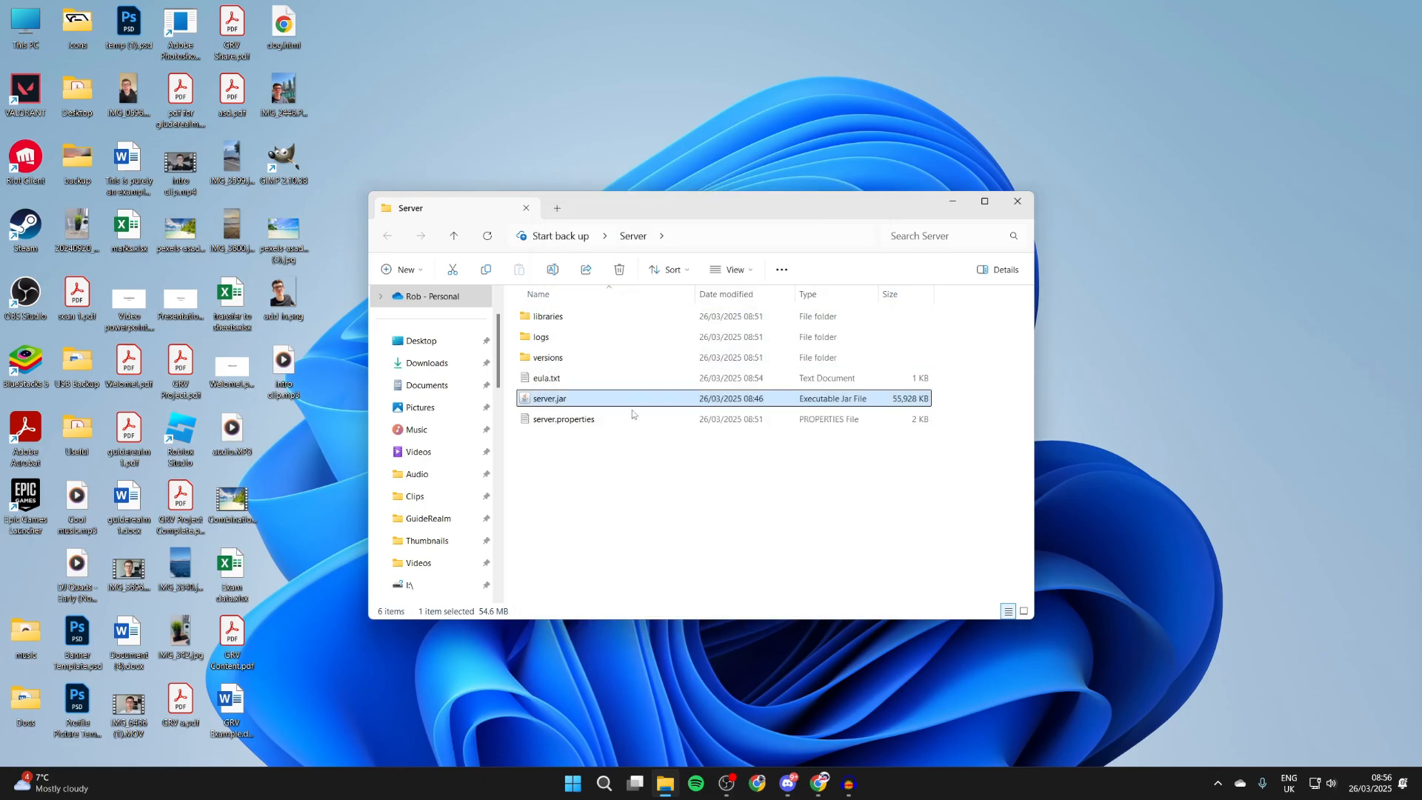
mouse_move(621, 402)
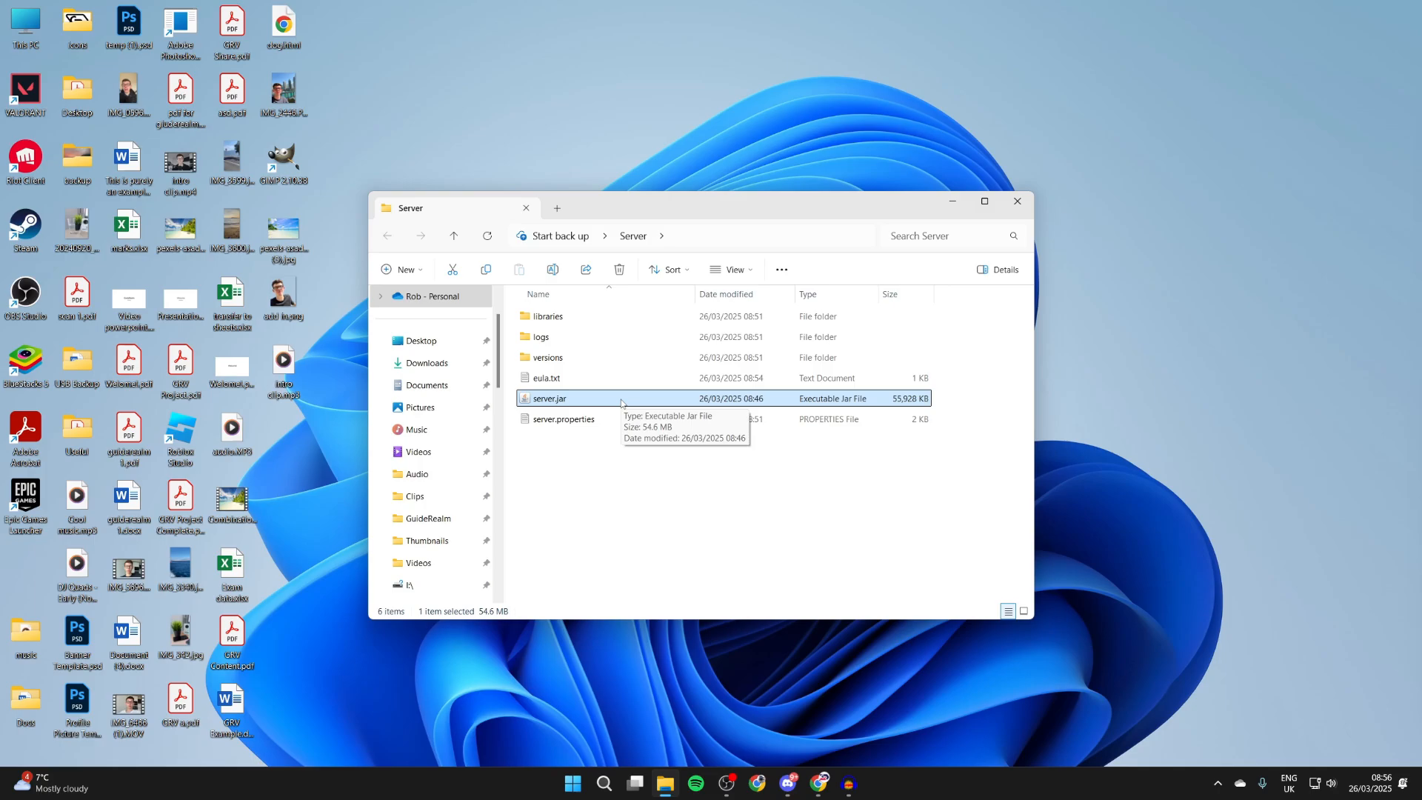
mouse_move(791, 330)
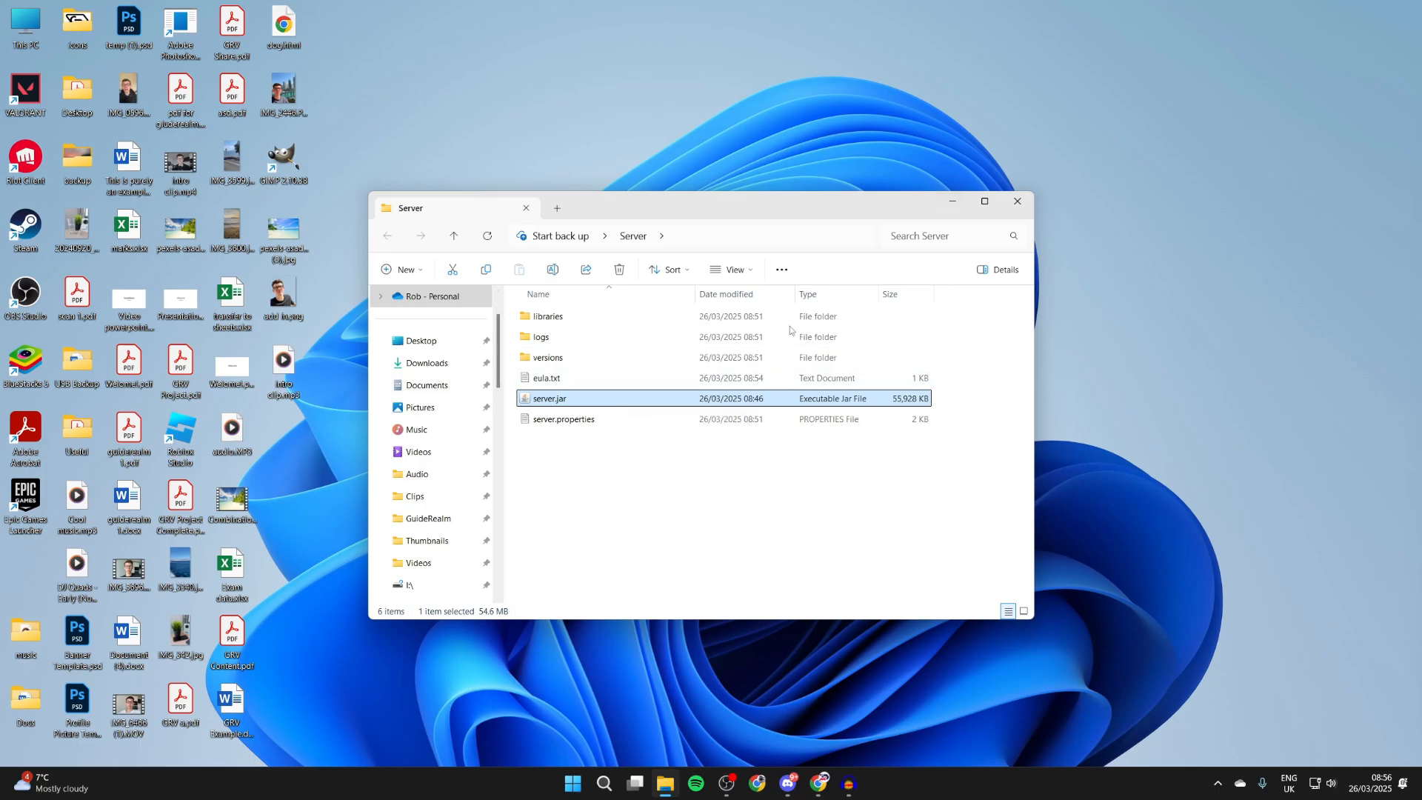
Change eula=false to eula=true in eula.txt, then save and close Notepad.
double_click(546, 377)
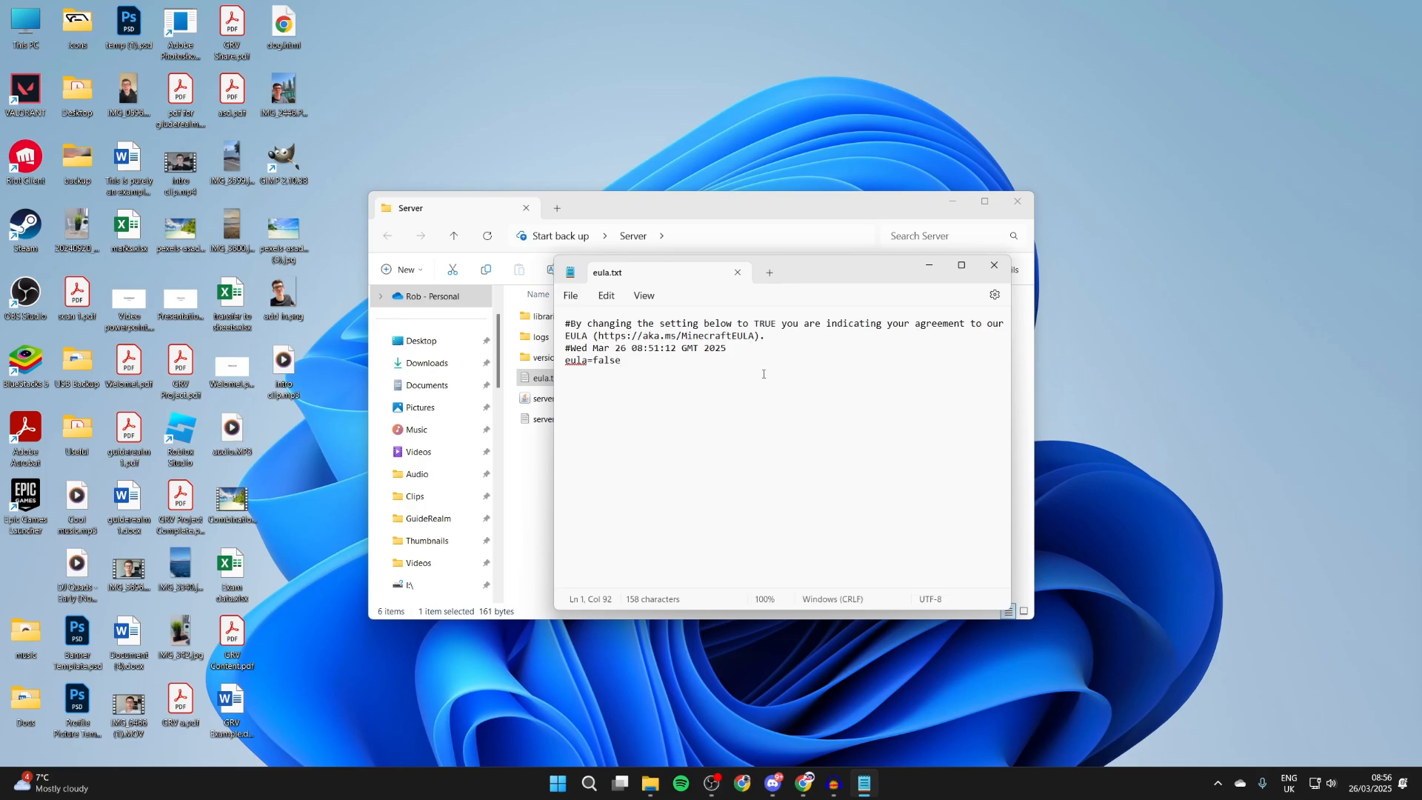
mouse_move(766, 425)
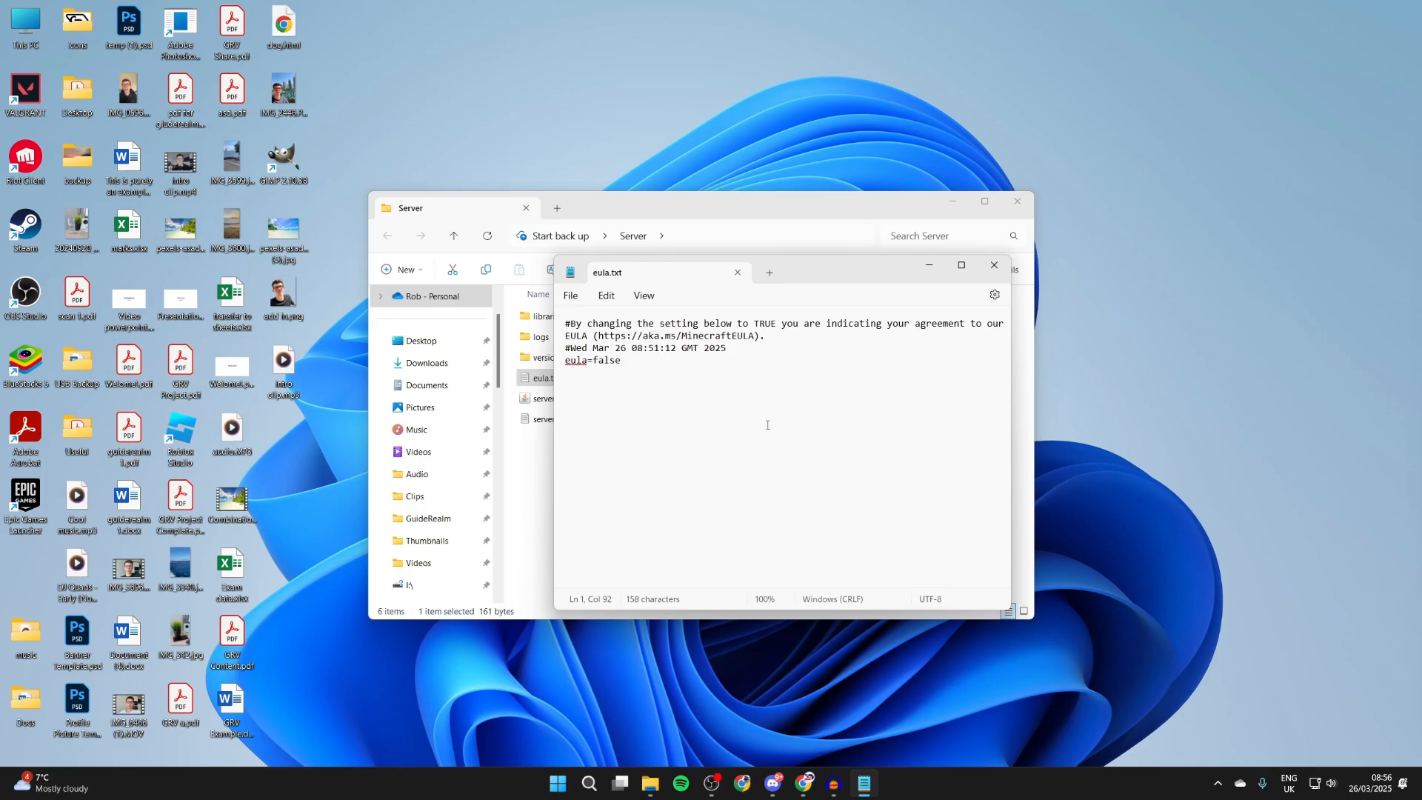
mouse_move(674, 388)
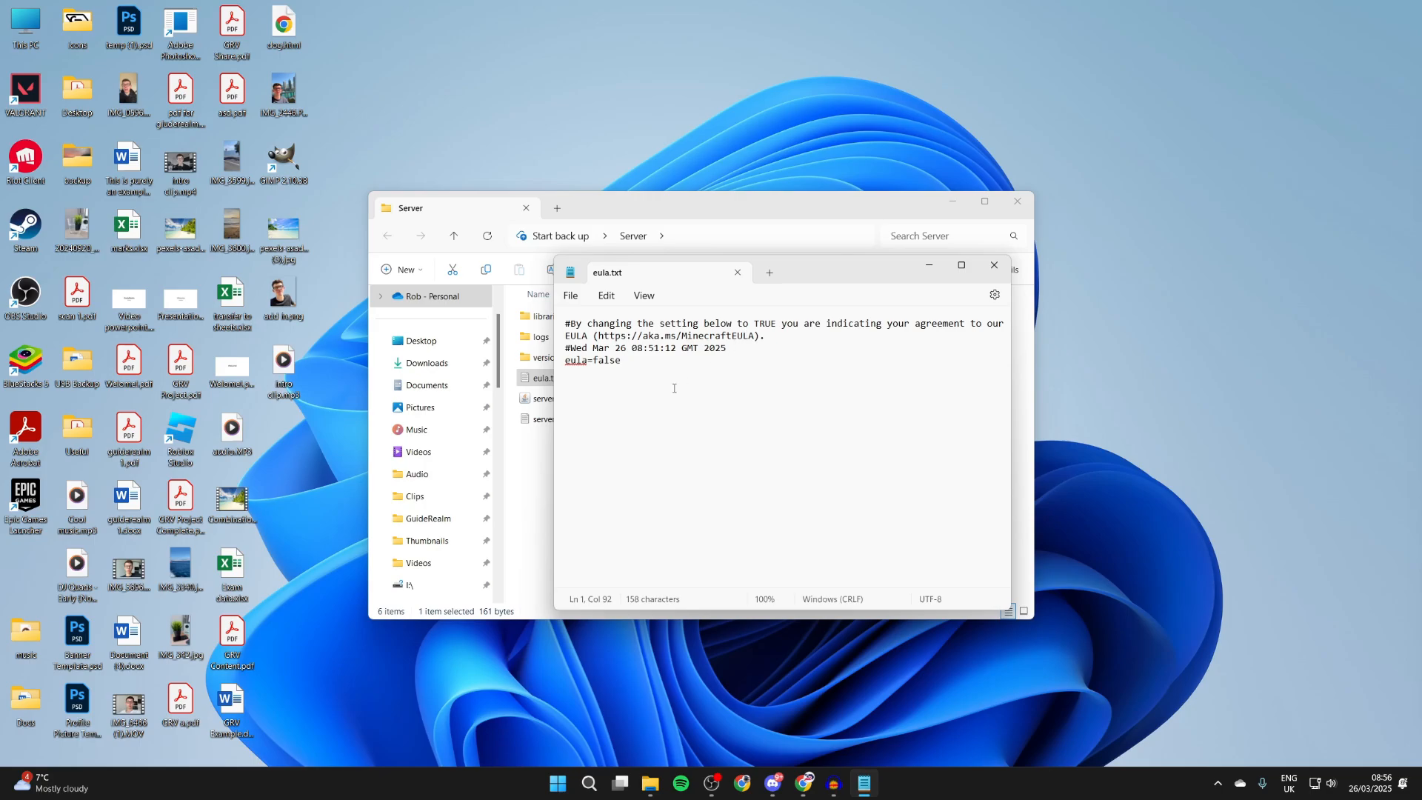
key(Backspace)
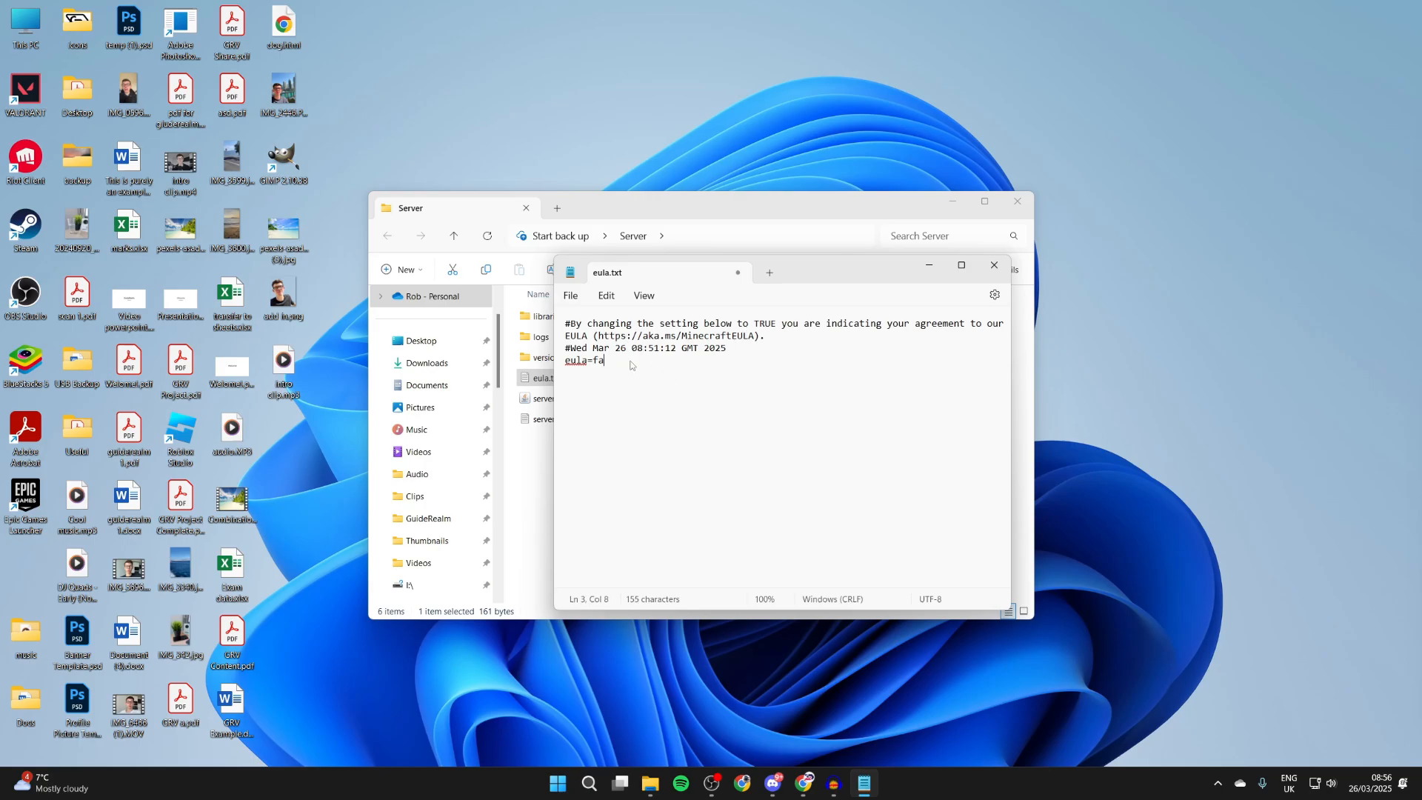
text(rue)
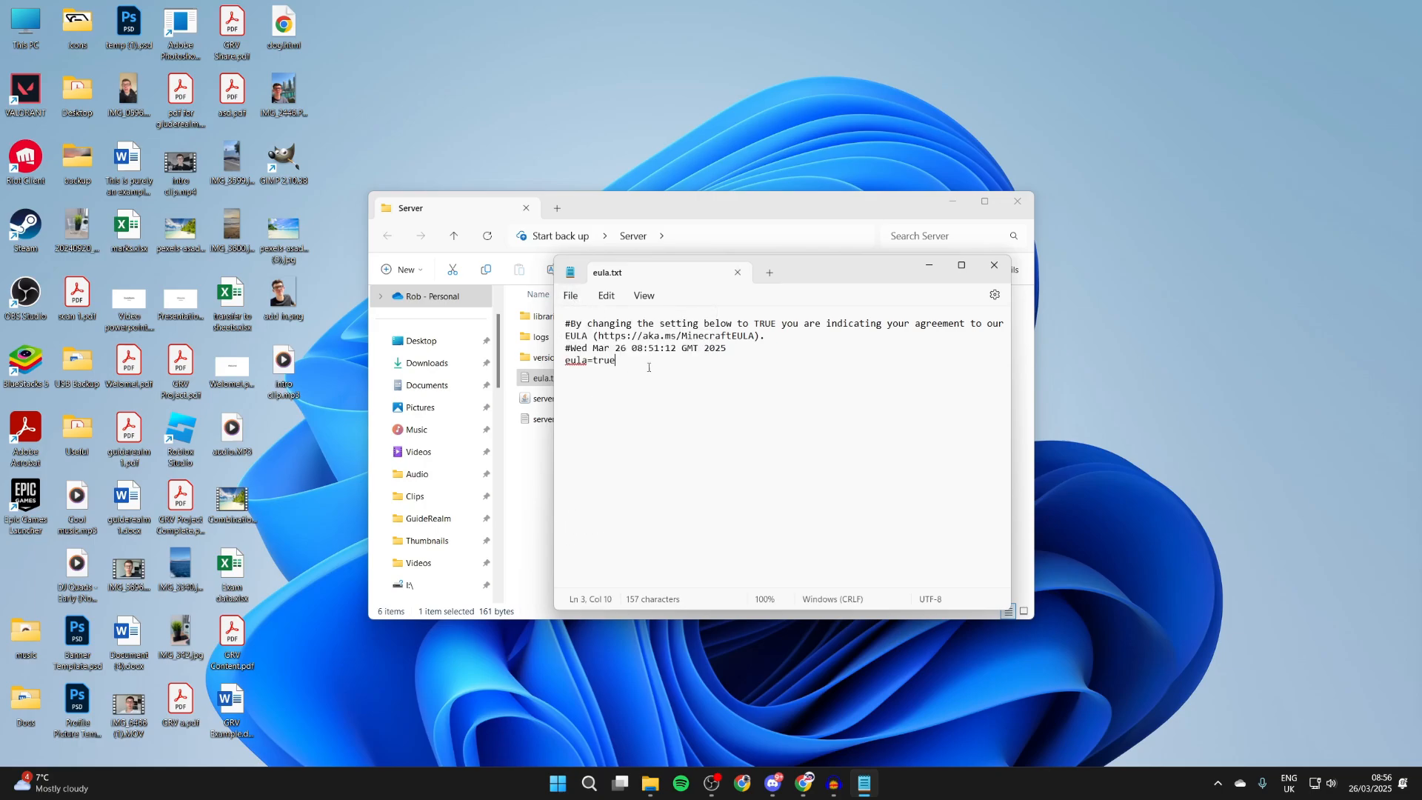
click(993, 264)
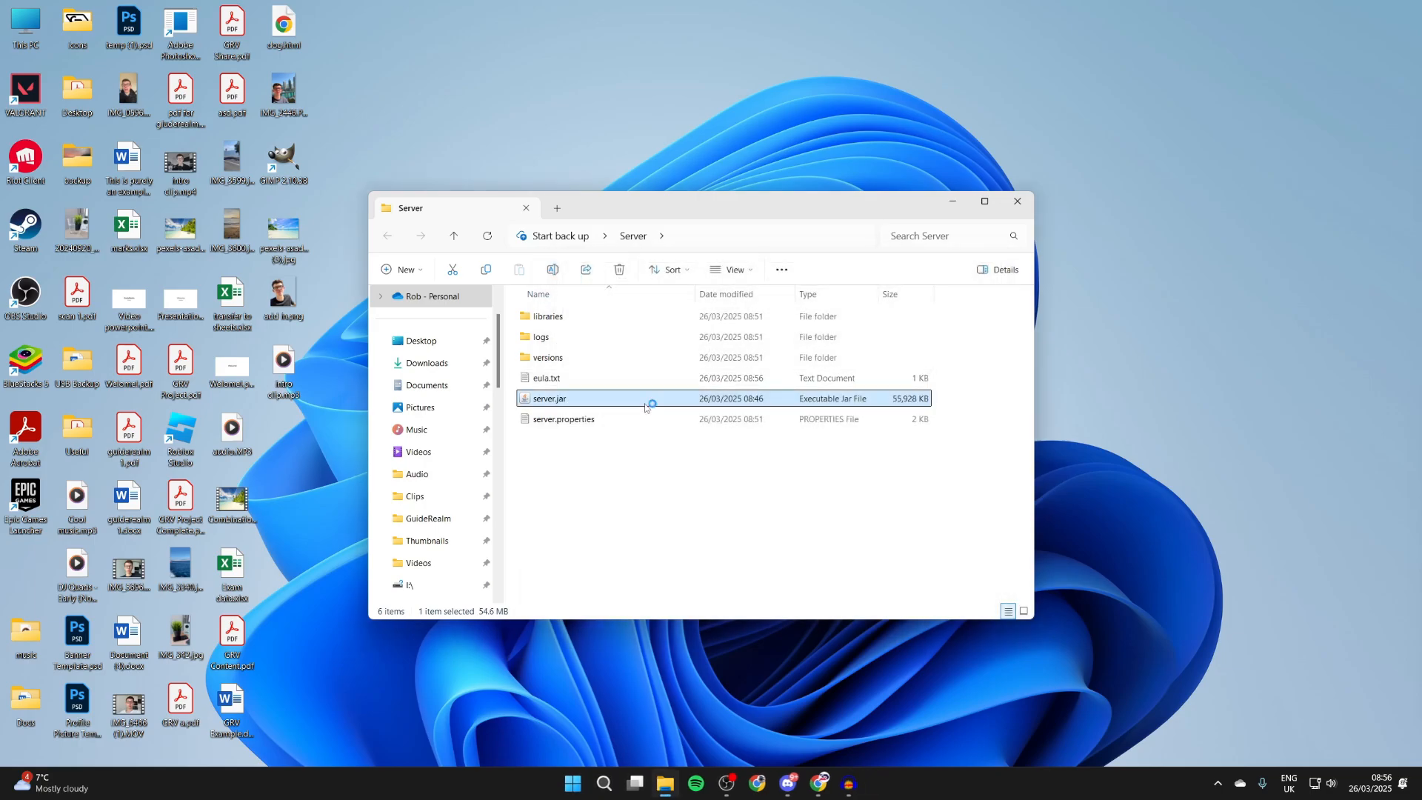
Run server.jar until the world loads, close the server window, and select server.properties.
double_click(549, 399)
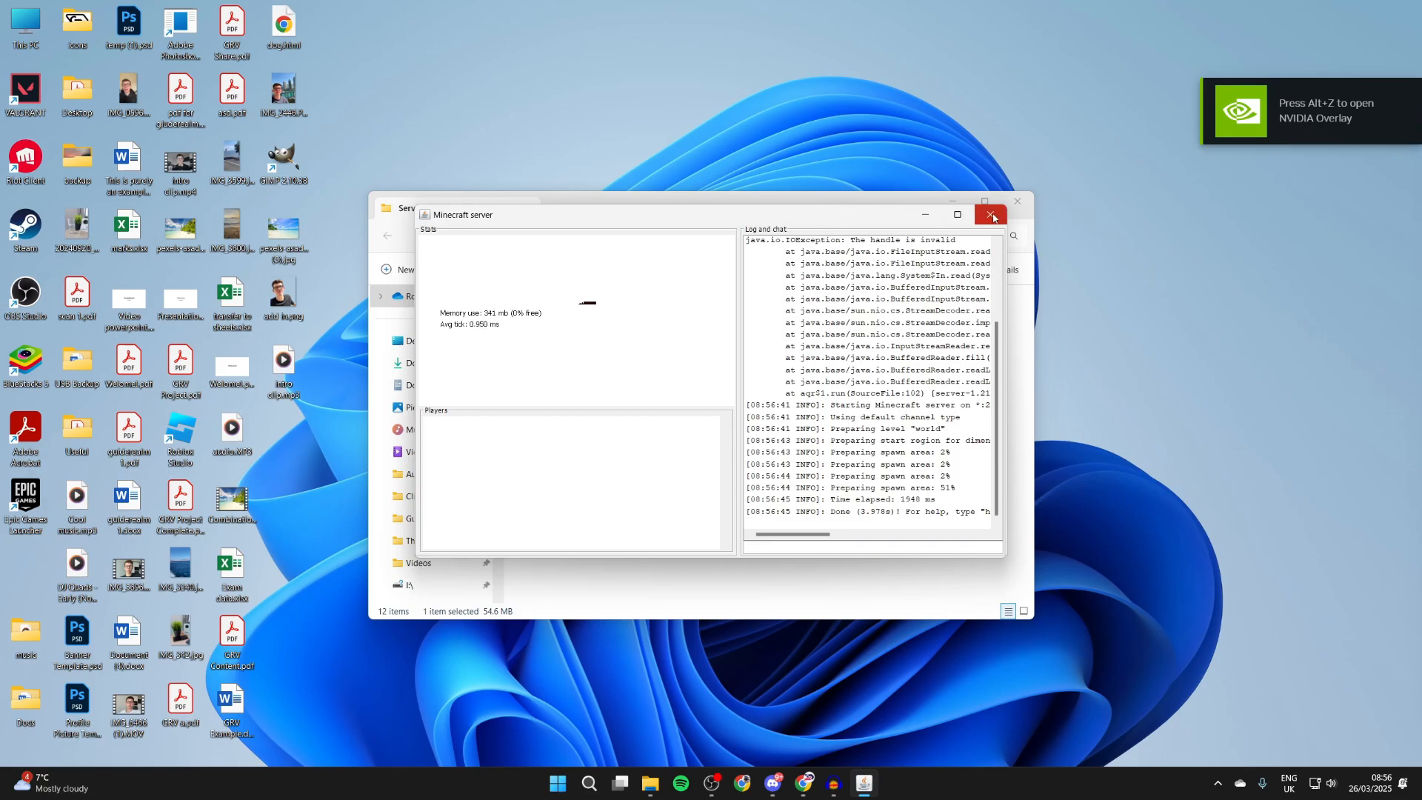
click(989, 215)
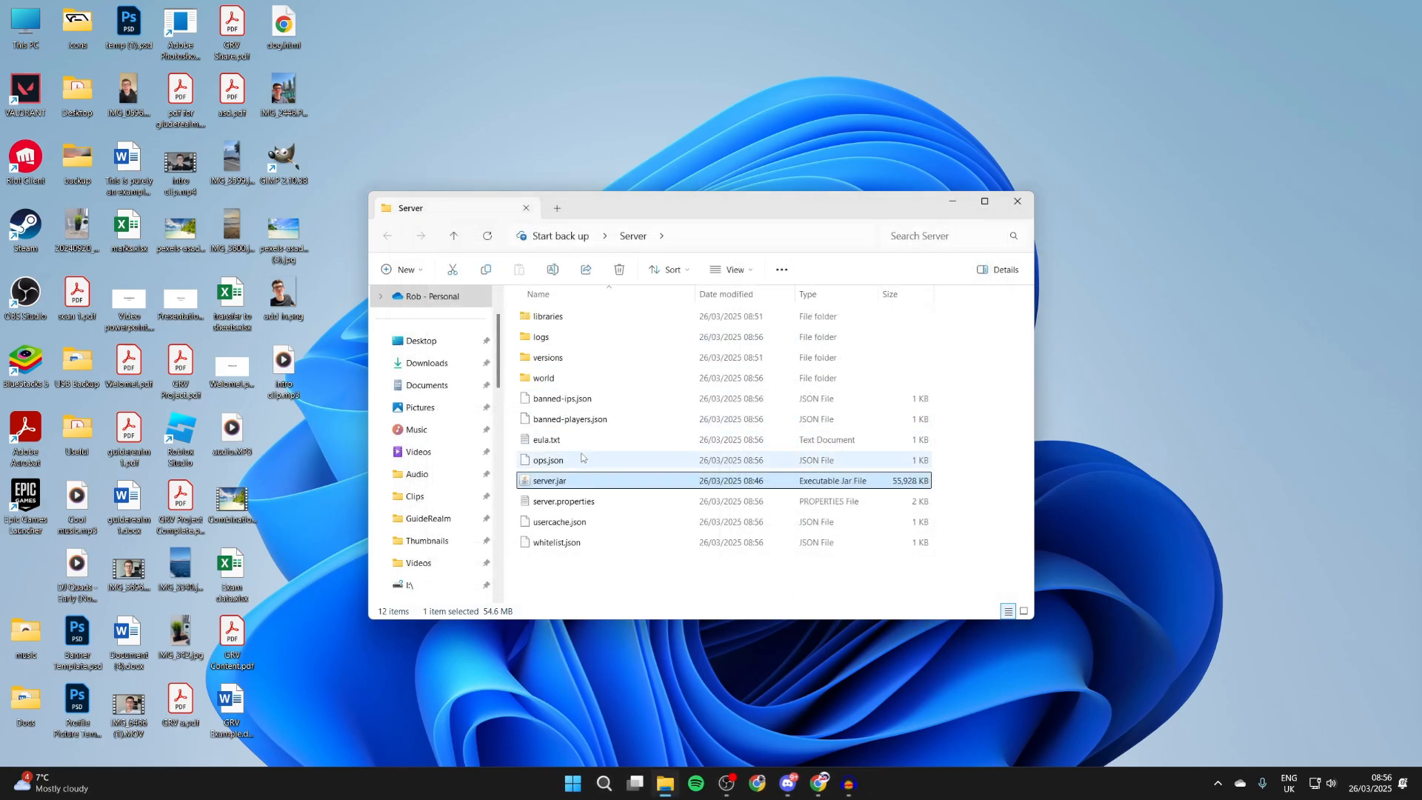
click(562, 500)
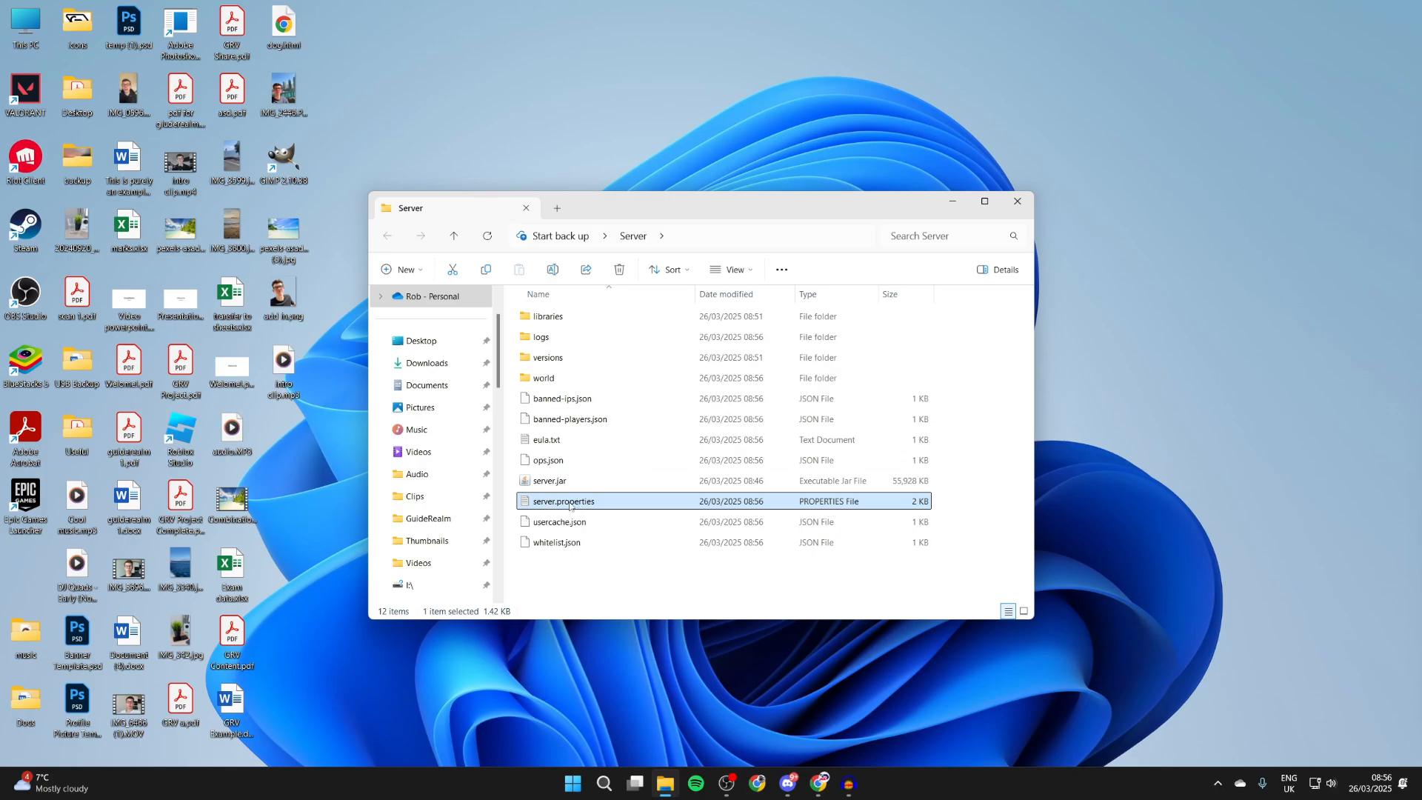
right_click(562, 501)
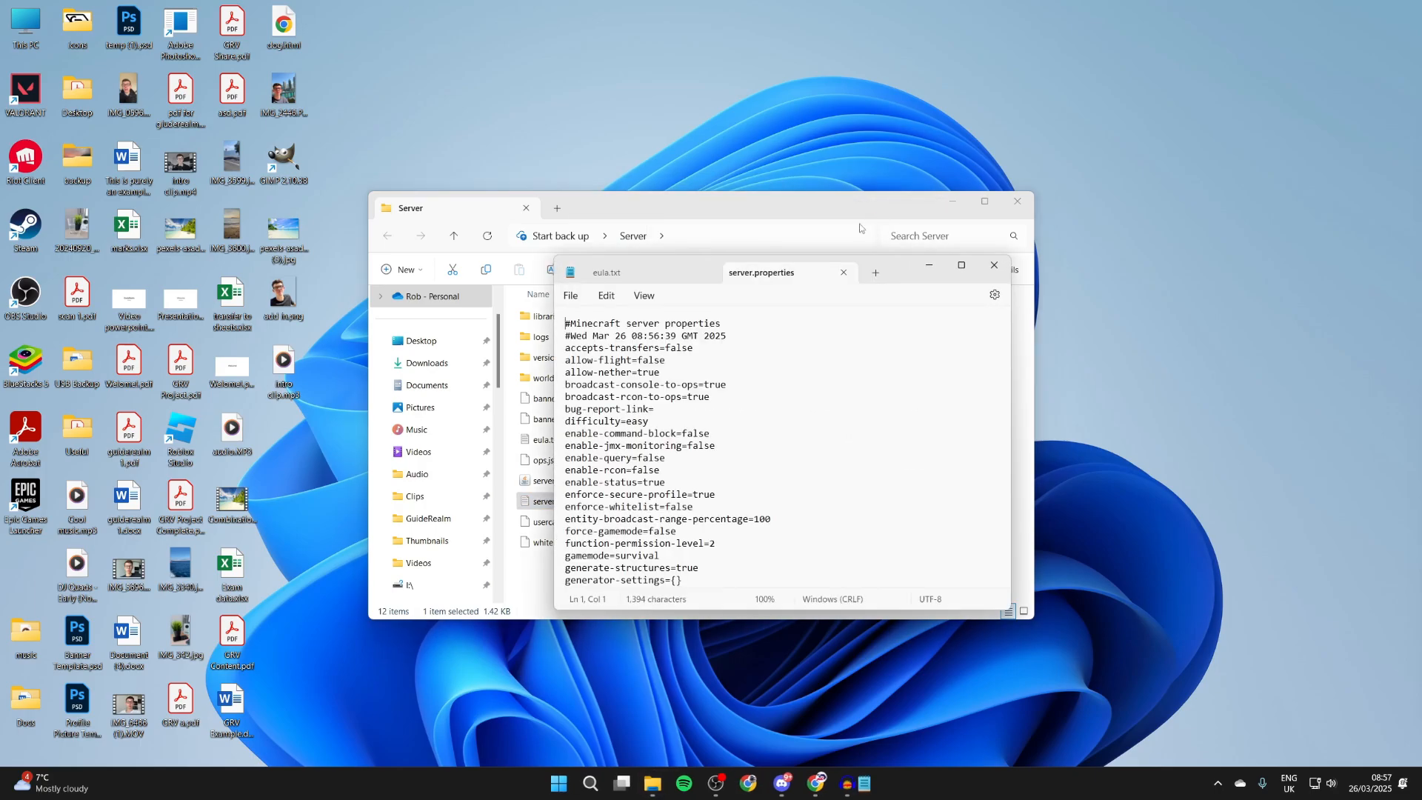
scroll(down, 3)
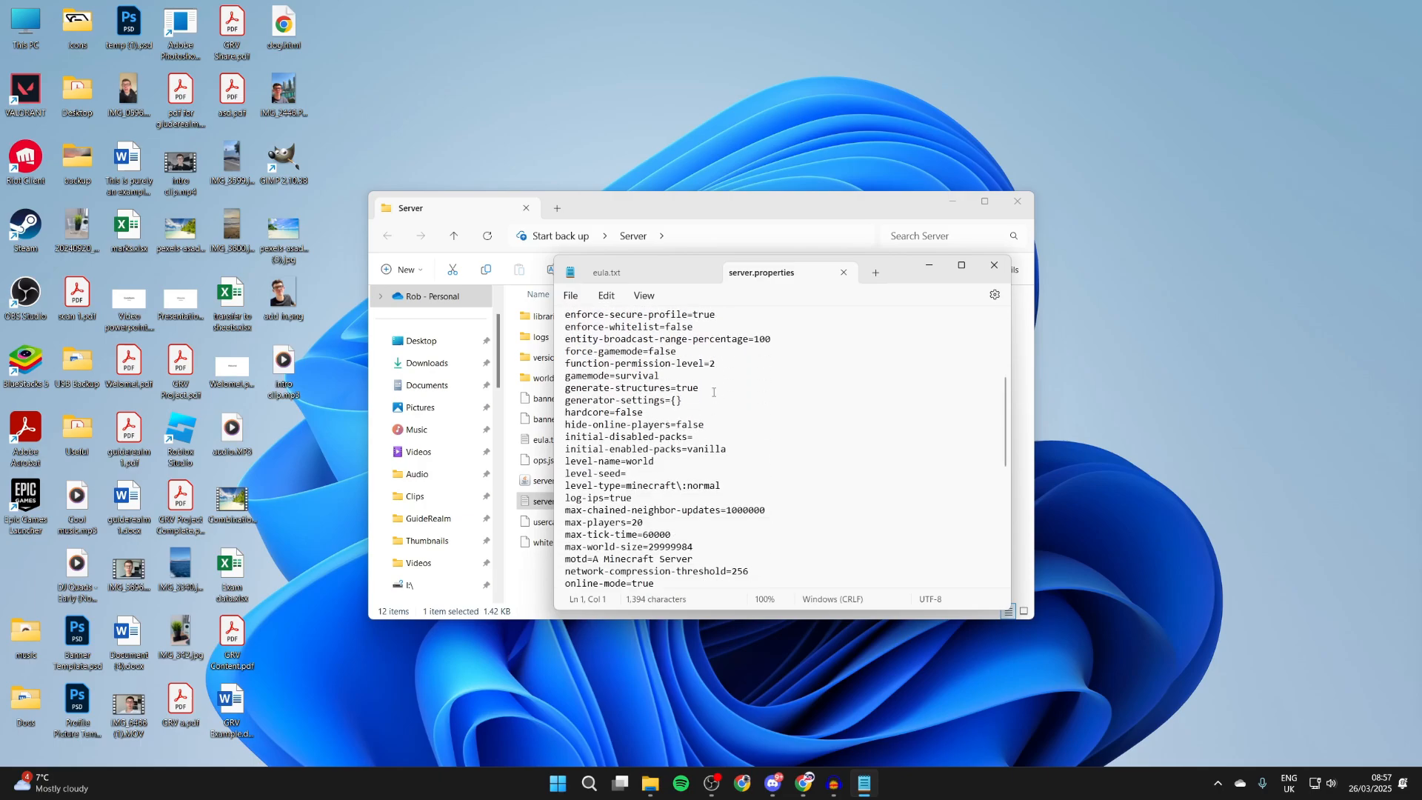
scroll(down, 3)
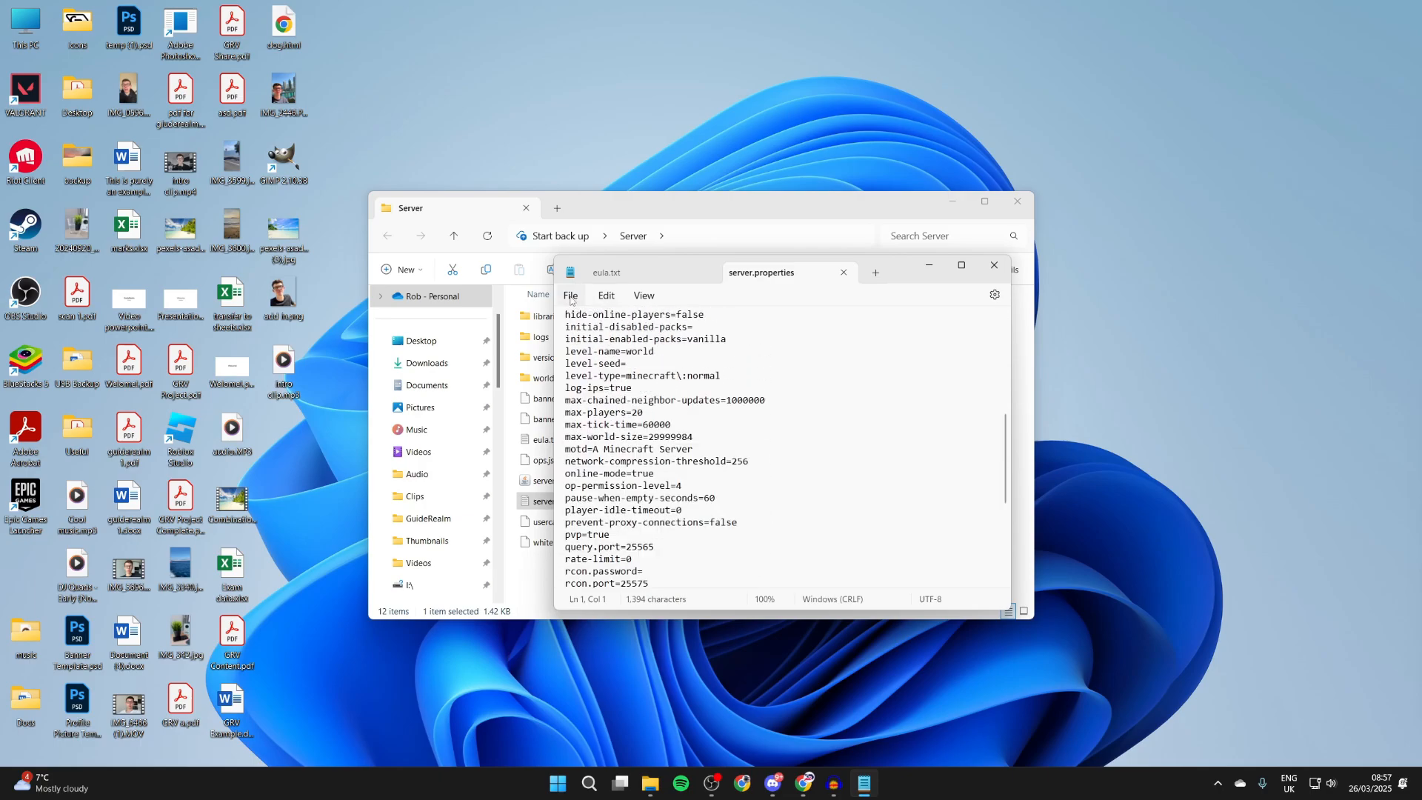
click(992, 264)
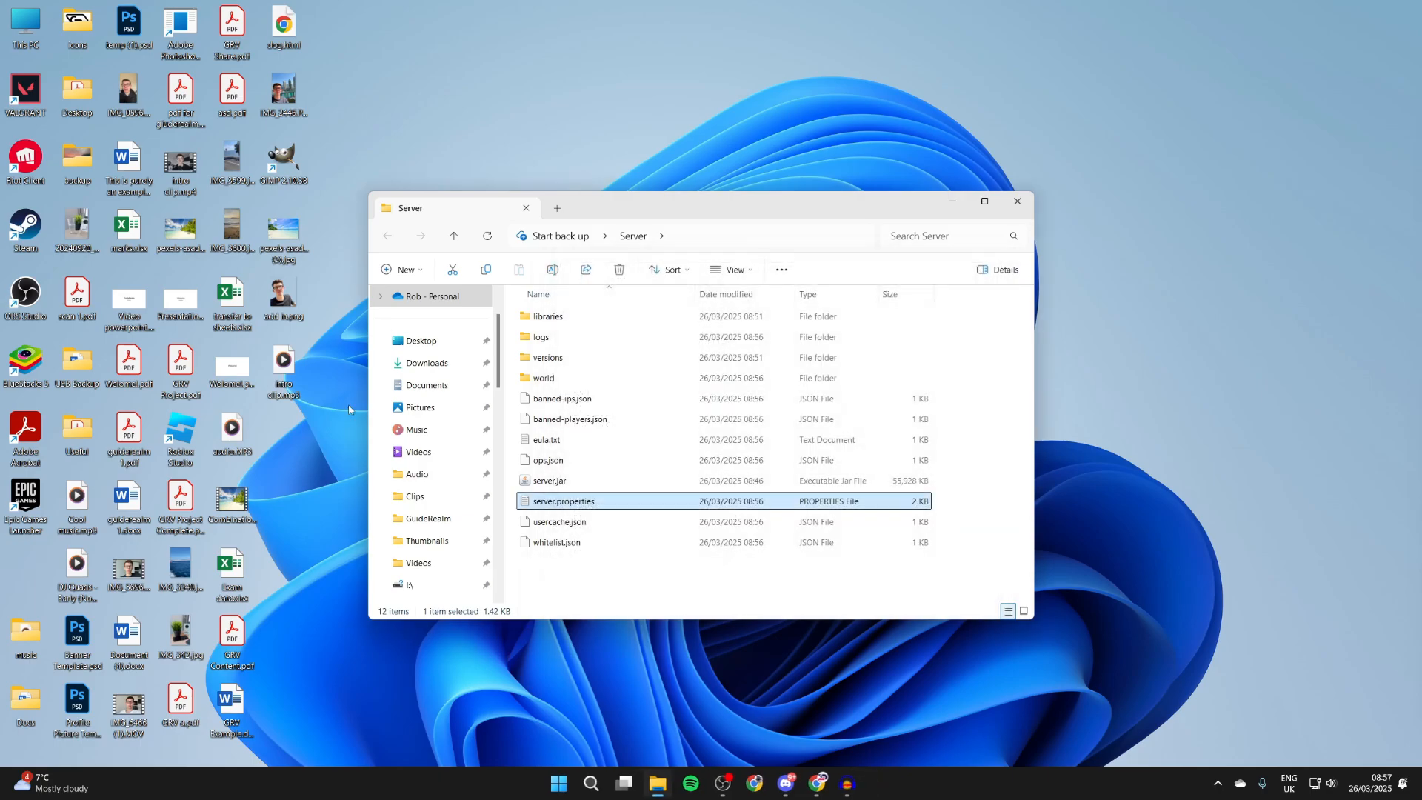
click(550, 480)
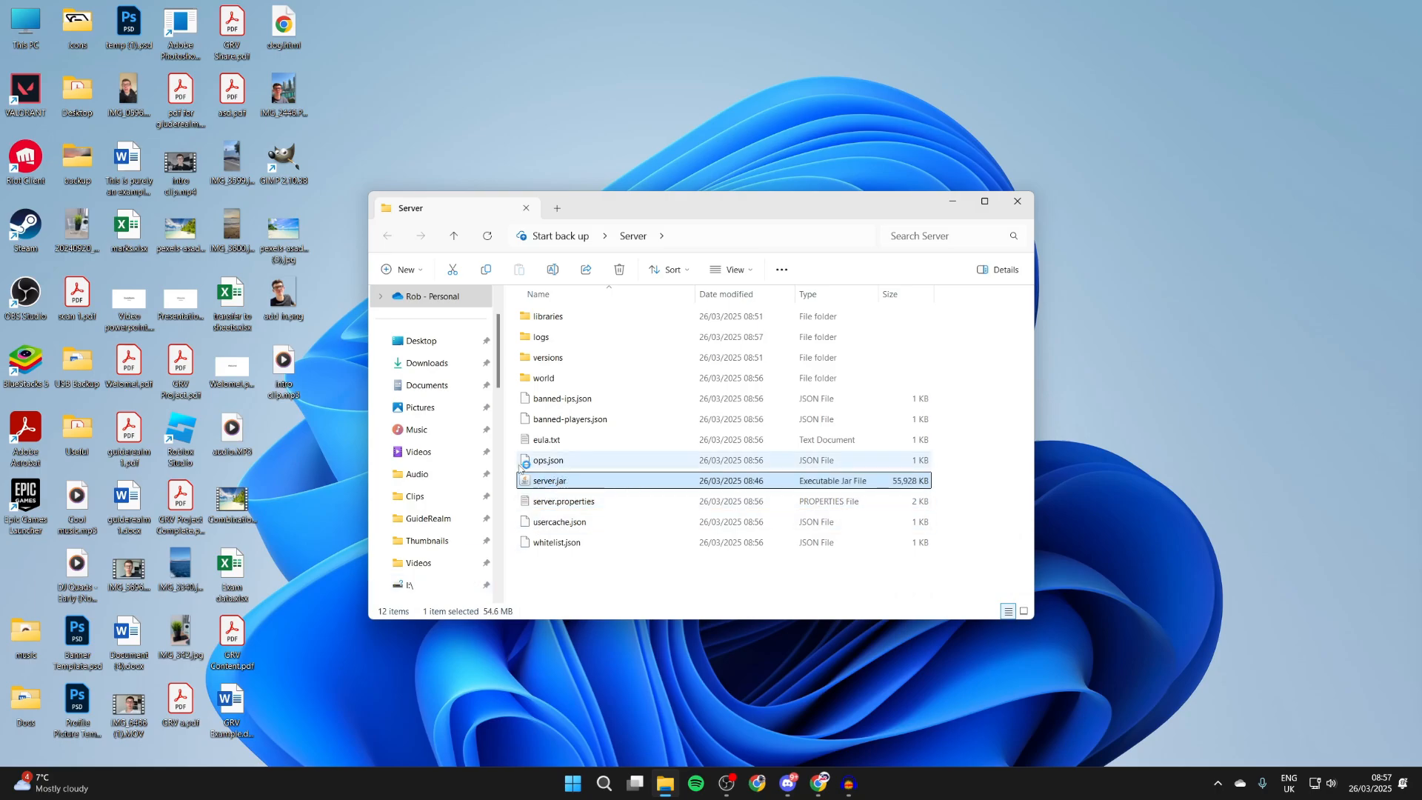
mouse_move(562, 460)
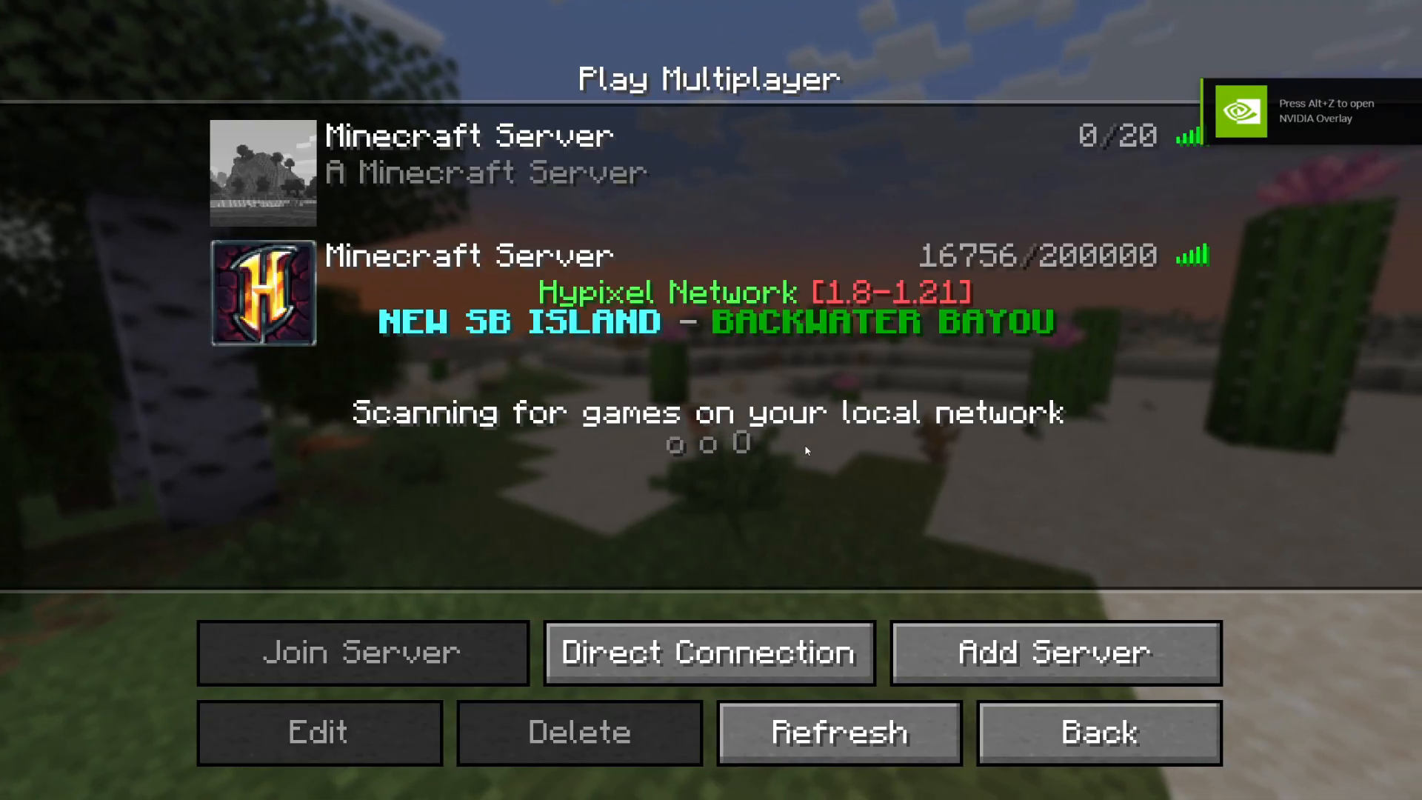
Add a multiplayer server entry with address localhost and save it.
click(319, 733)
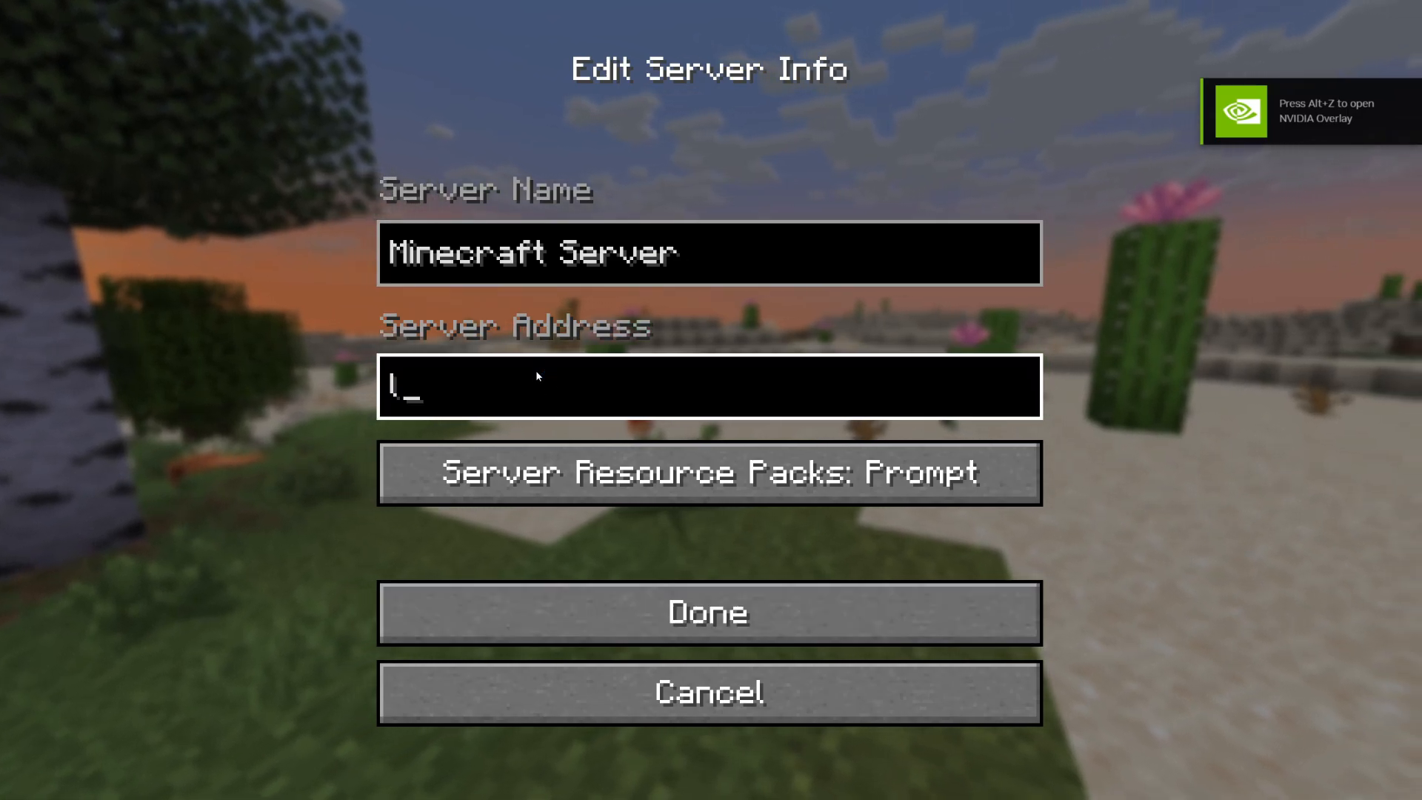
text(ocalhost)
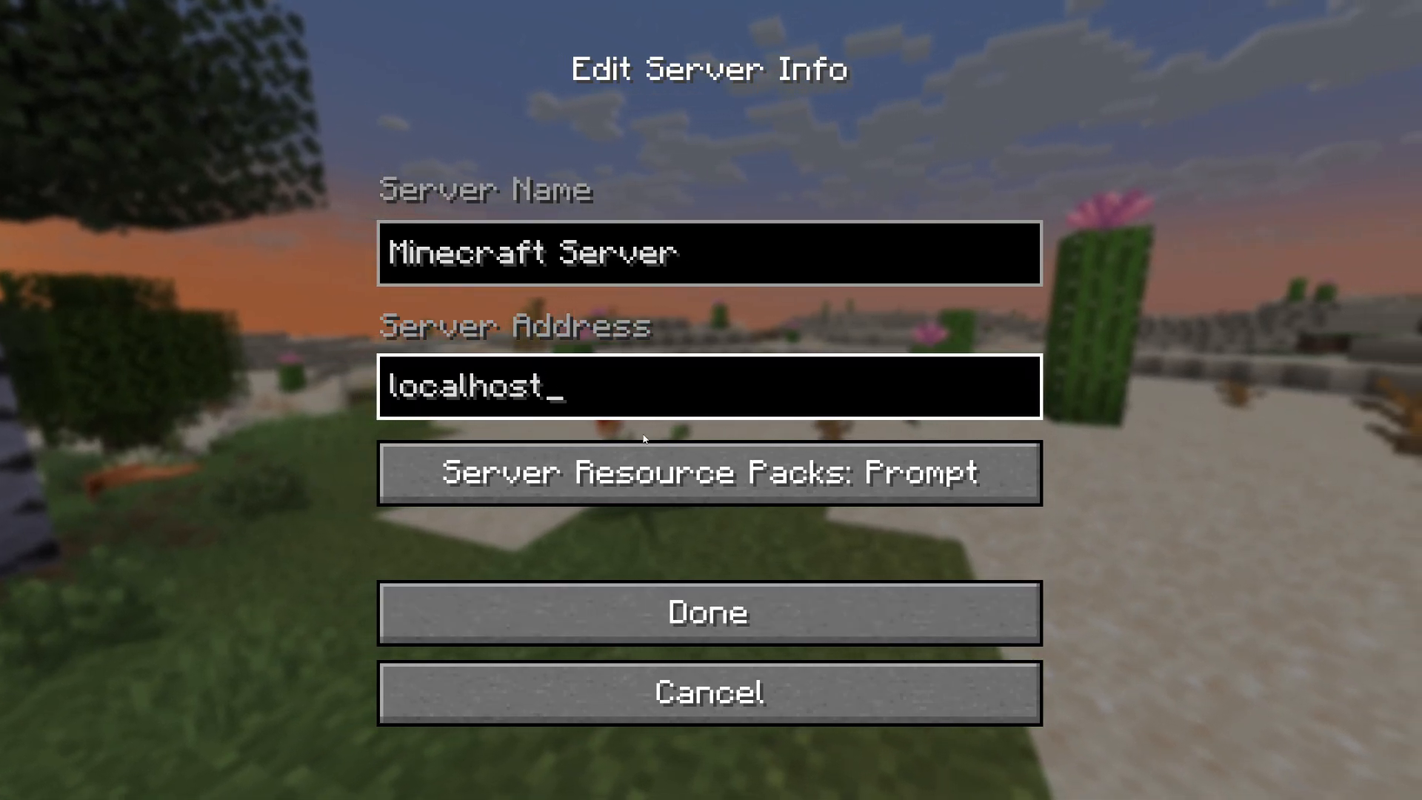
click(707, 611)
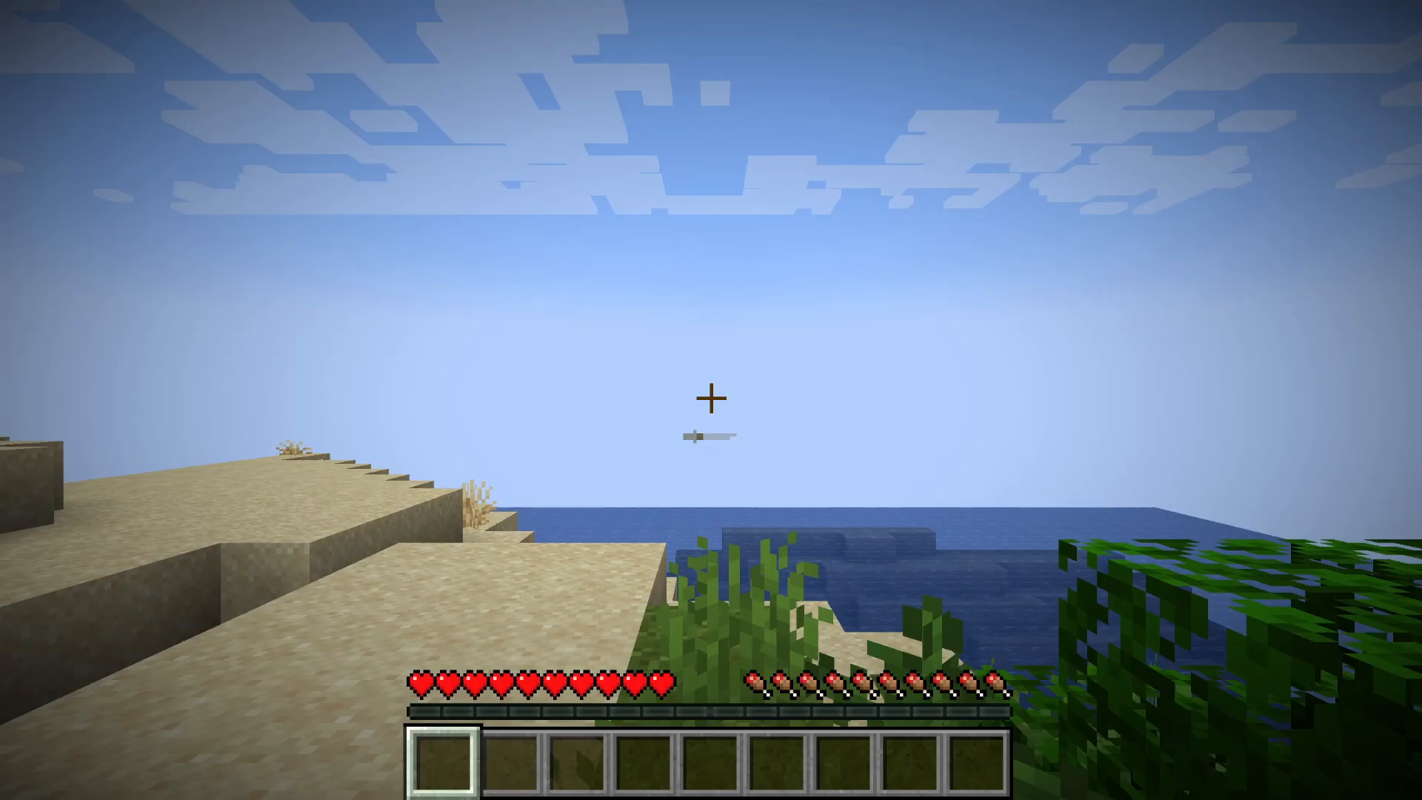
mouse_move(711, 400)
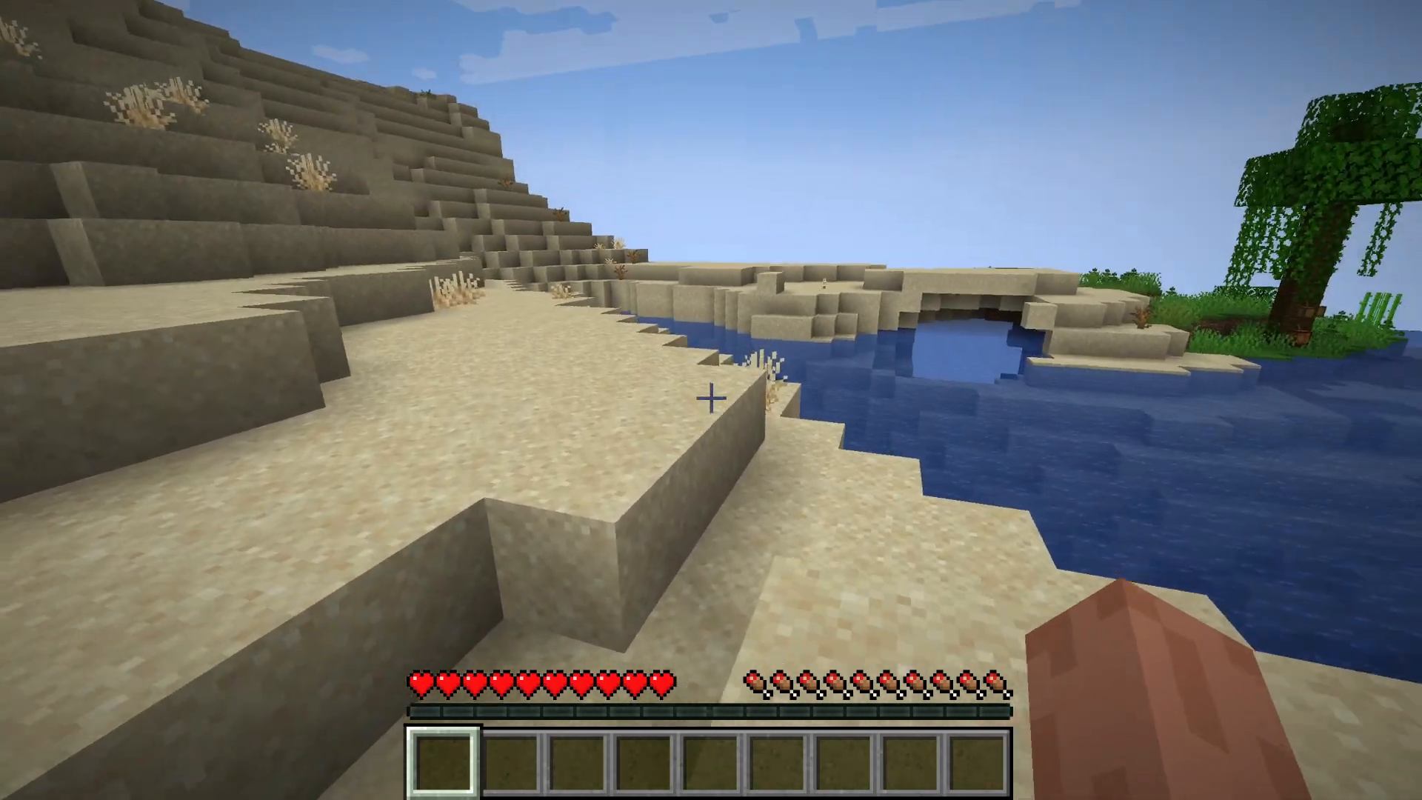
mouse_move(711, 399)
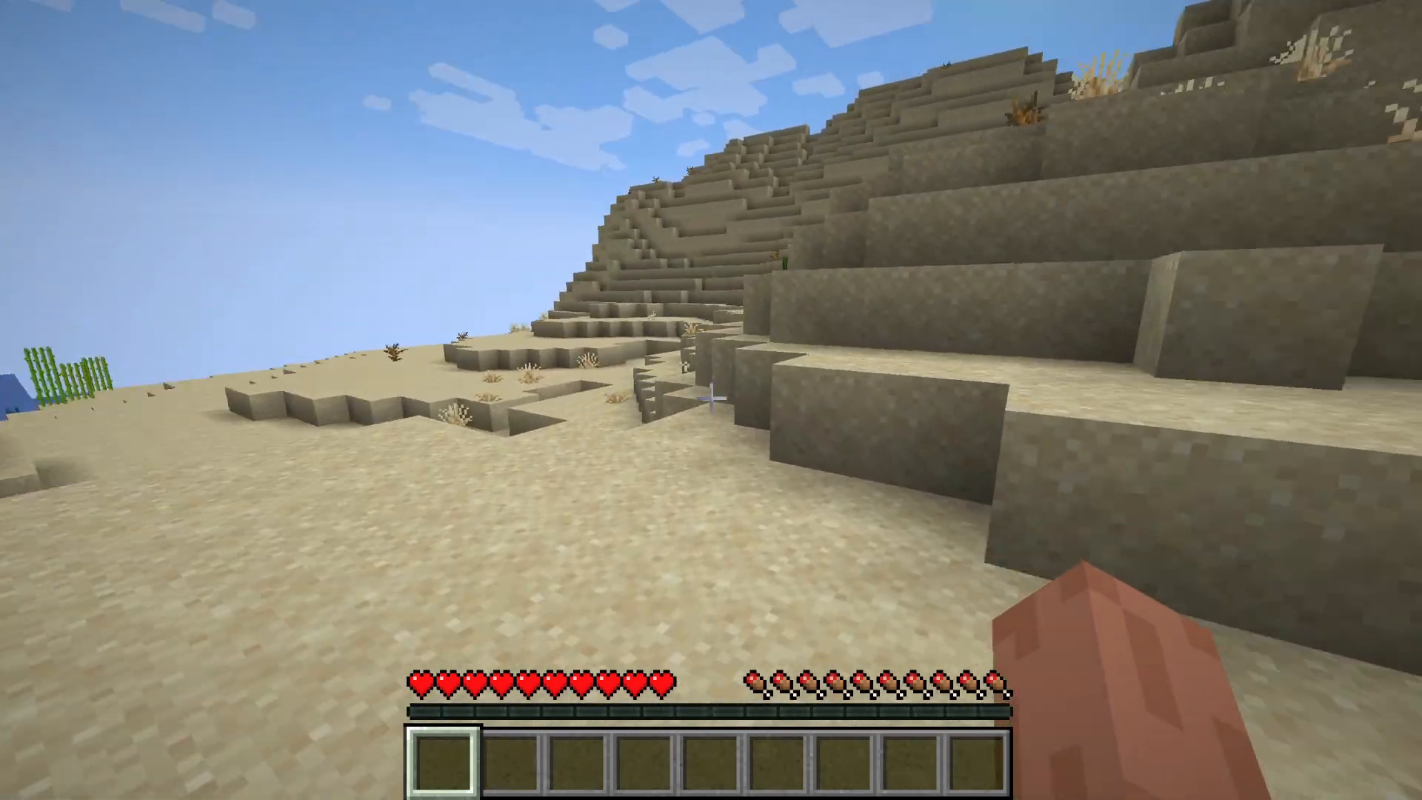
mouse_move(711, 400)
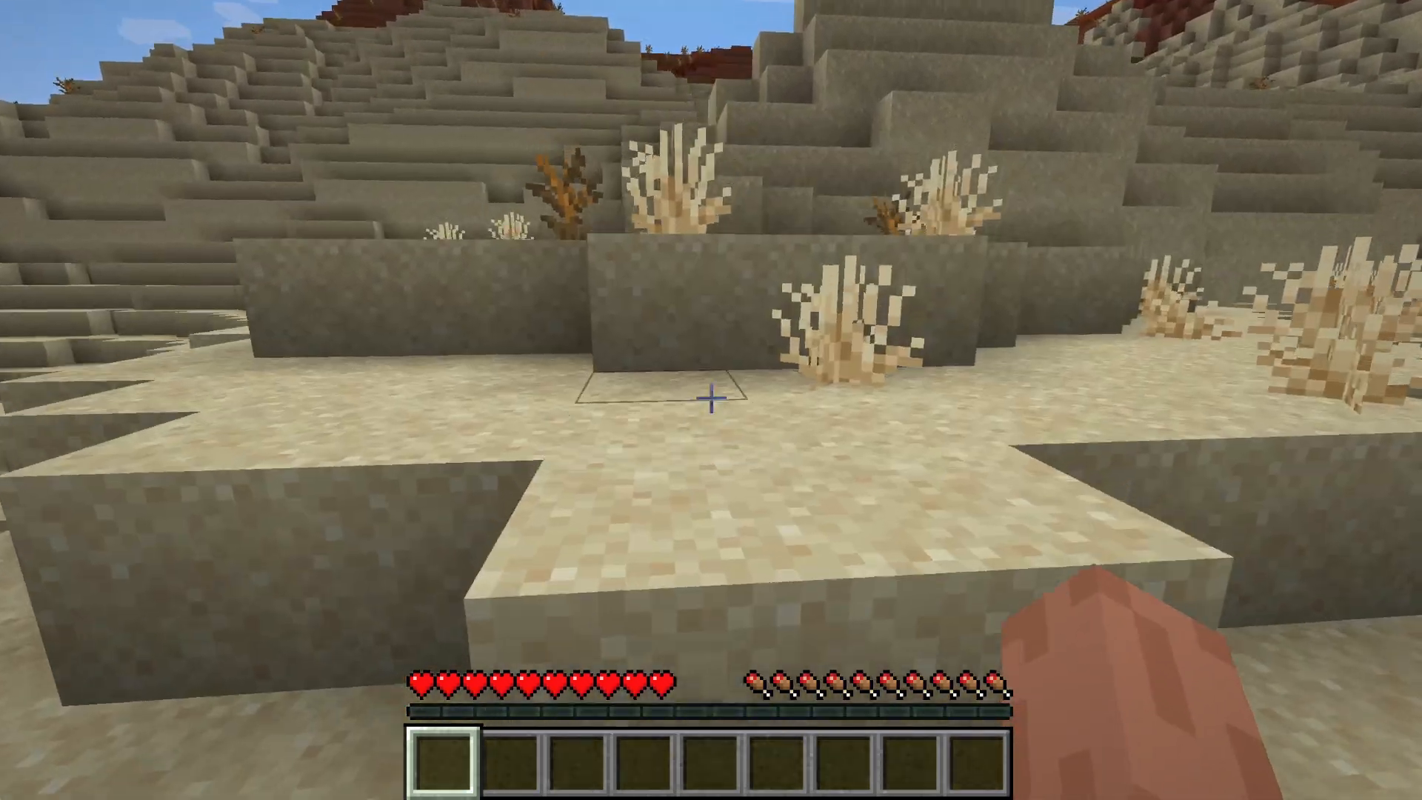
mouse_move(711, 399)
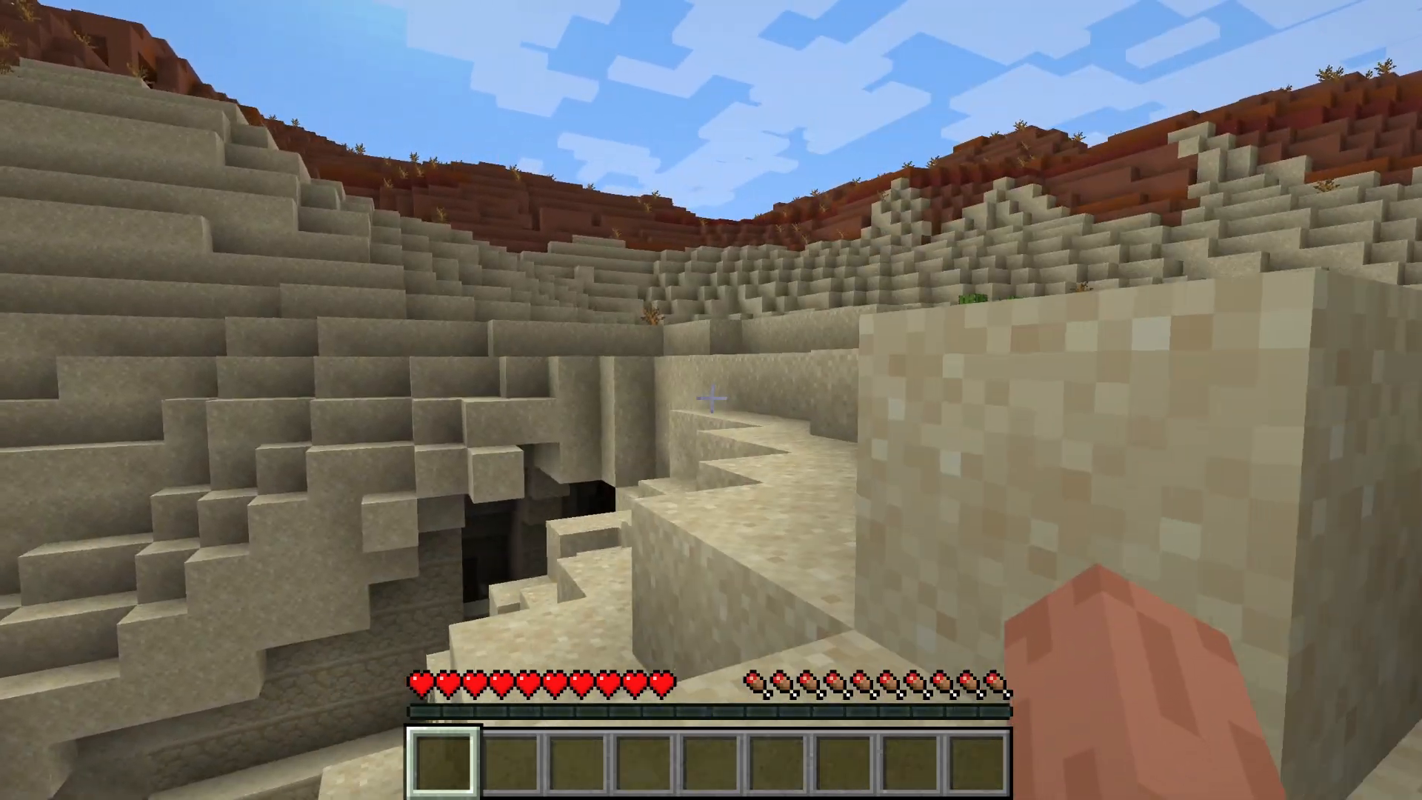
mouse_move(711, 400)
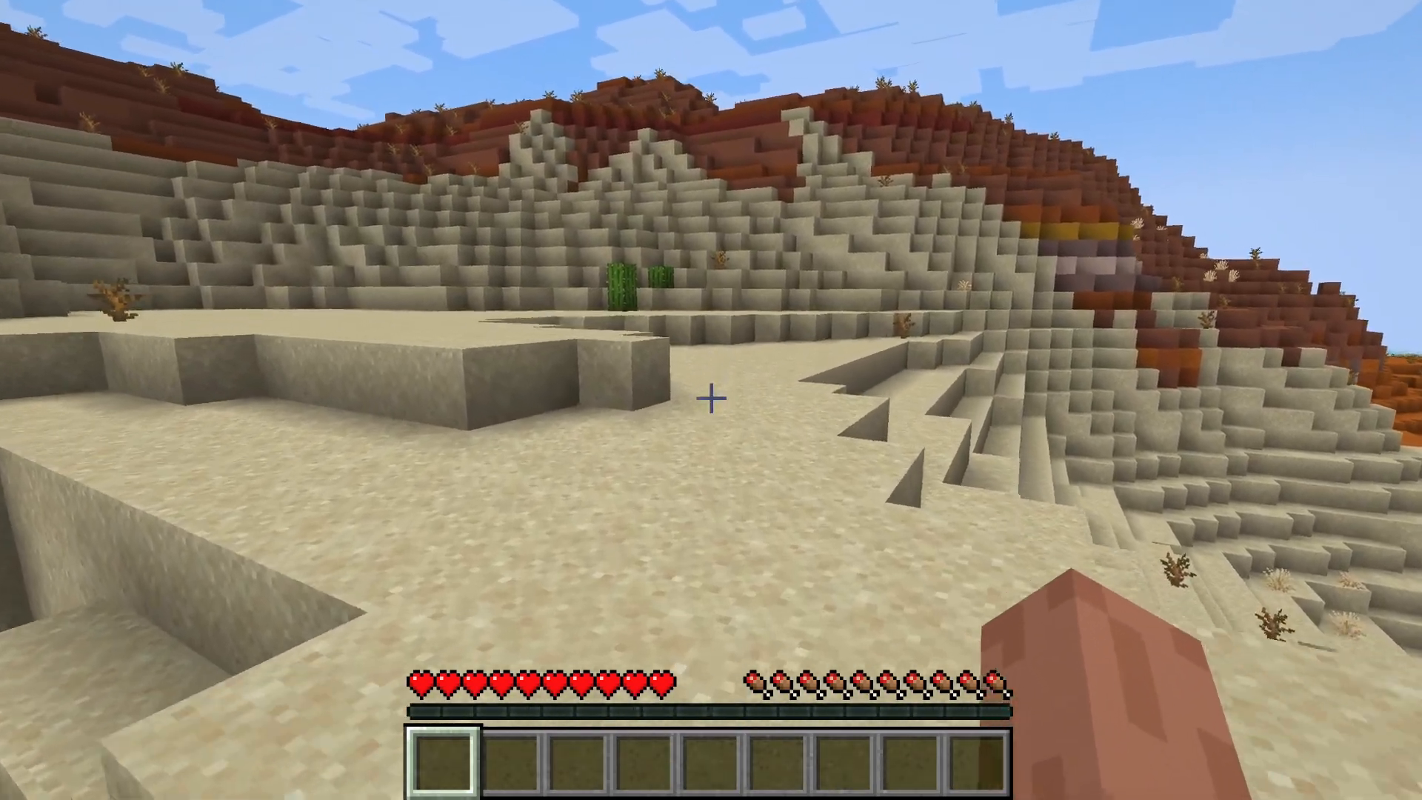
mouse_move(711, 400)
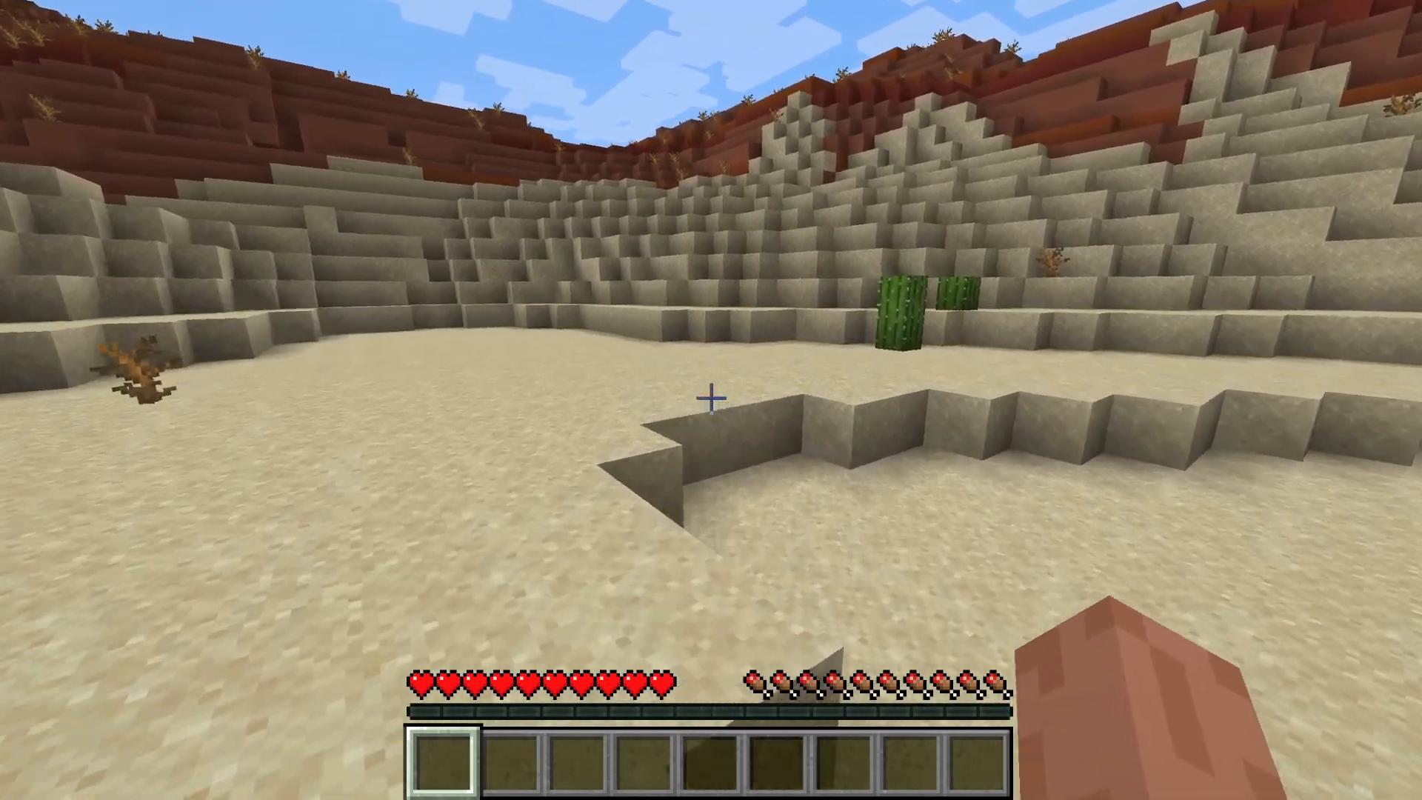
mouse_move(710, 399)
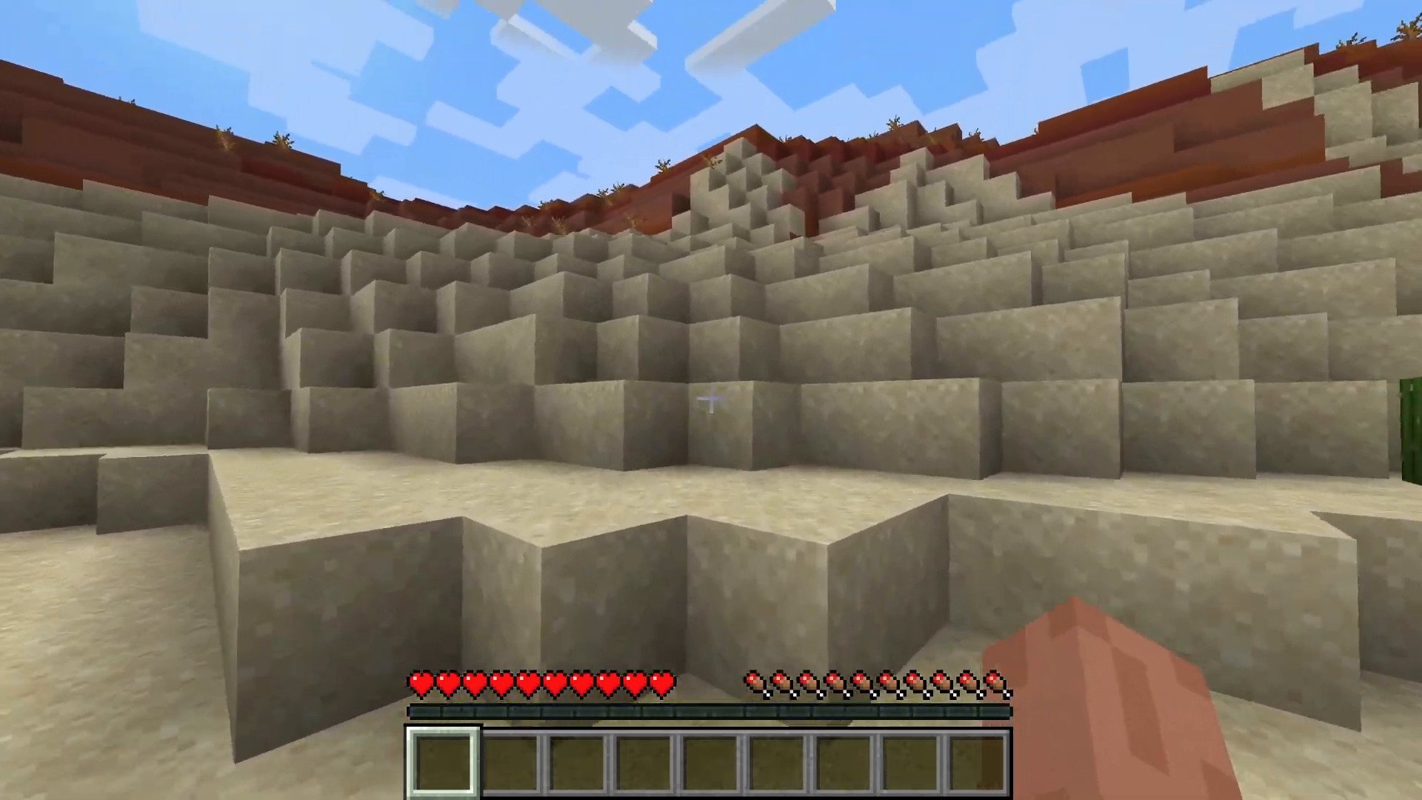
mouse_move(711, 400)
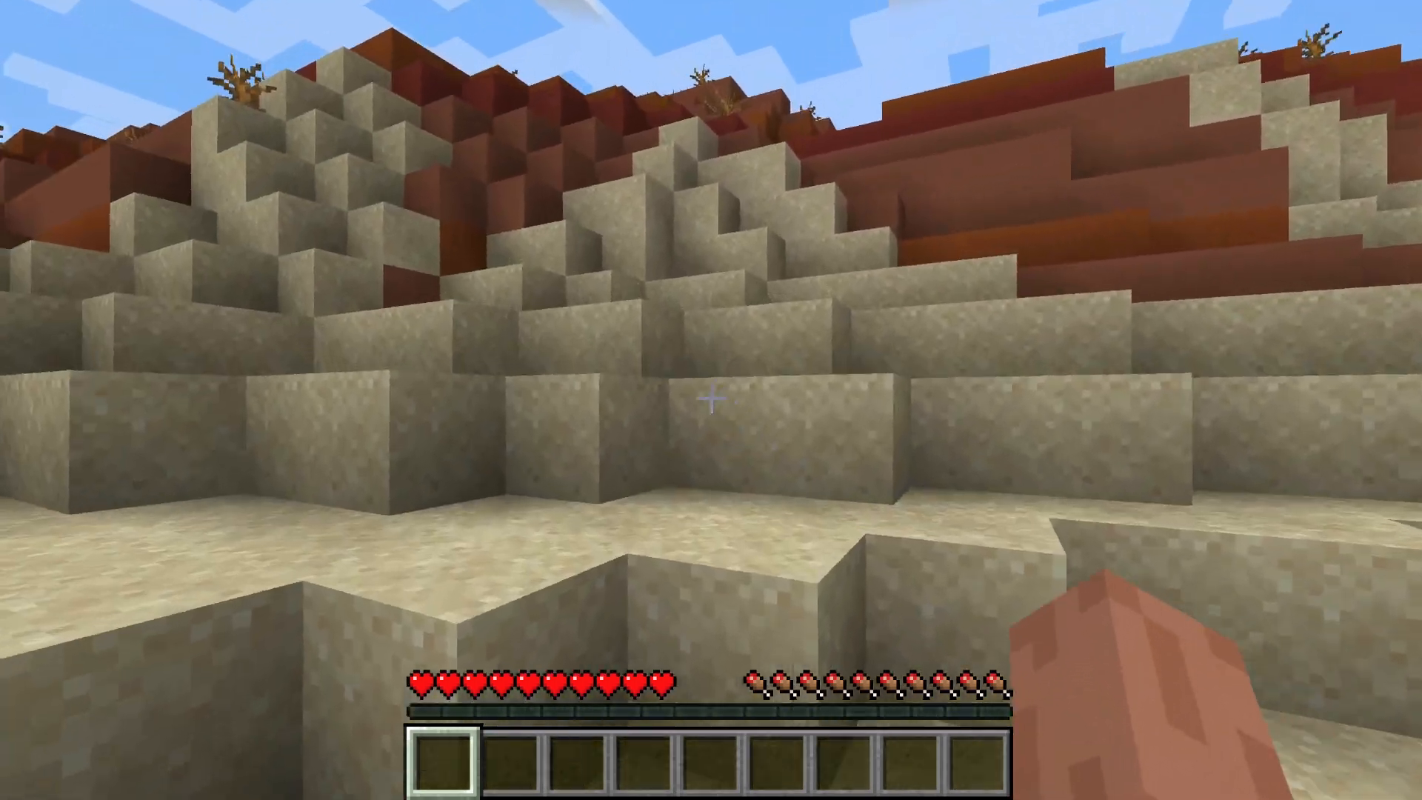
mouse_move(711, 400)
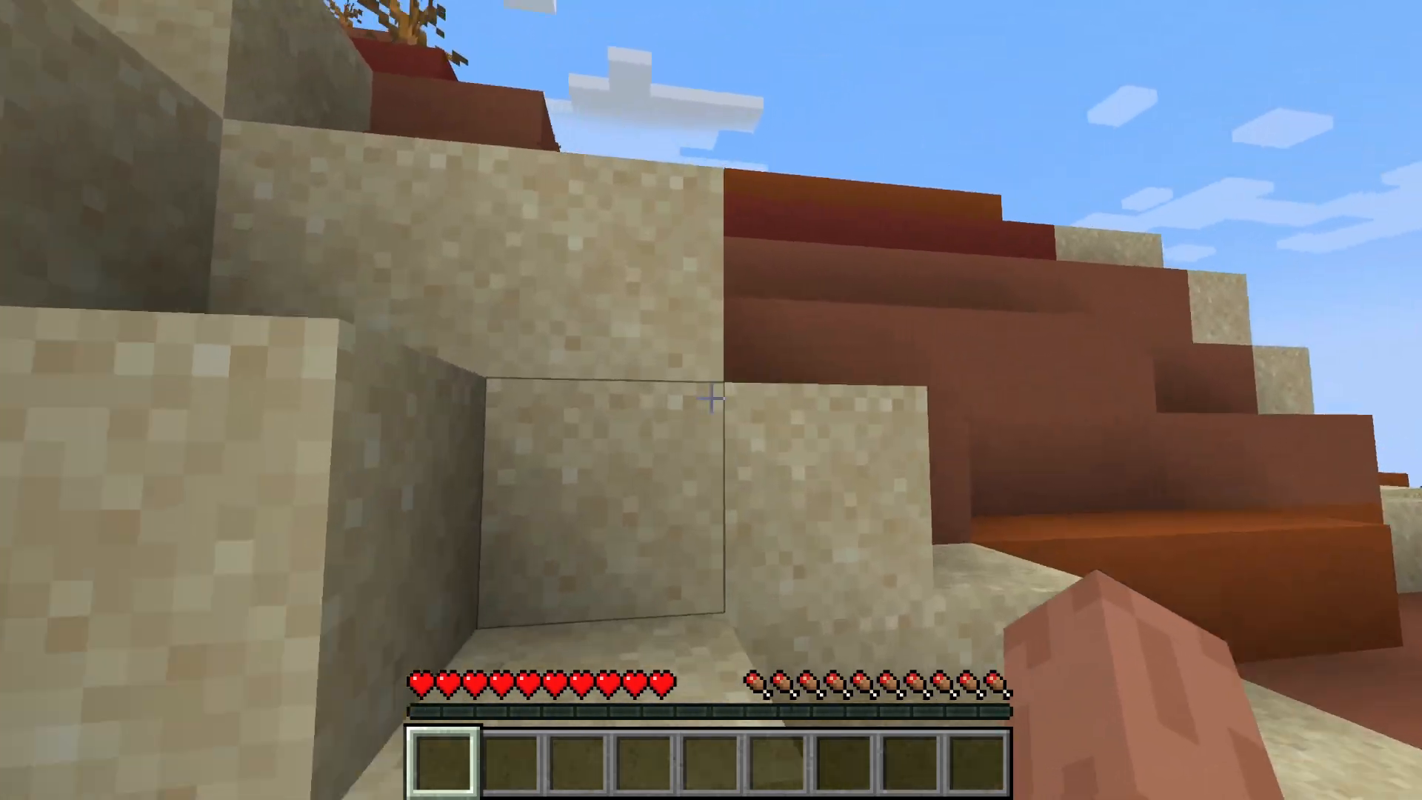
mouse_move(711, 400)
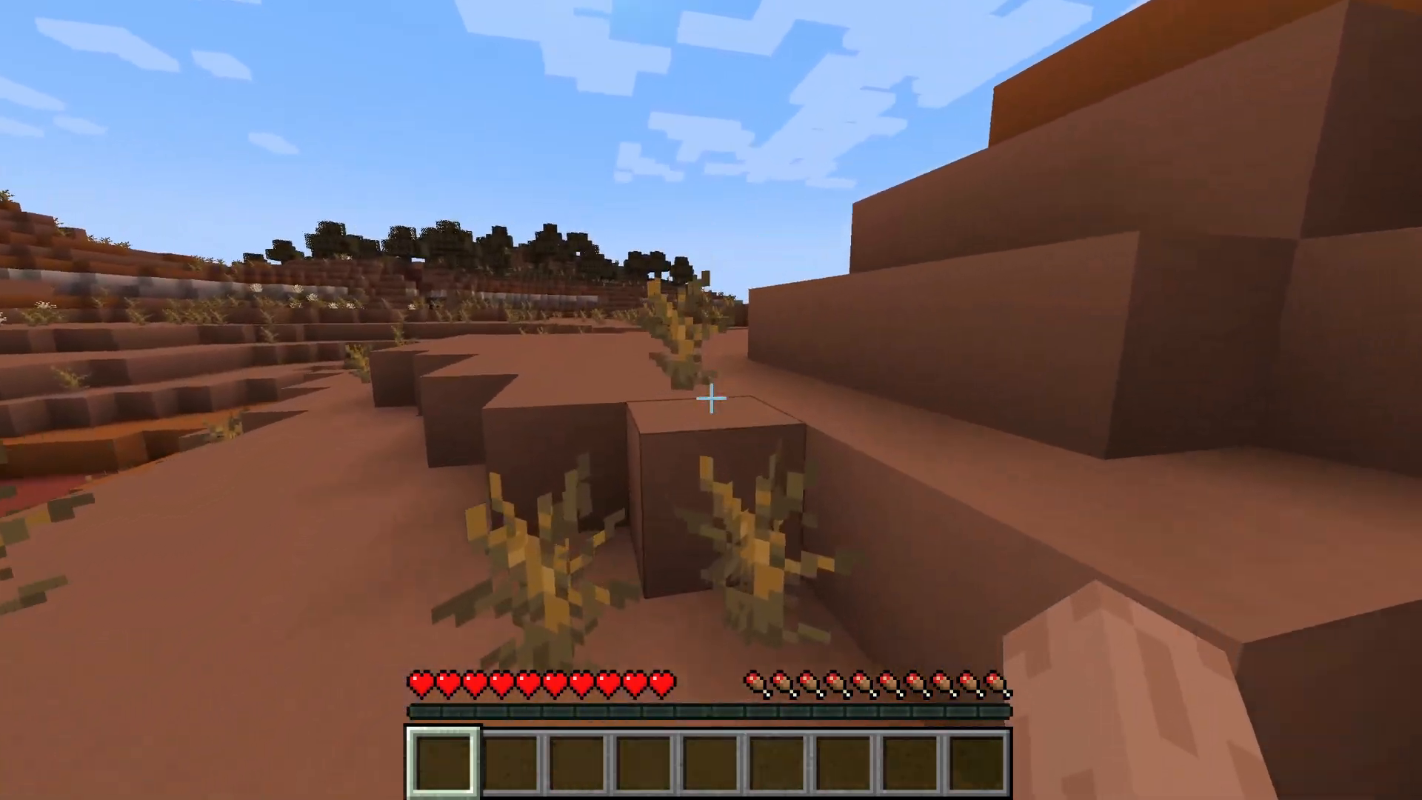
mouse_move(710, 400)
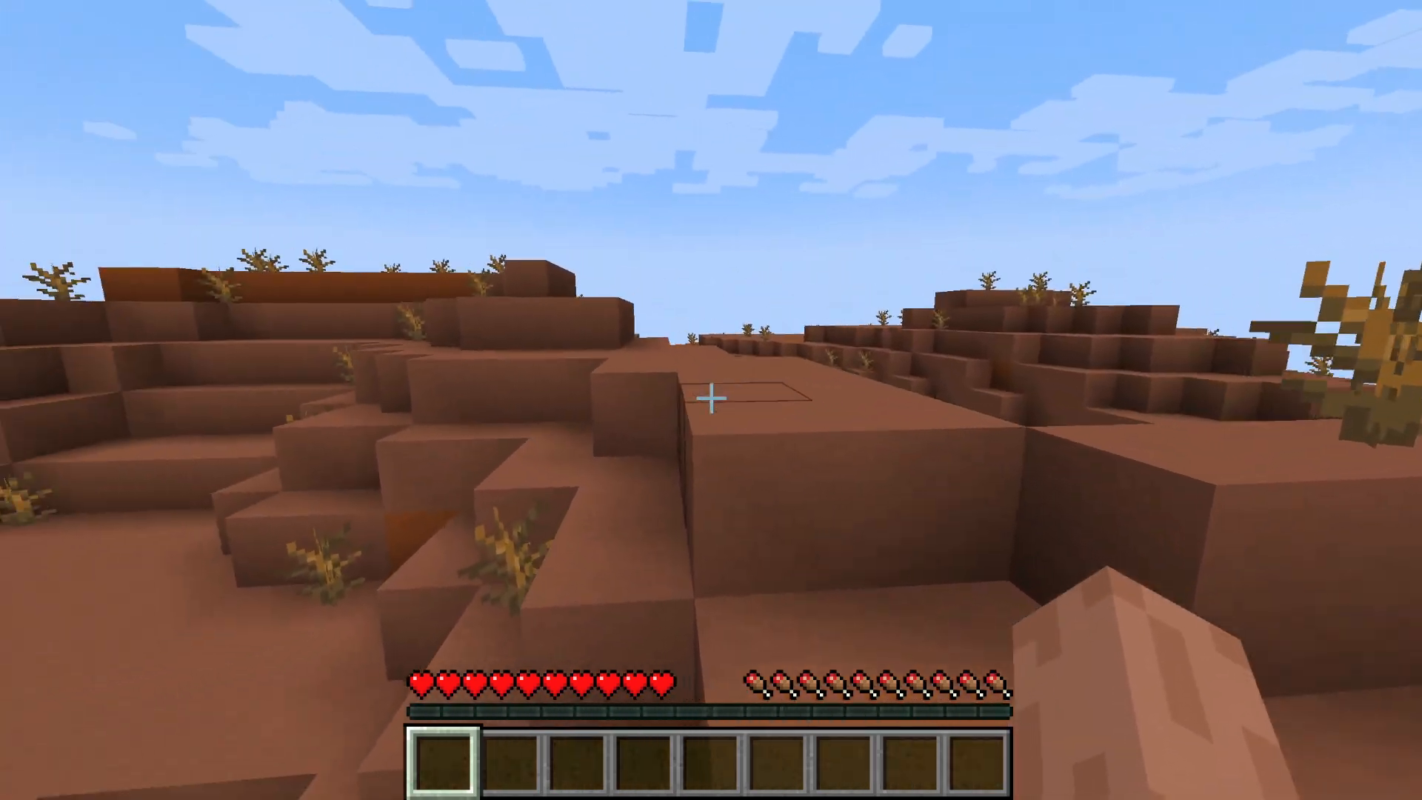
mouse_move(711, 400)
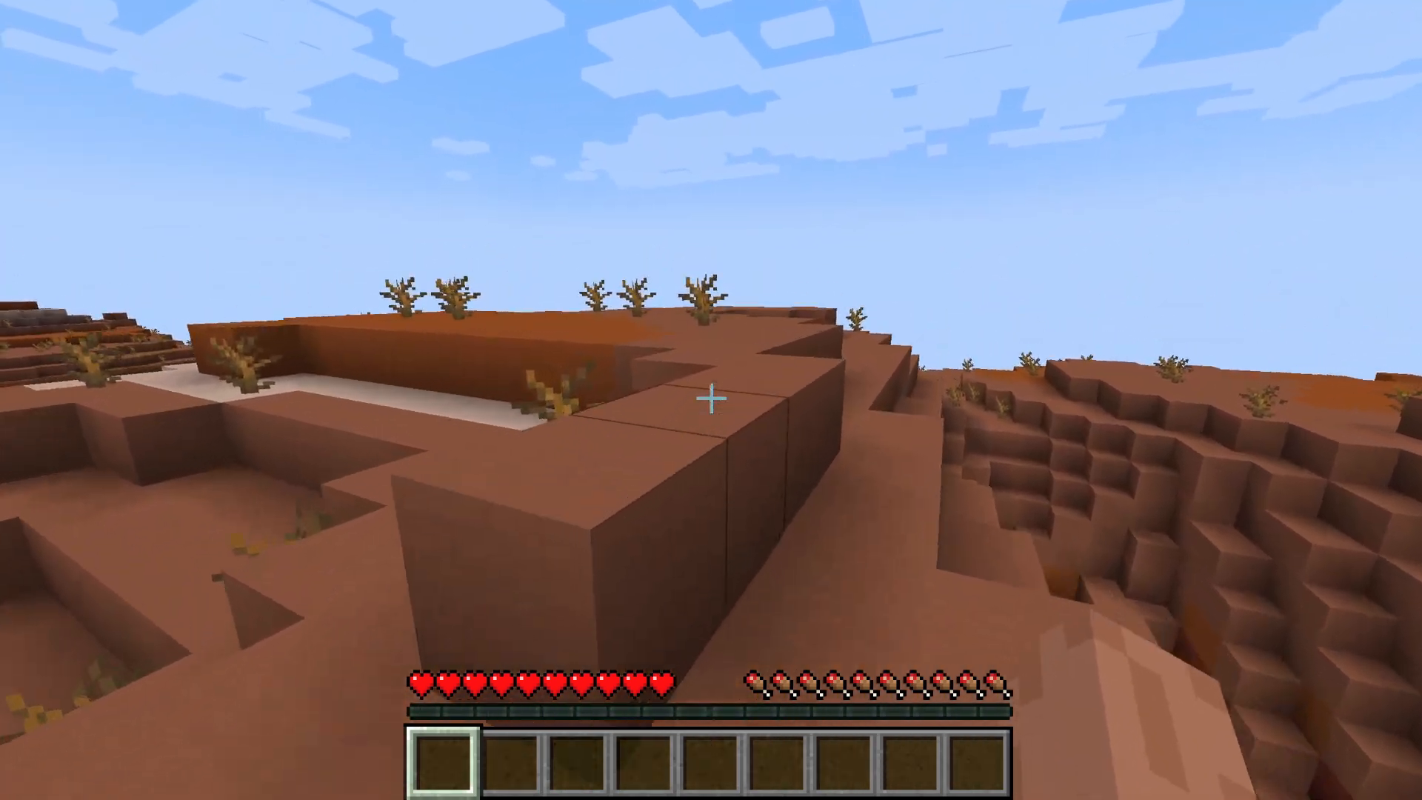
mouse_move(711, 399)
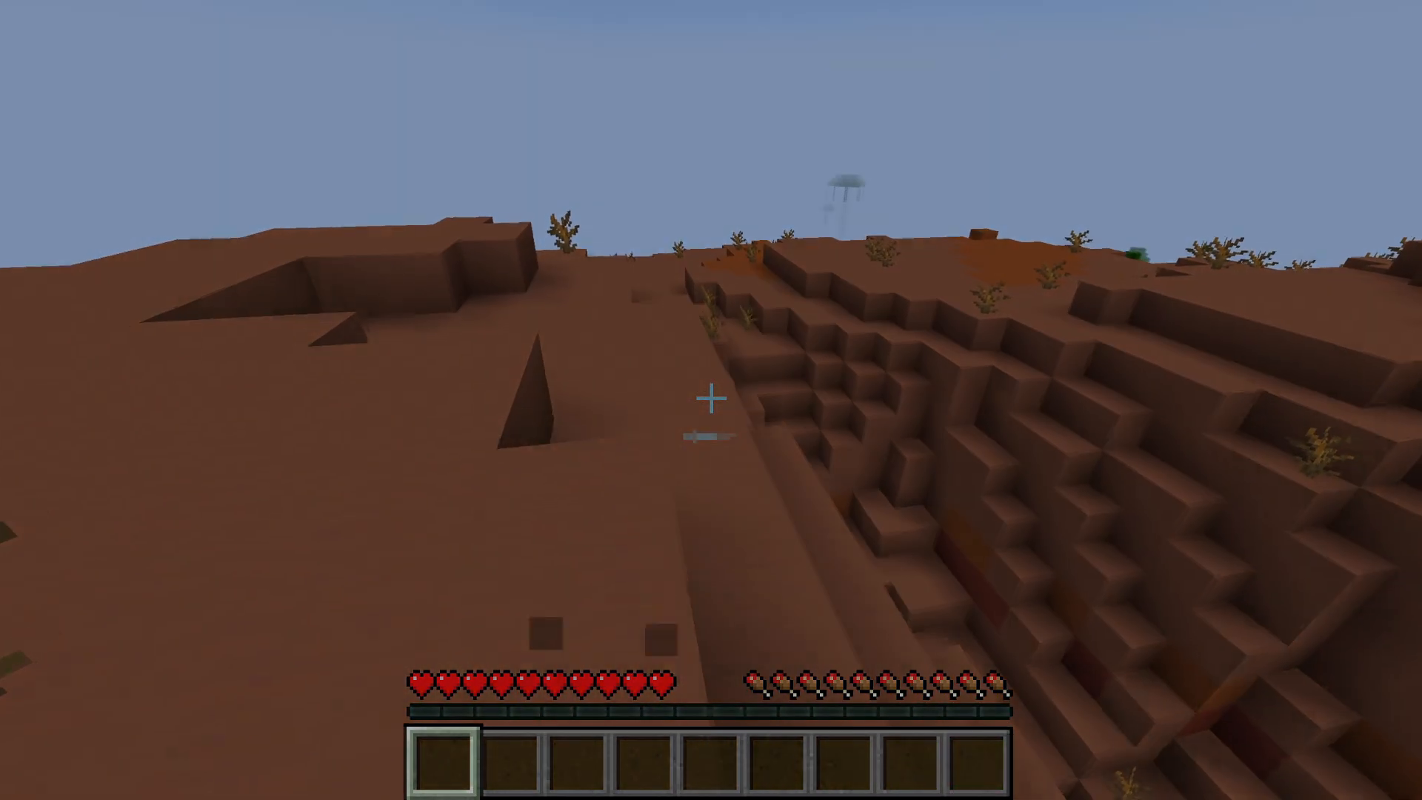